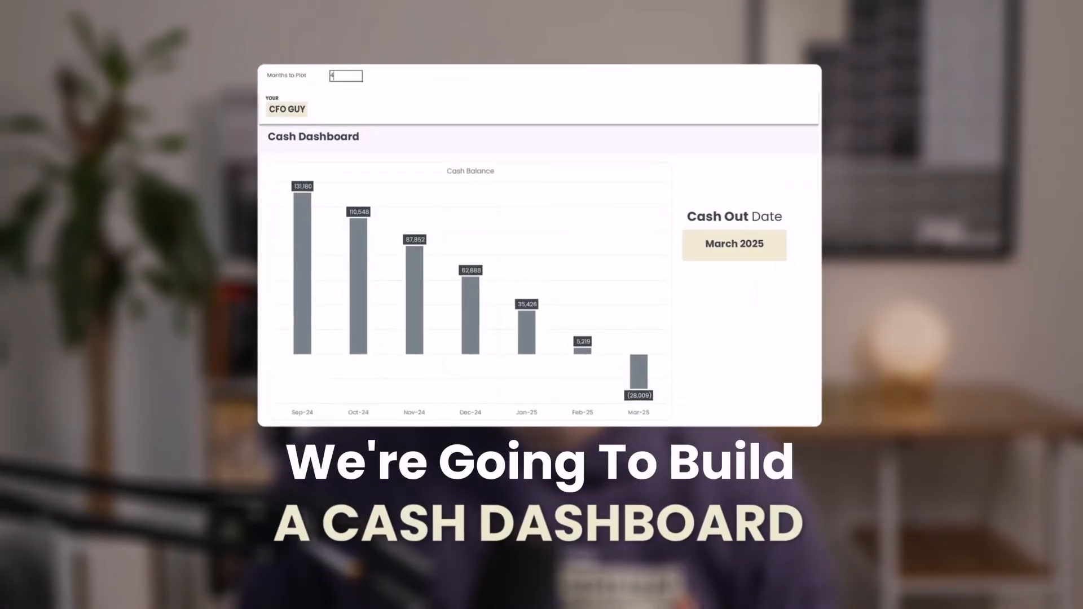
Switch from the Forecast sheet to the Cashout Dashboard sheet to view its cash balance chart.
{"action": "type", "text": "10"}
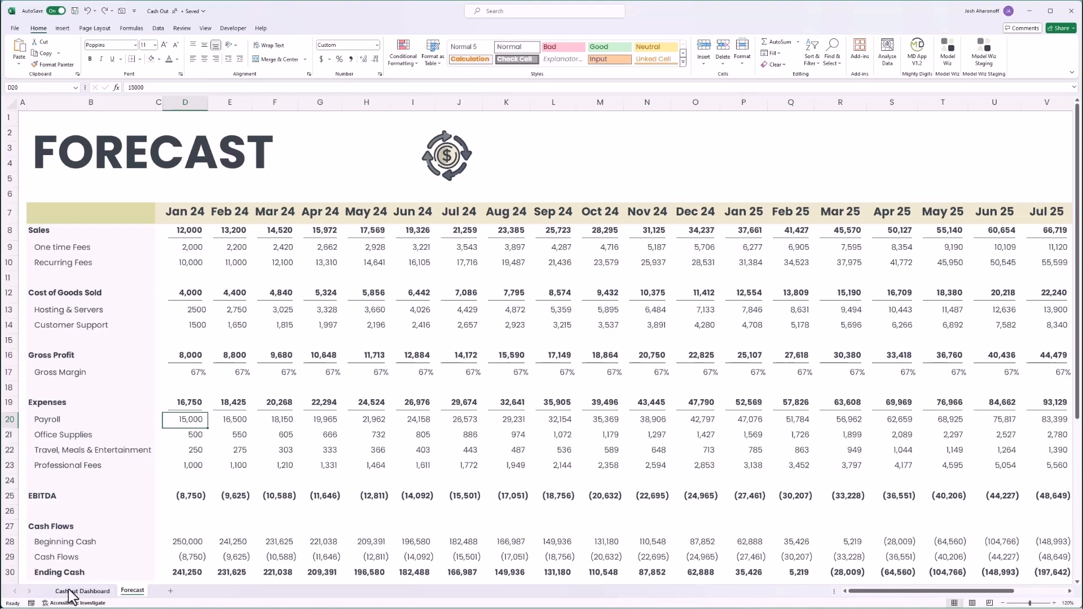
{"action": "left_click", "coordinate": [81, 591]}
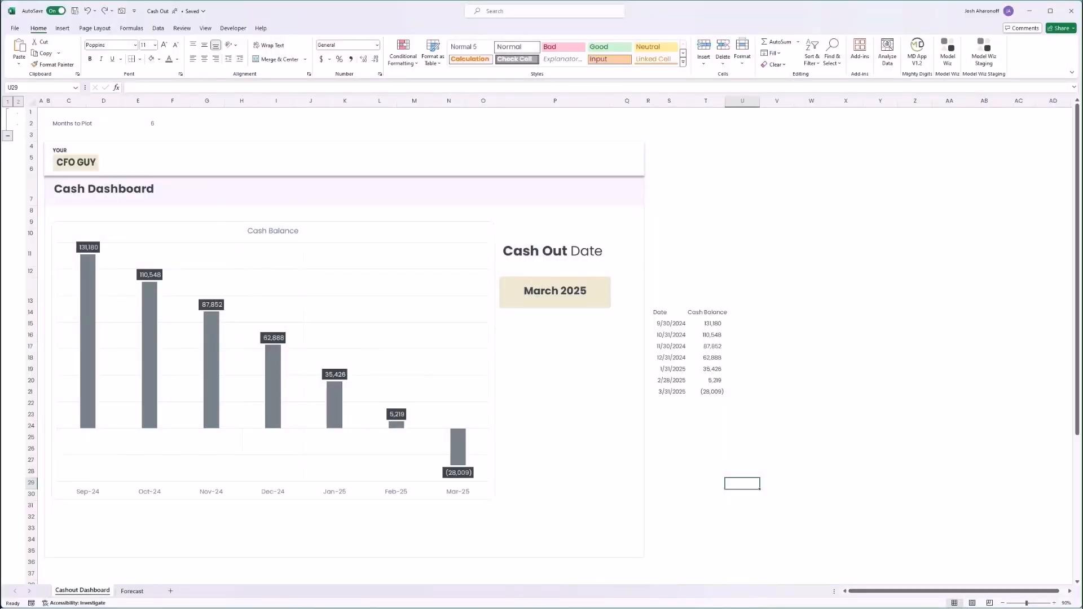
Add a new Cash Dashboard sheet, hide its gridlines and dismiss the theme colours dialog.
{"action": "left_click", "coordinate": [143, 591]}
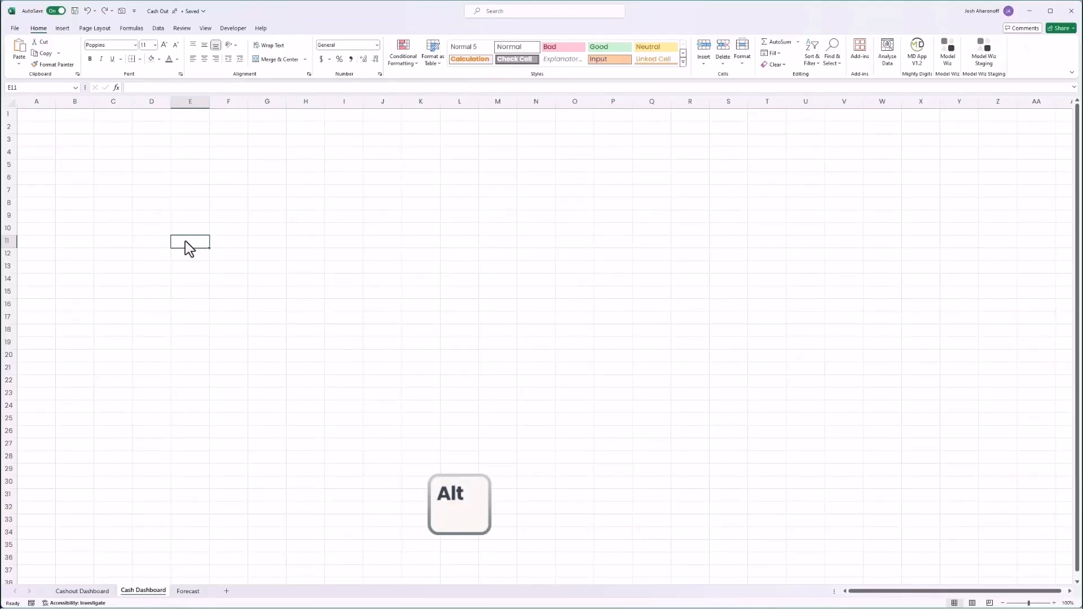
{"action": "left_click", "coordinate": [206, 28]}
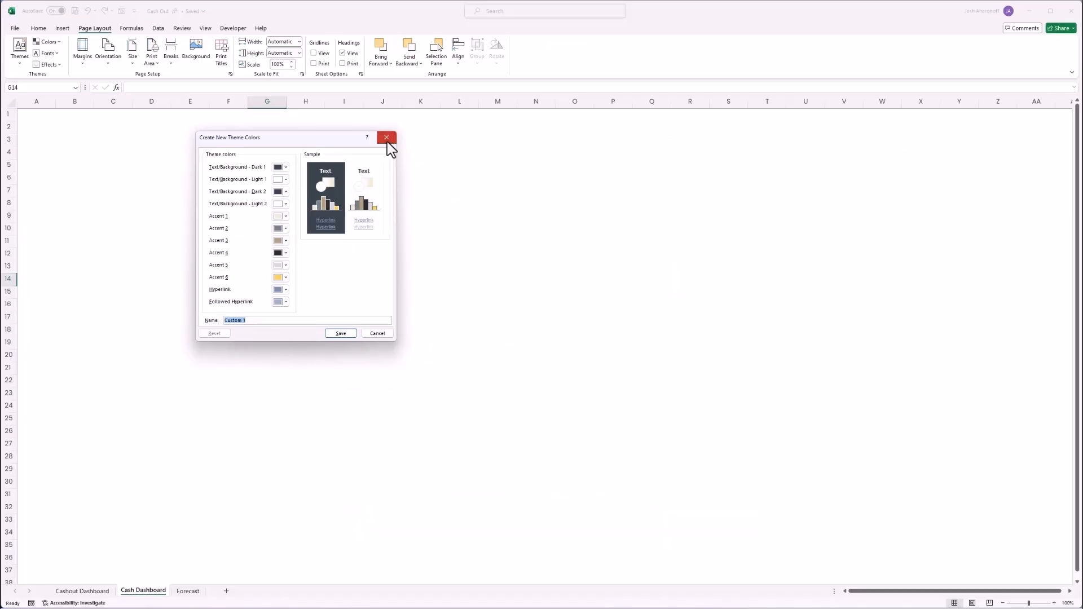
{"action": "left_click", "coordinate": [385, 138]}
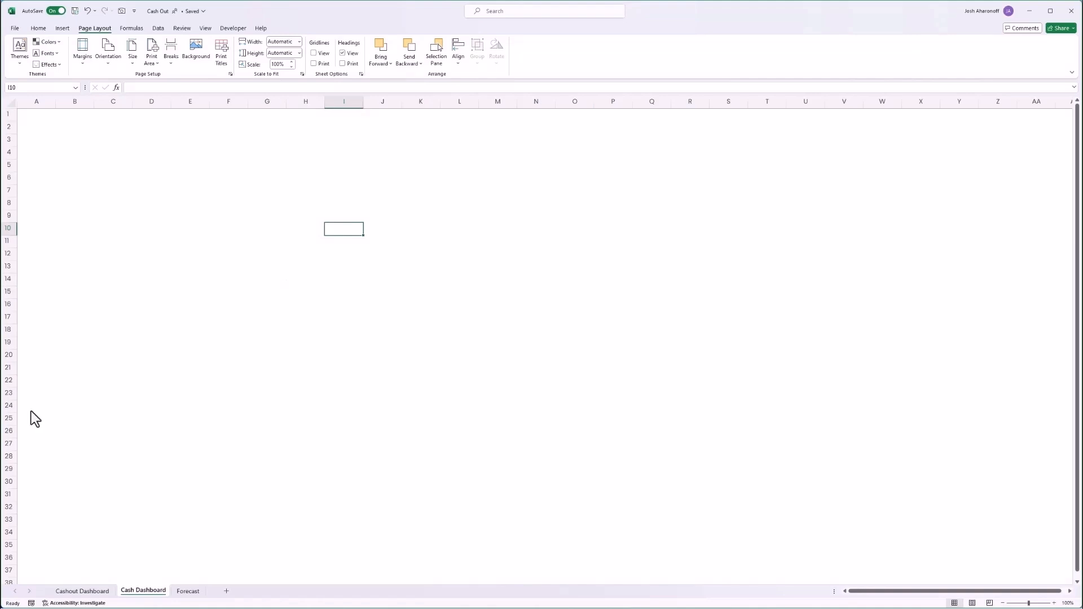
Give B4:Q35 an outside border with a light line colour.
{"action": "left_click", "coordinate": [81, 590]}
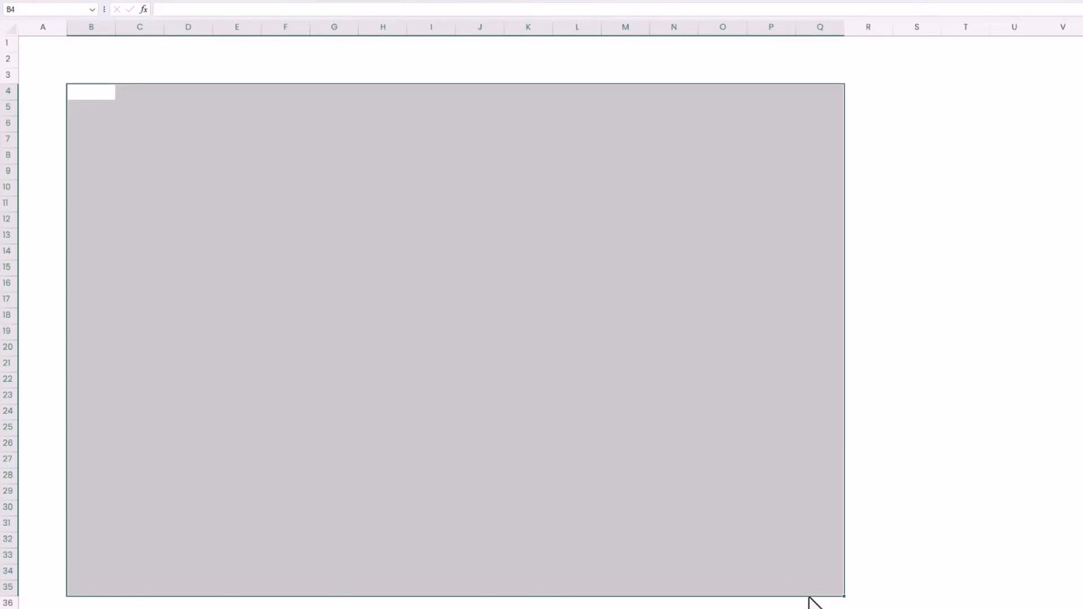
{"action": "key", "text": "alt+h"}
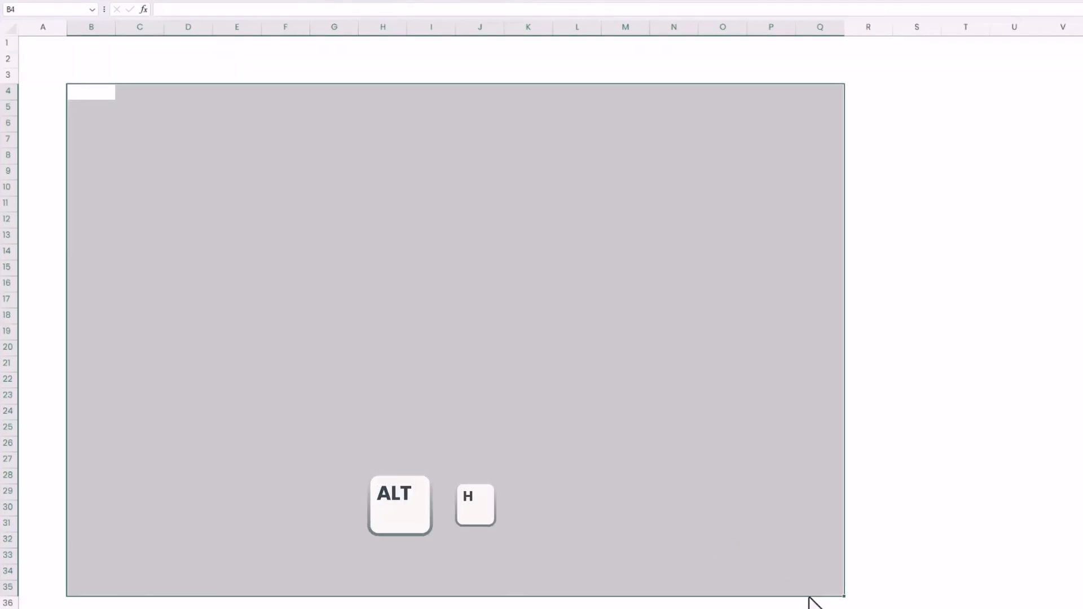
{"action": "key", "text": "b"}
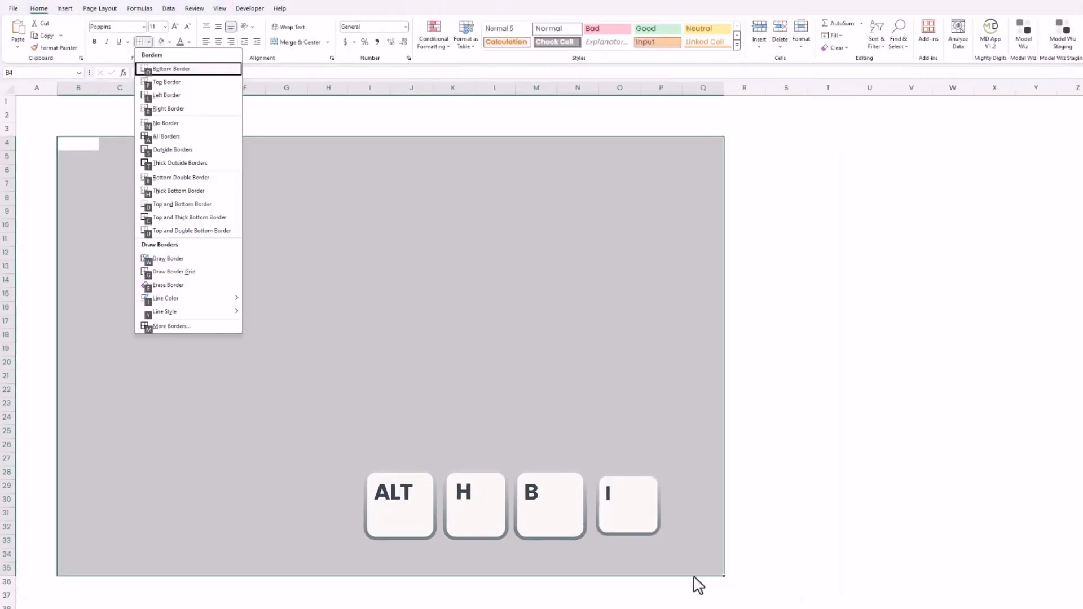
{"action": "left_click", "coordinate": [165, 298]}
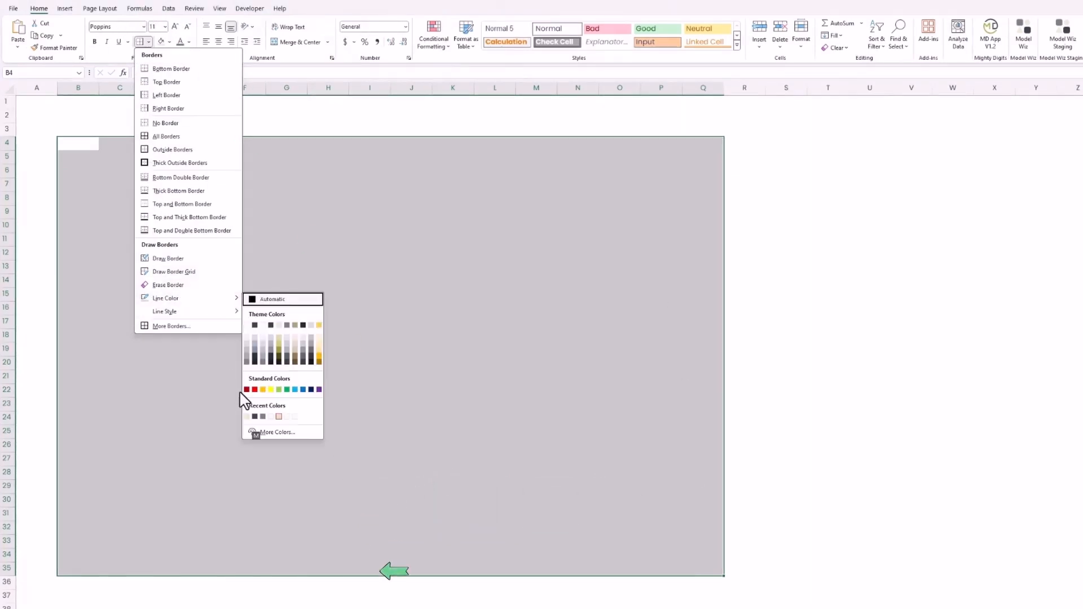
{"action": "left_click", "coordinate": [866, 418]}
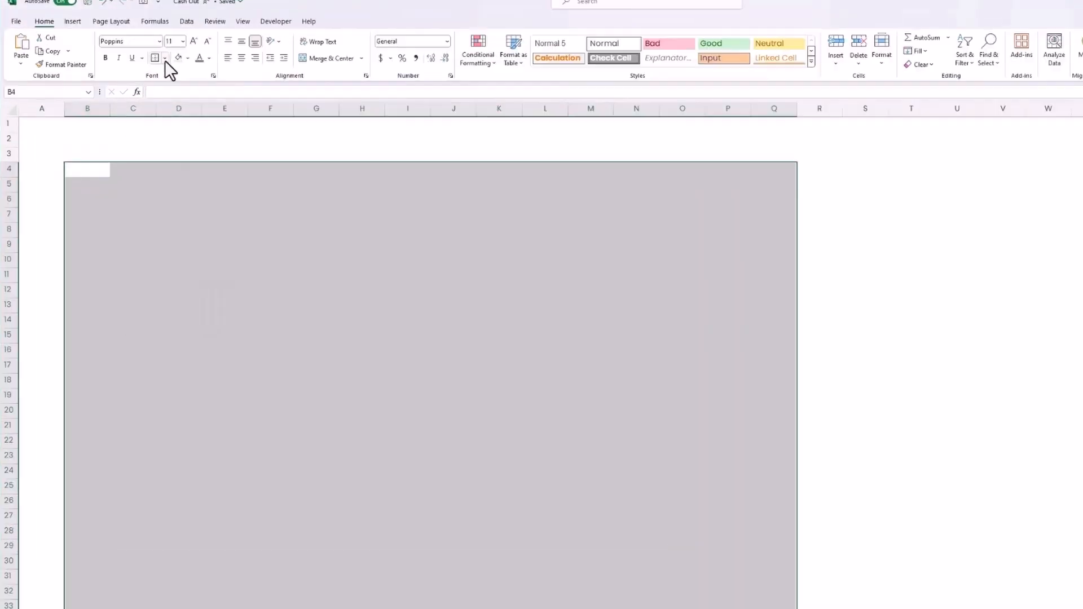
{"action": "left_click", "coordinate": [154, 58]}
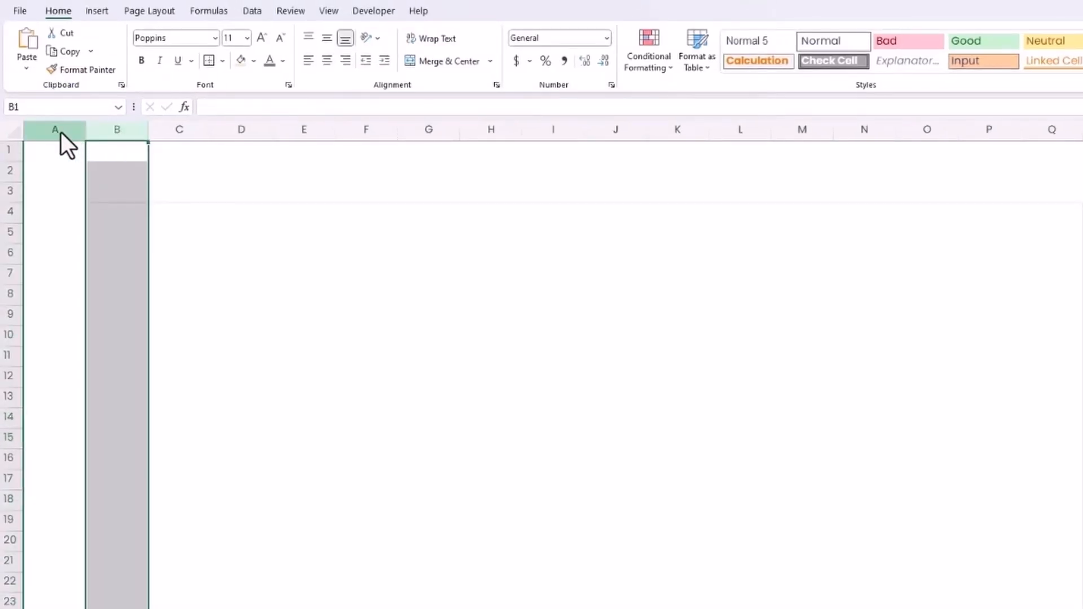
Narrow columns A and B into thin margins beside the dashboard box.
{"action": "left_click_drag", "start_coordinate": [86, 138], "coordinate": [62, 138]}
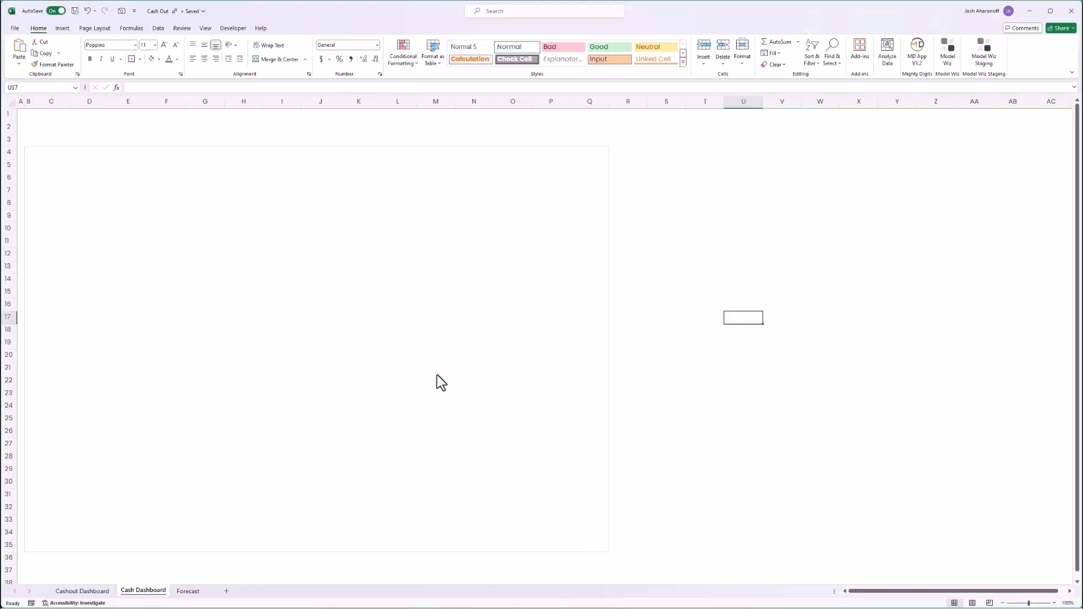
{"action": "mouse_move", "coordinate": [102, 596]}
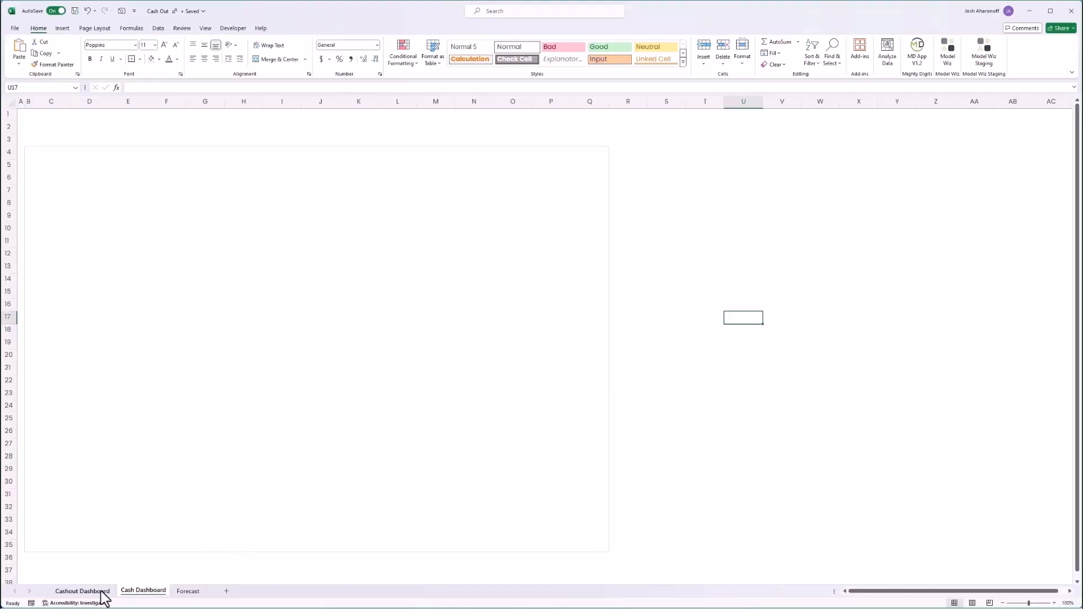
Paste the CFO GUY logo and shade the row 7 band with a light fill.
{"action": "key", "text": "ctrl+v"}
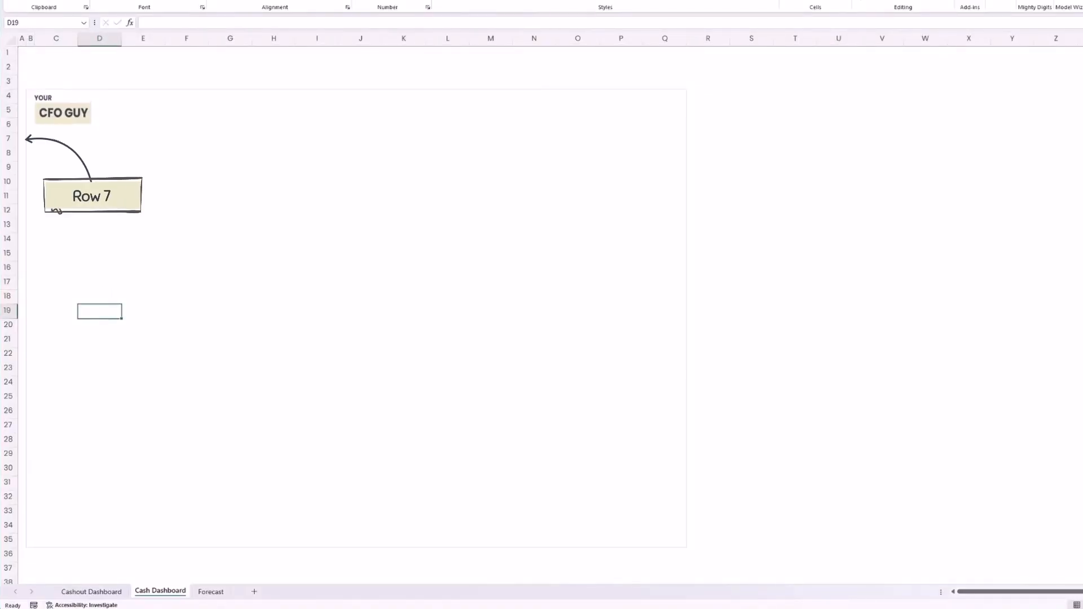
{"action": "left_click", "coordinate": [9, 138]}
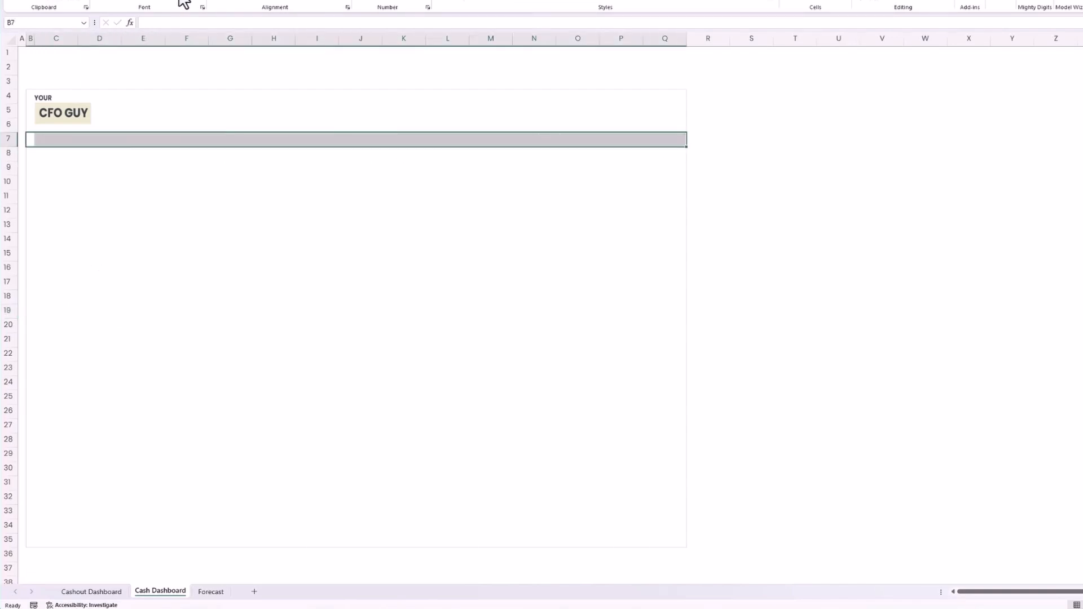
{"action": "left_click", "coordinate": [289, 71]}
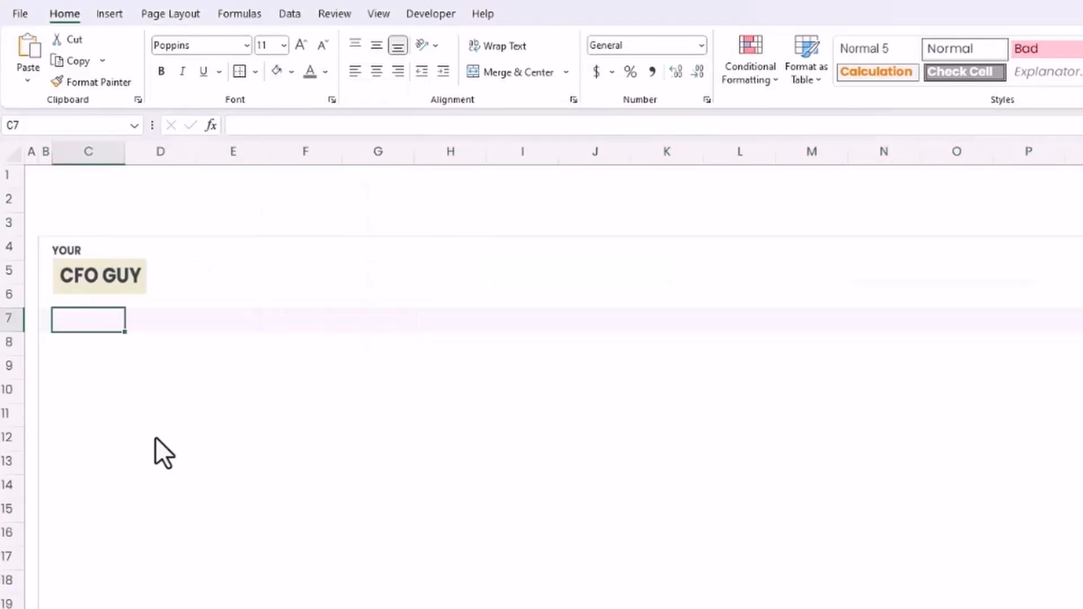
Enter the title 'Cash Dashboard' at size 22, vertically centred in row 7.
{"action": "type", "text": "Cash Das"}
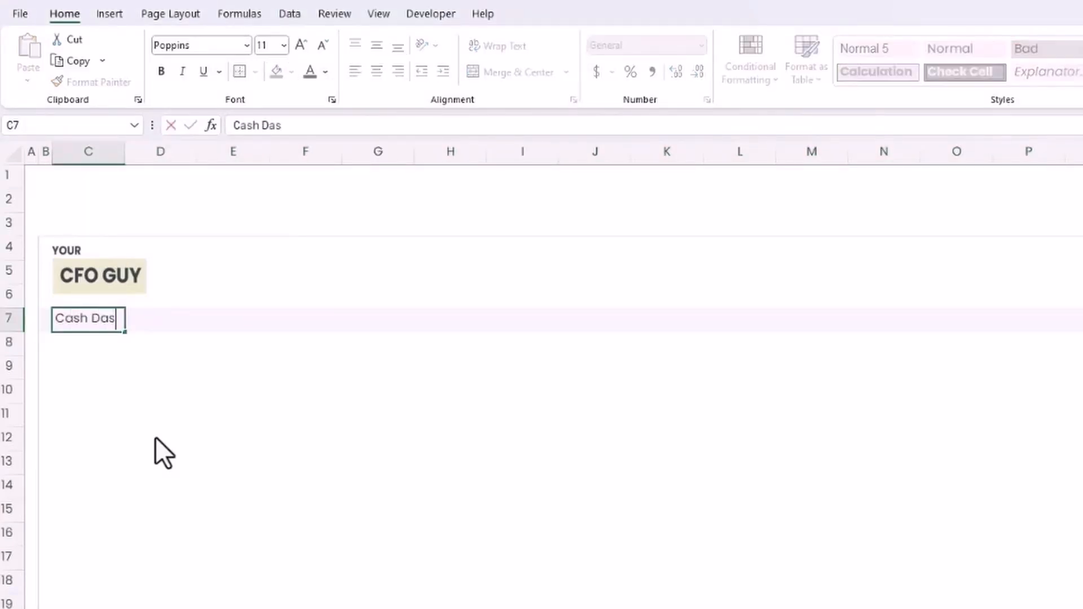
{"action": "type", "text": "hboard"}
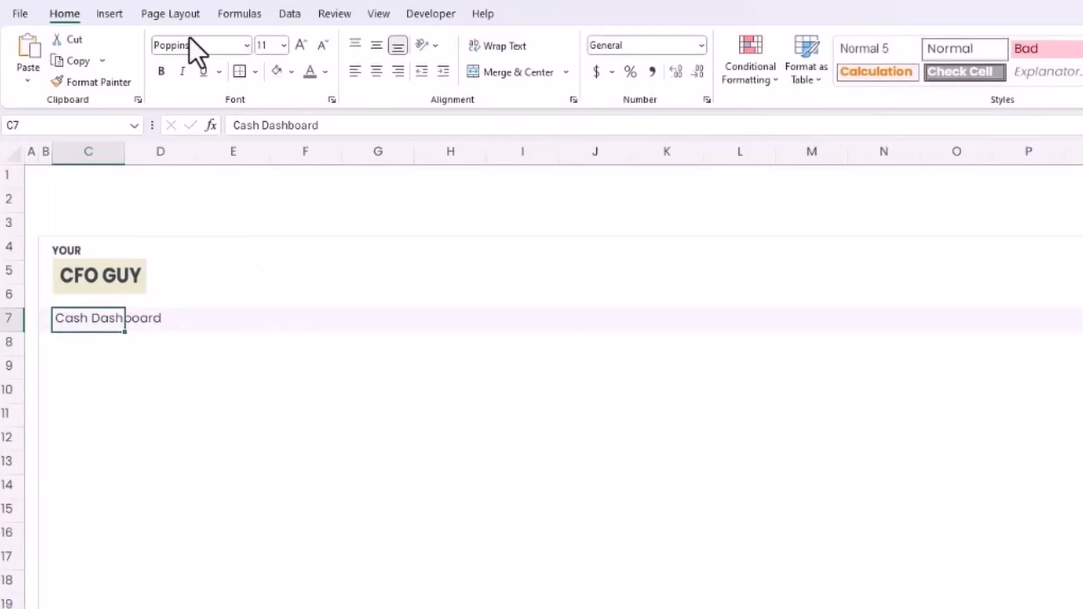
{"action": "mouse_move", "coordinate": [201, 45]}
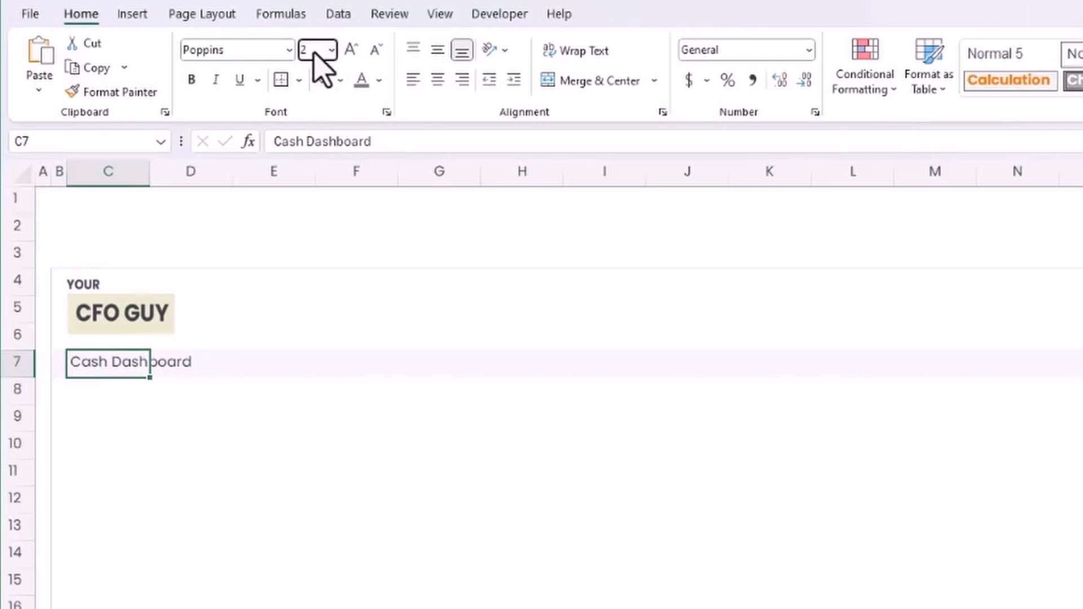
{"action": "type", "text": "2"}
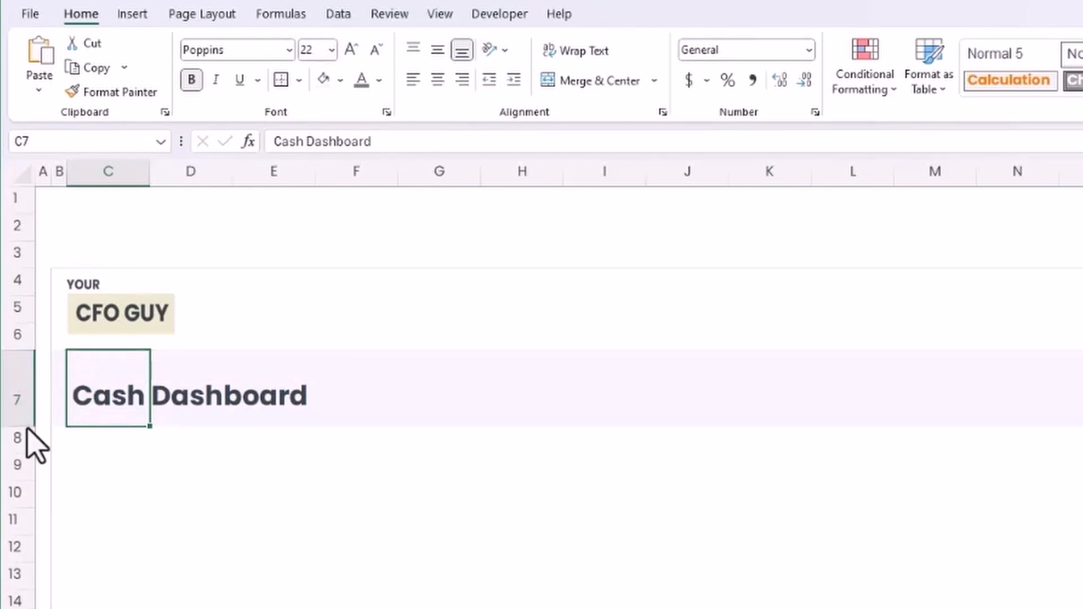
{"action": "key", "text": "alt"}
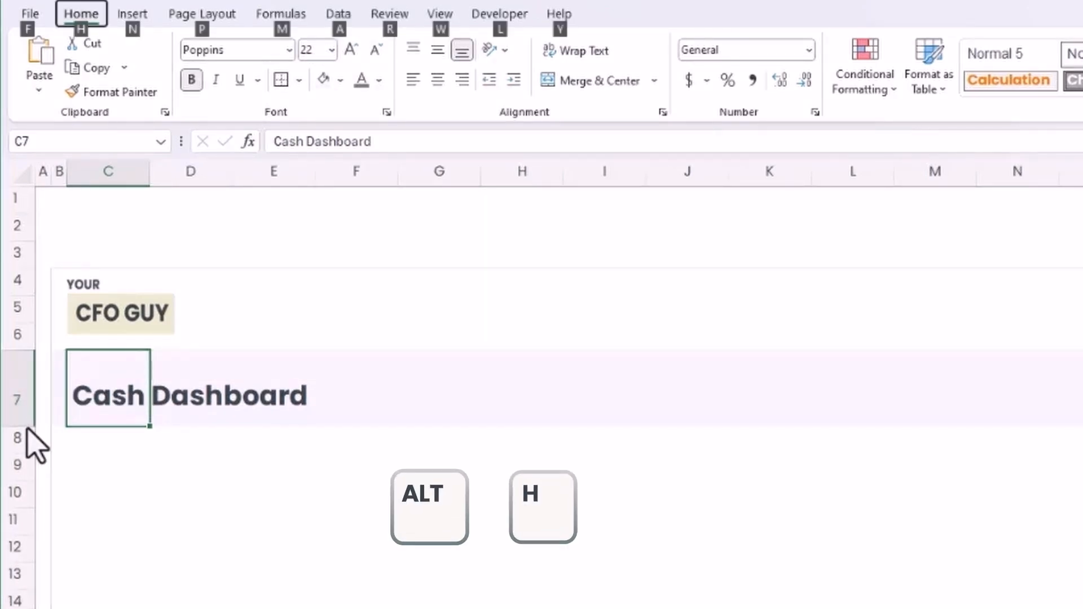
{"action": "left_click", "coordinate": [437, 50]}
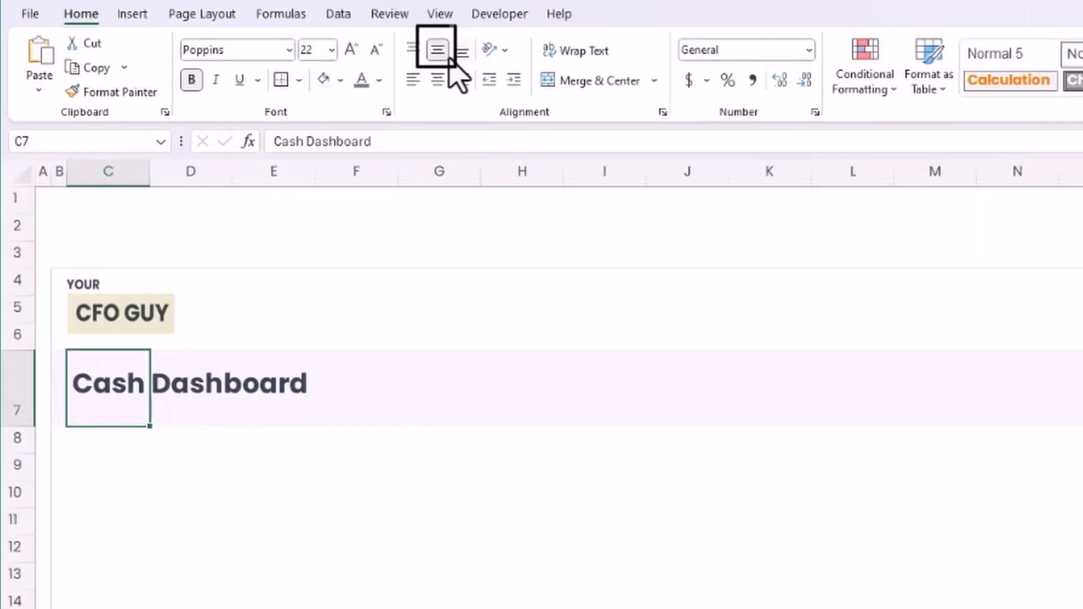
{"action": "left_click", "coordinate": [85, 604]}
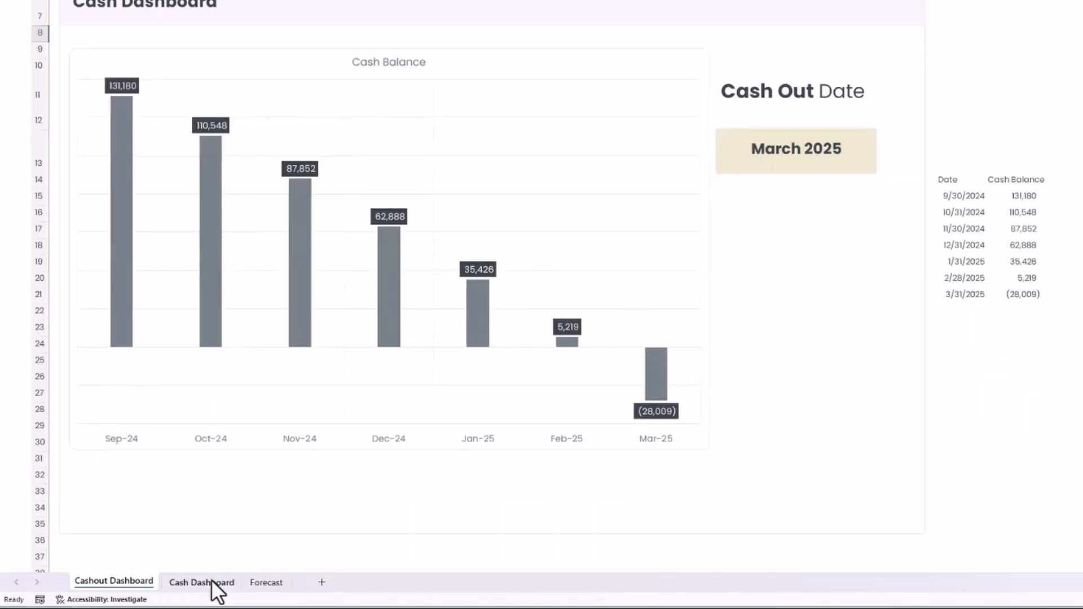
Give the header rectangle a new fill, no outline and a shadow, then send it to back.
{"action": "left_click", "coordinate": [200, 583]}
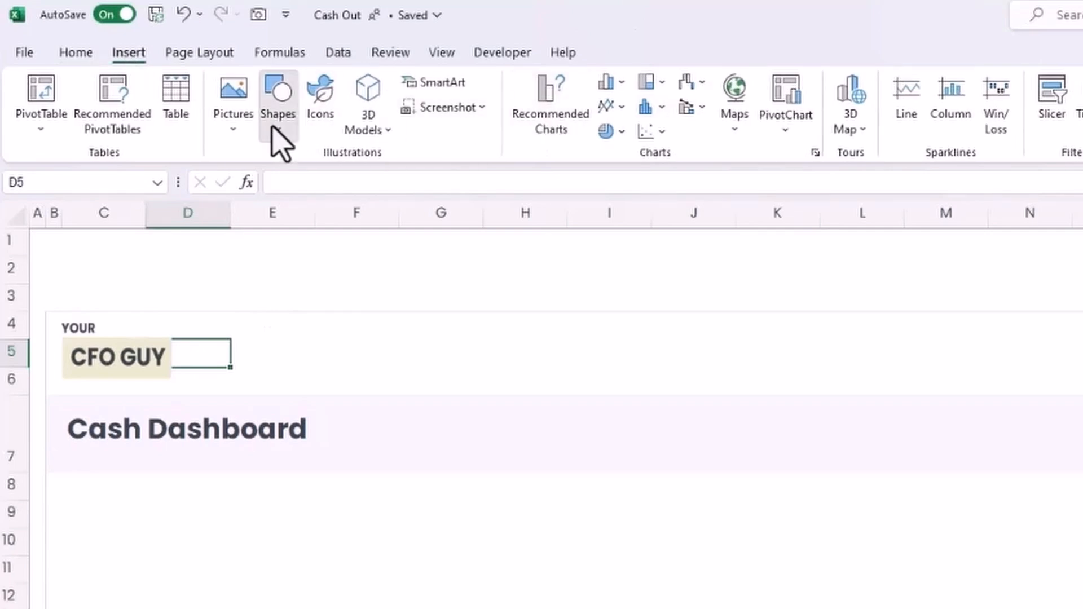
{"action": "left_click", "coordinate": [277, 104]}
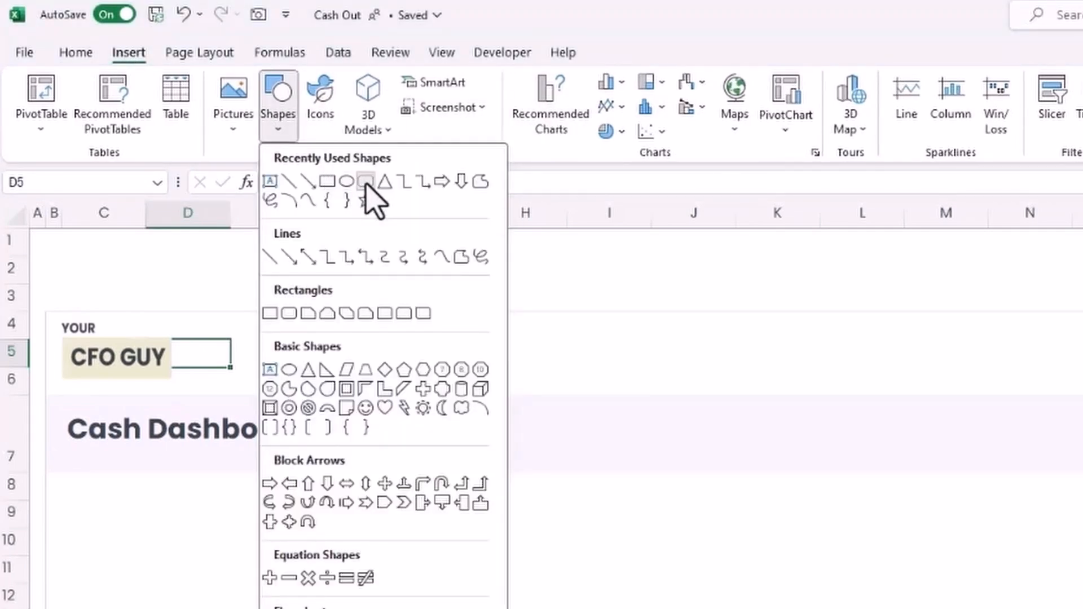
{"action": "key", "text": "alt"}
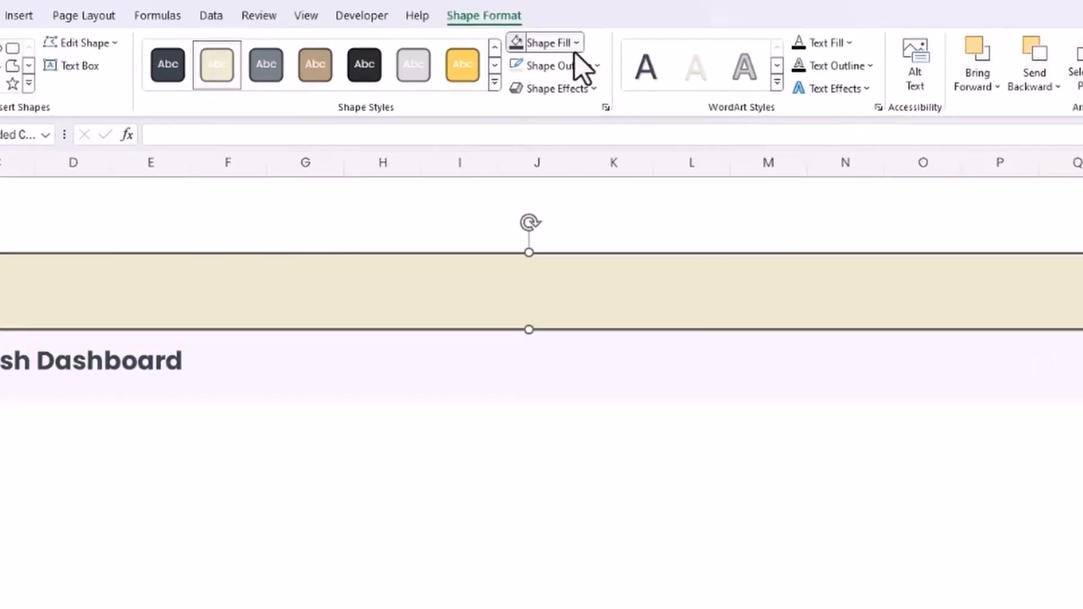
{"action": "left_click", "coordinate": [539, 43]}
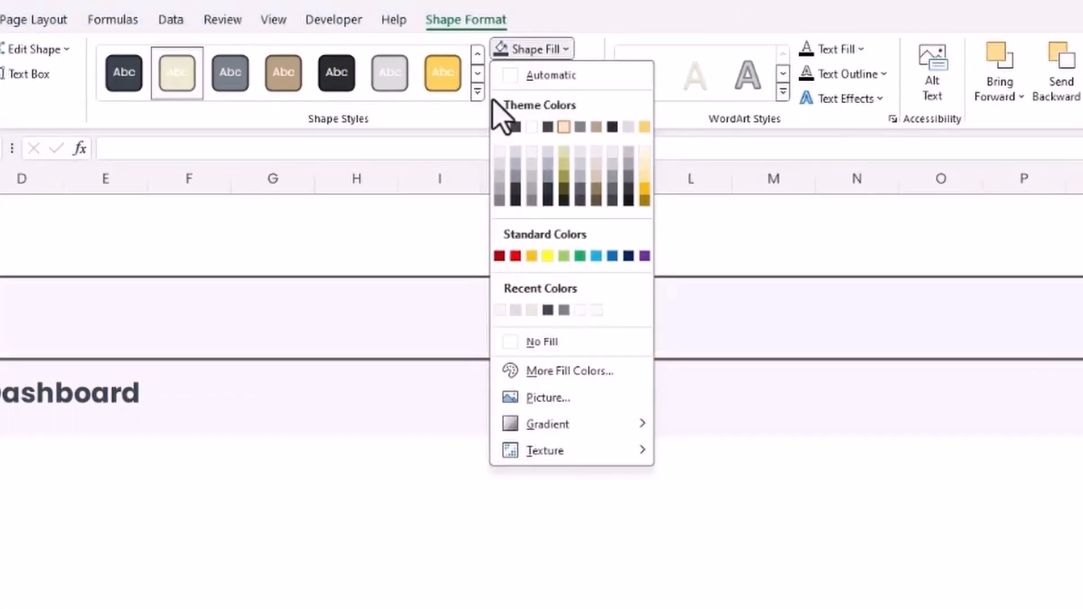
{"action": "left_click", "coordinate": [566, 59]}
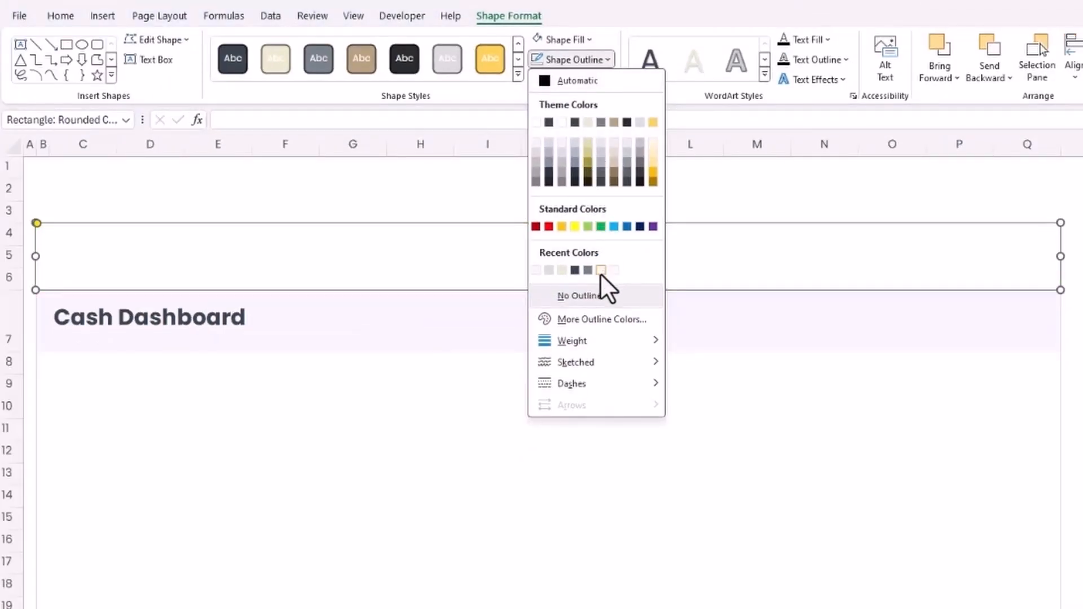
{"action": "left_click", "coordinate": [579, 296]}
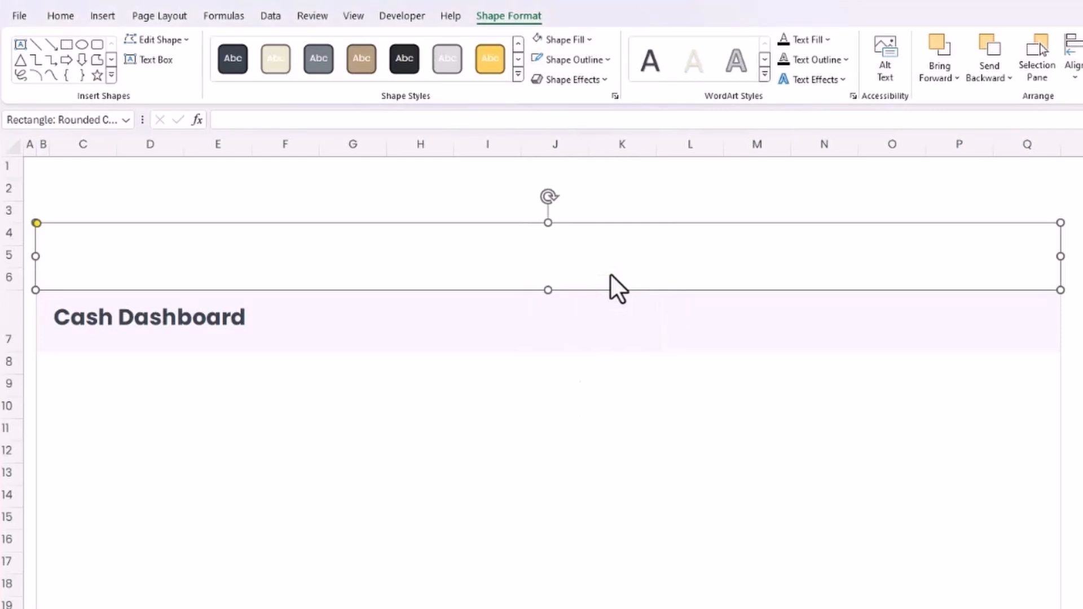
{"action": "left_click", "coordinate": [567, 79]}
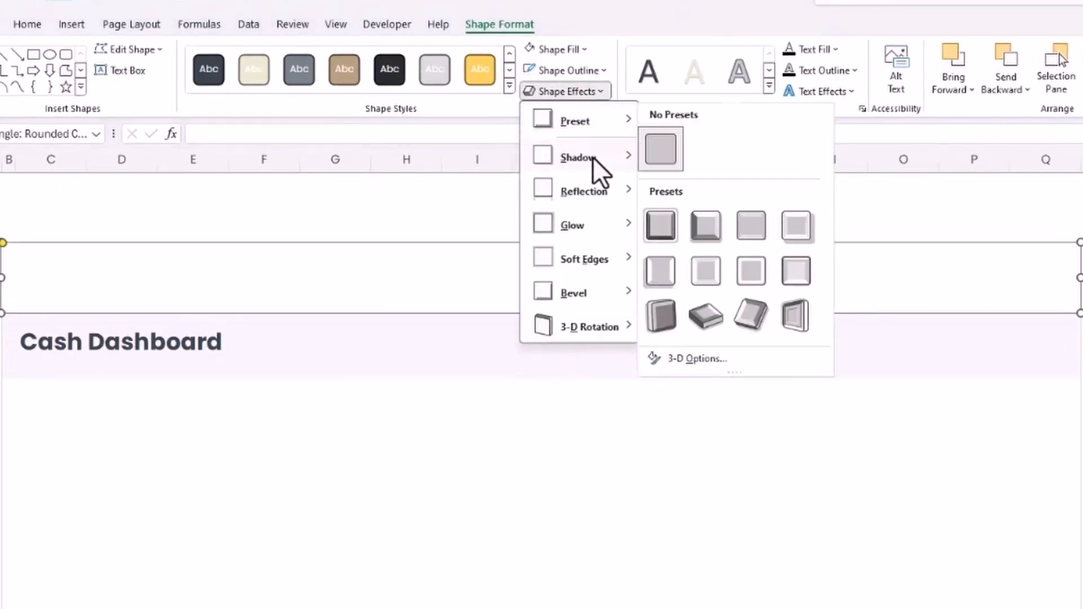
{"action": "mouse_move", "coordinate": [578, 156]}
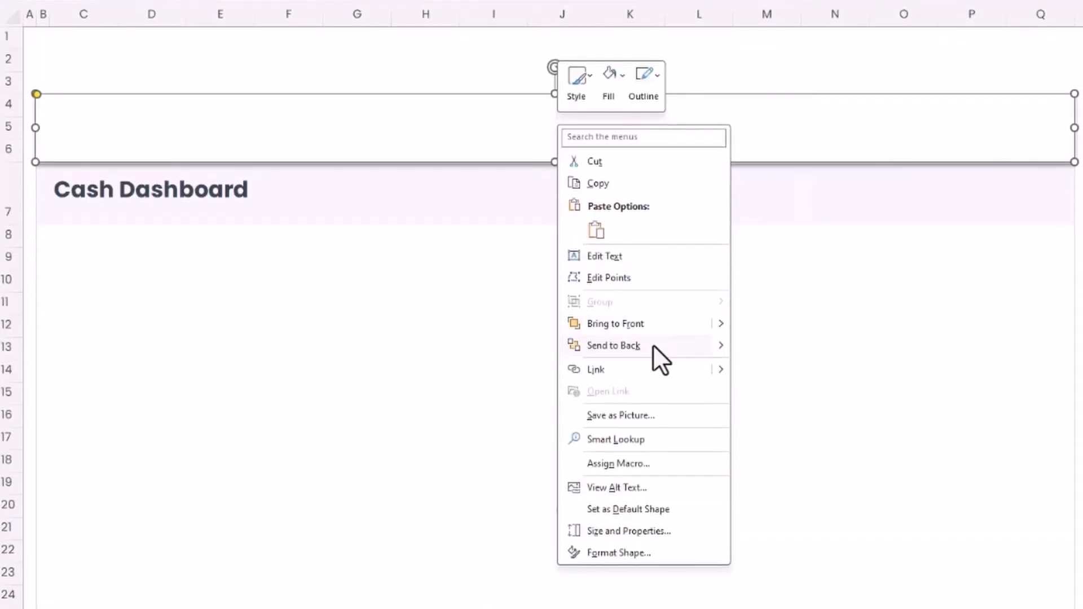
{"action": "left_click", "coordinate": [629, 351]}
{"action": "type", "text": "Cash Out Date"}
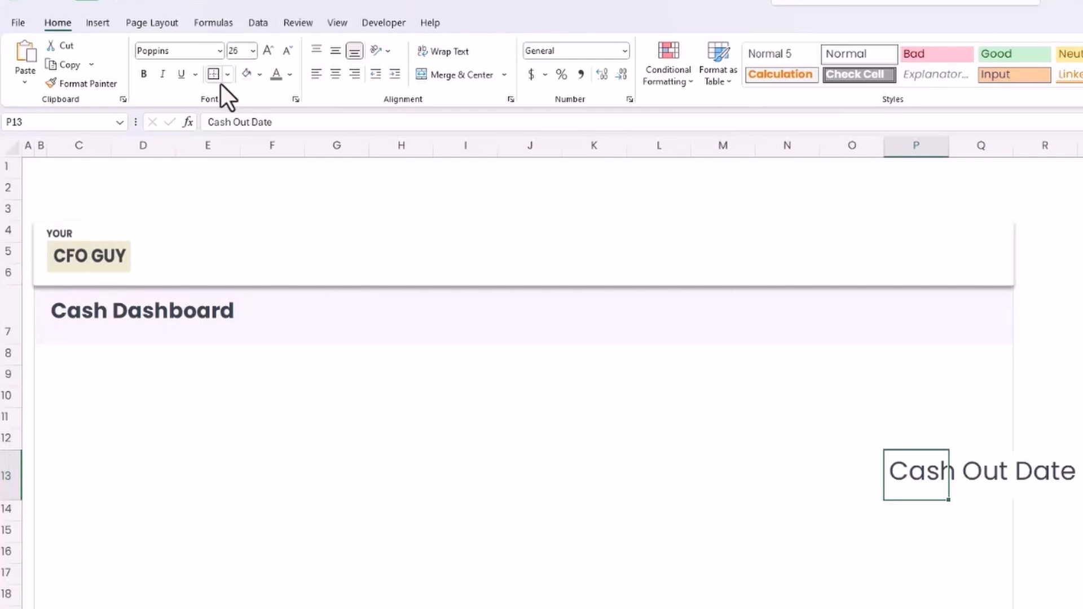
Bold the words 'Cash Out' in the Cash Out Date heading.
{"action": "key", "text": "ctrl+b"}
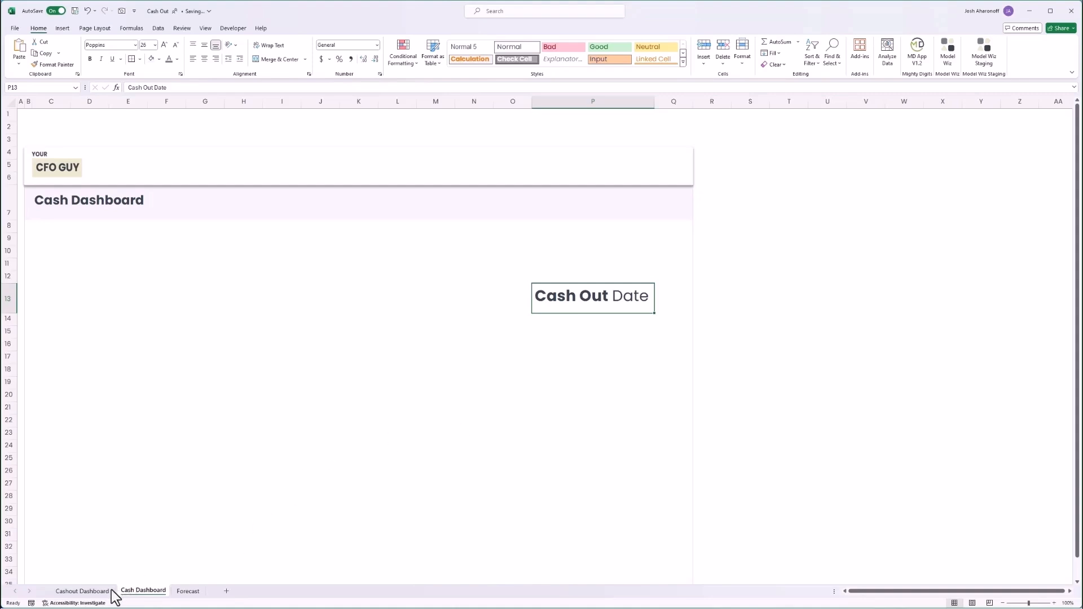
Fill P14 beige and enter the date 3/31/2025.
{"action": "left_click", "coordinate": [81, 590]}
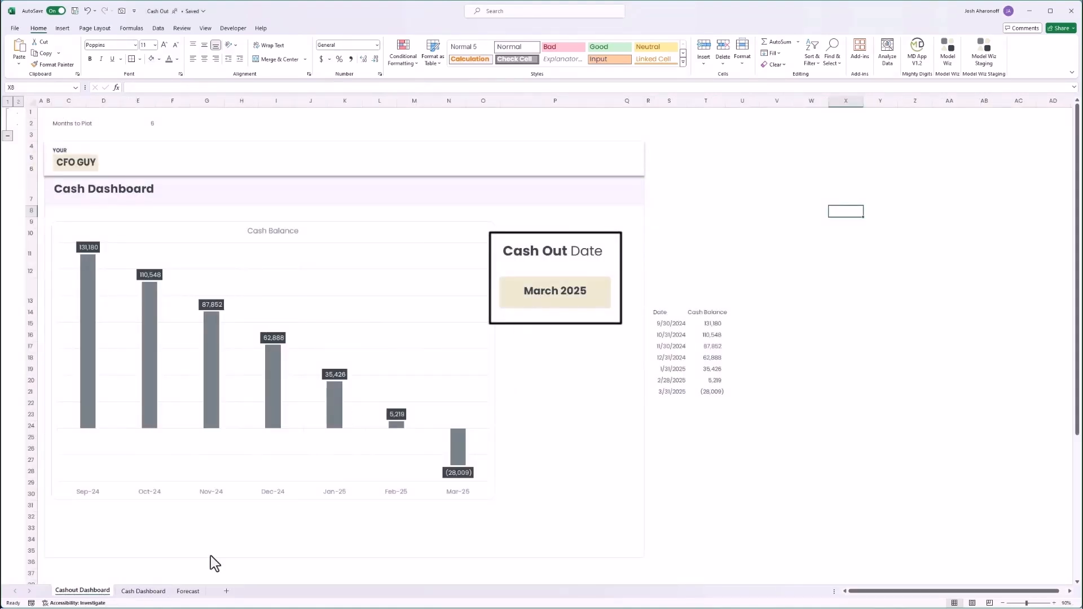
{"action": "left_click", "coordinate": [142, 590]}
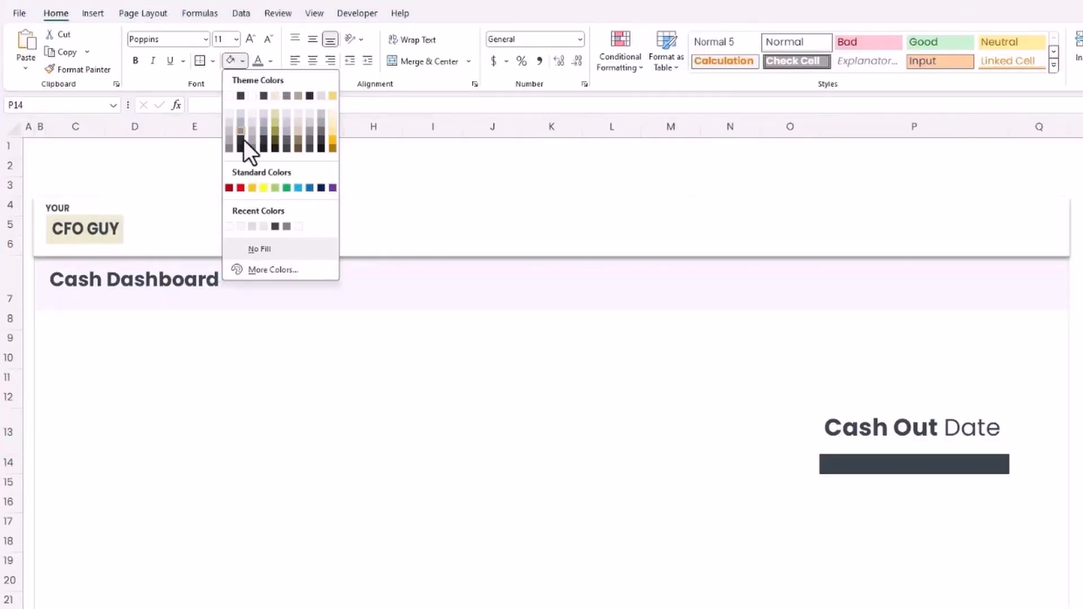
{"action": "left_click", "coordinate": [241, 132]}
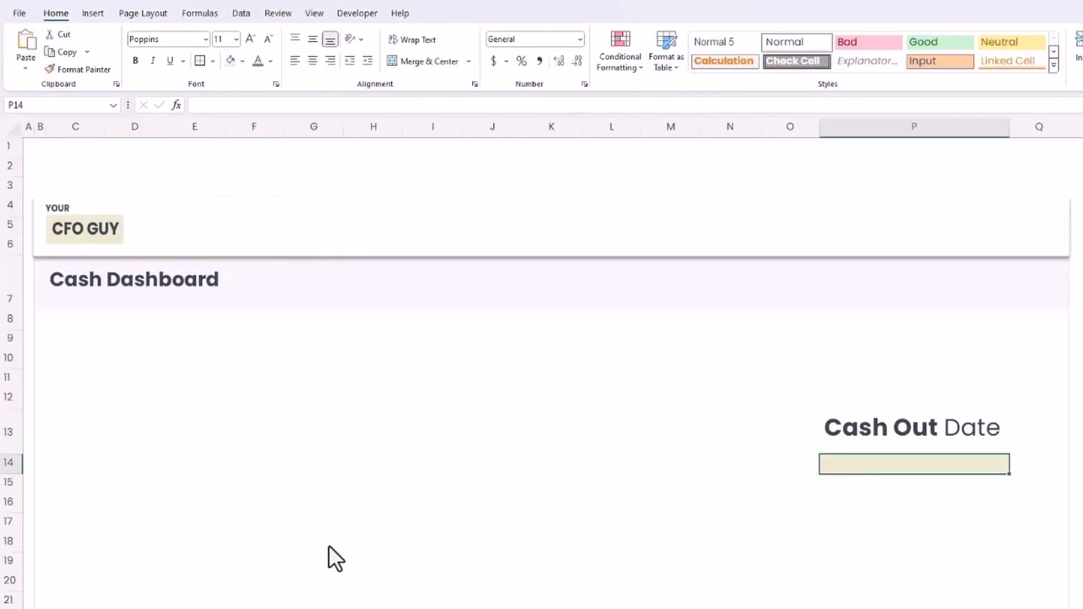
{"action": "type", "text": "3/31/2025"}
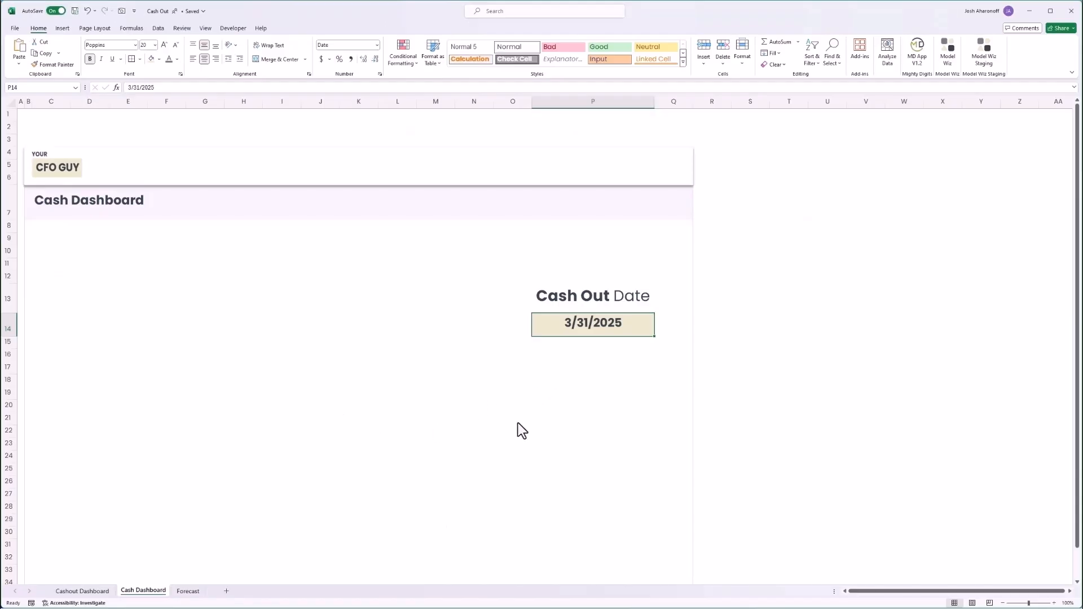
{"action": "left_click", "coordinate": [81, 591]}
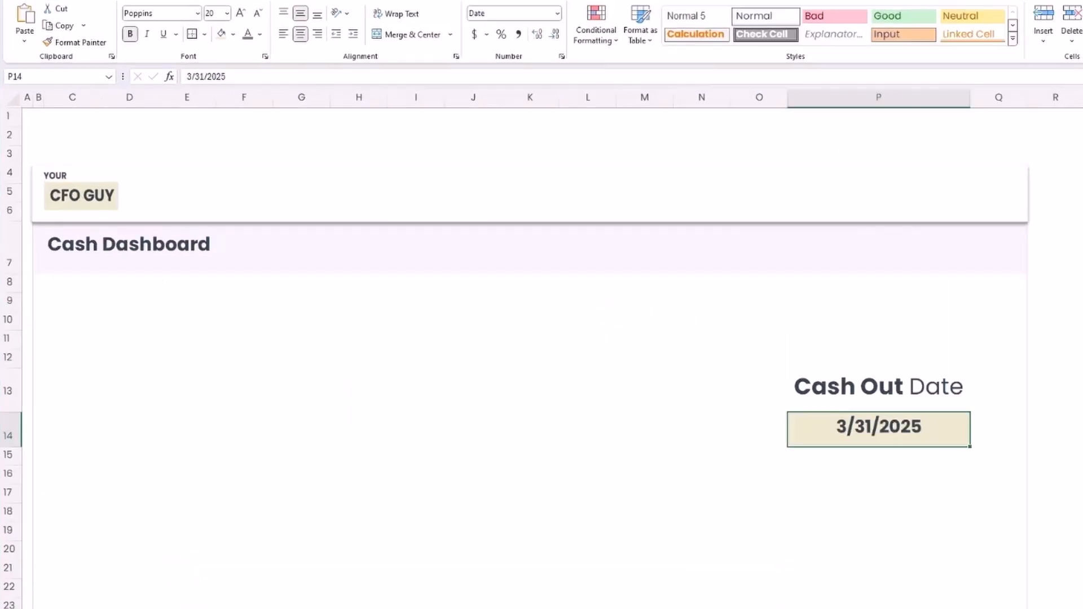
Apply the custom number format mmmm yyyy to P14 so it reads March 2025.
{"action": "key", "text": "Ctrl+1"}
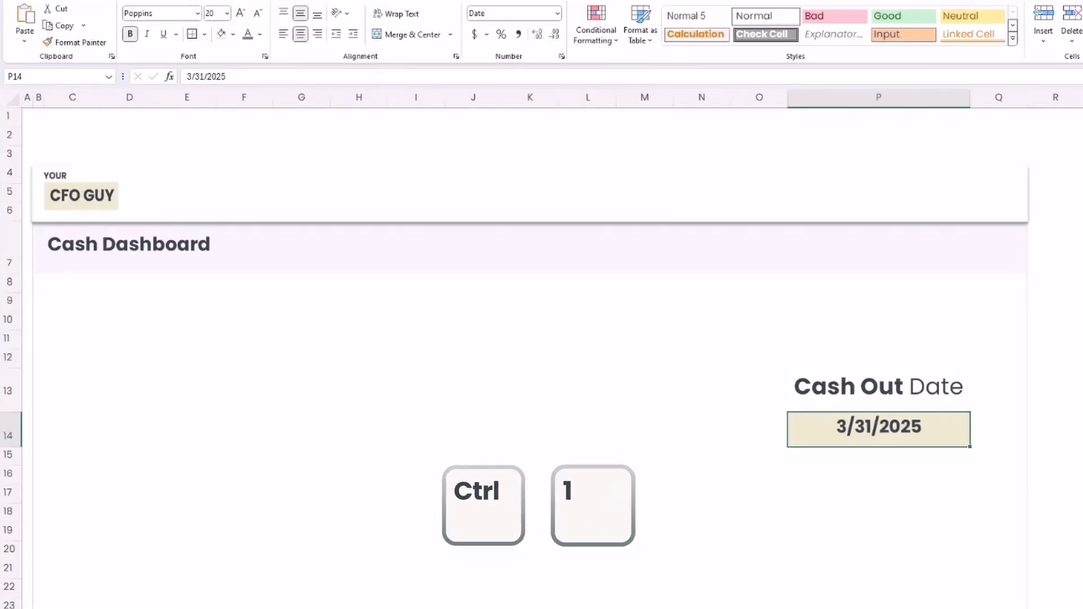
{"action": "key", "text": "ctrl+1"}
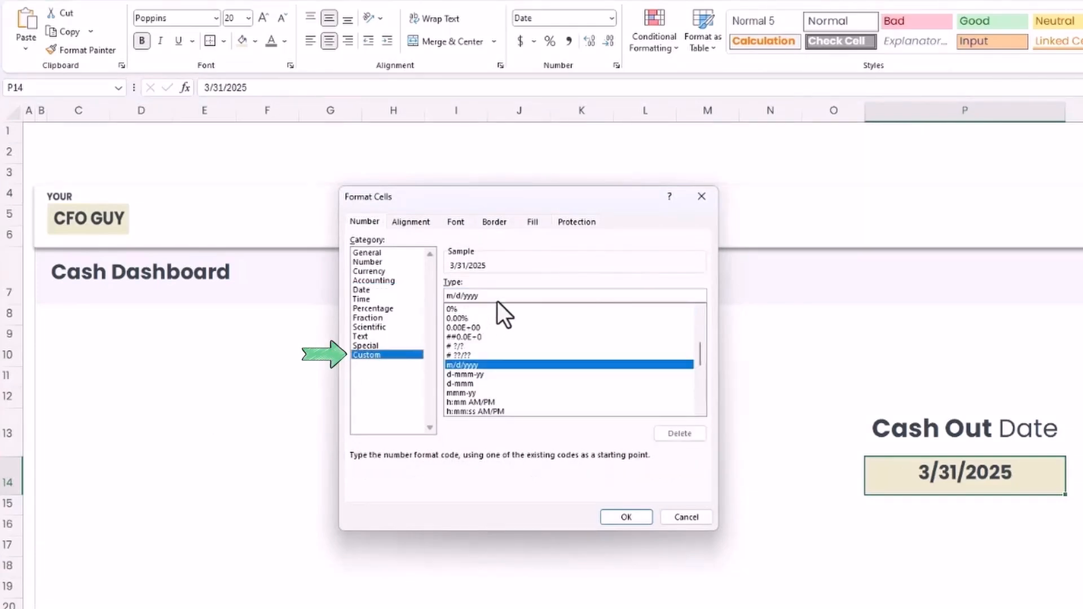
{"action": "type", "text": "mmm"}
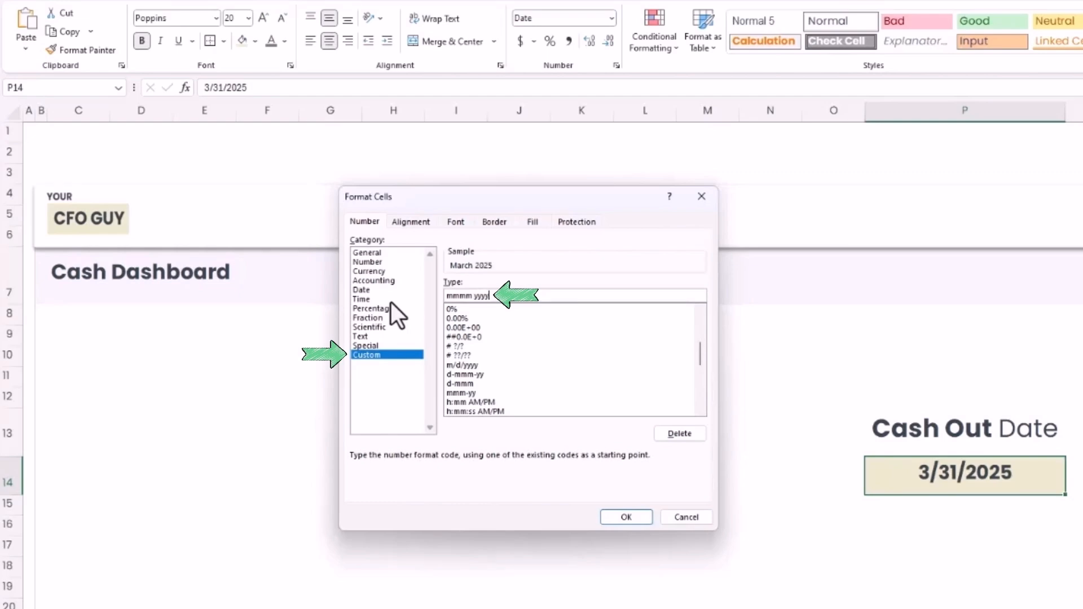
{"action": "left_click", "coordinate": [625, 517]}
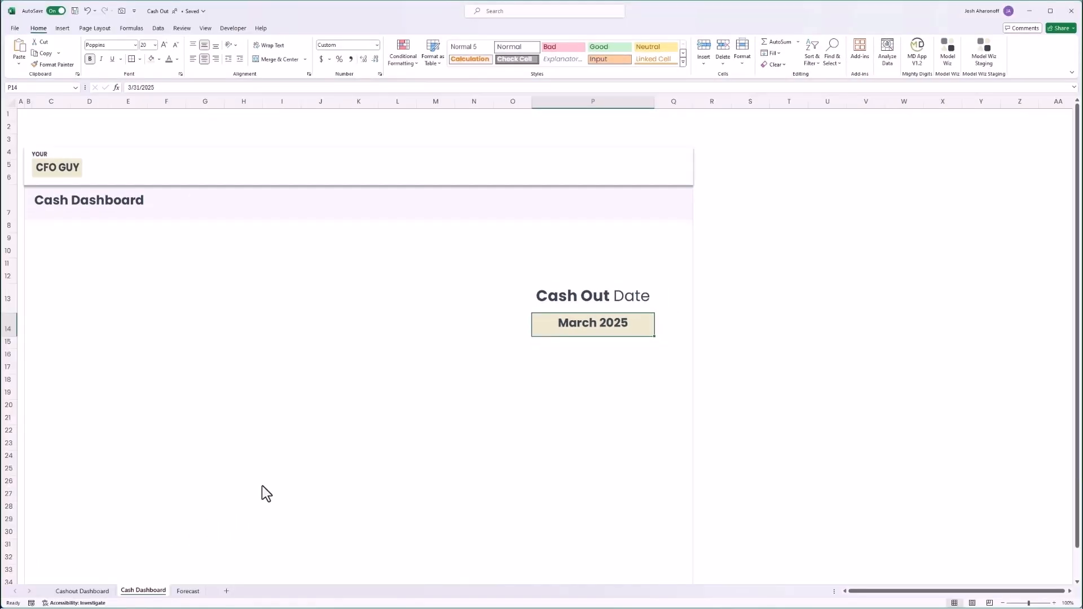
Define the workbook-level name CashOutDate for cell P14.
{"action": "key", "text": "alt"}
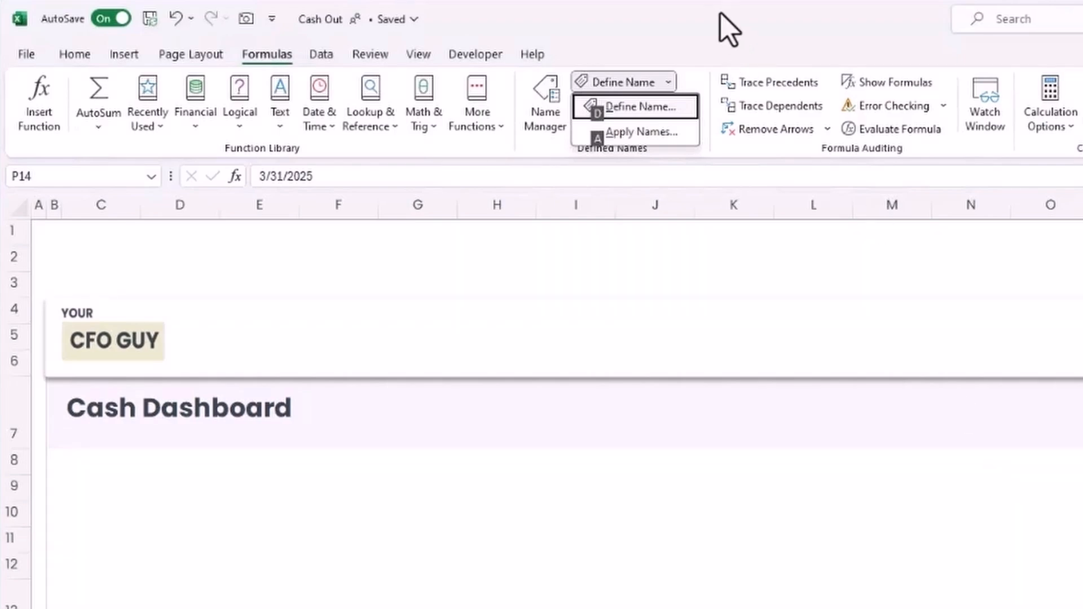
{"action": "left_click", "coordinate": [638, 106]}
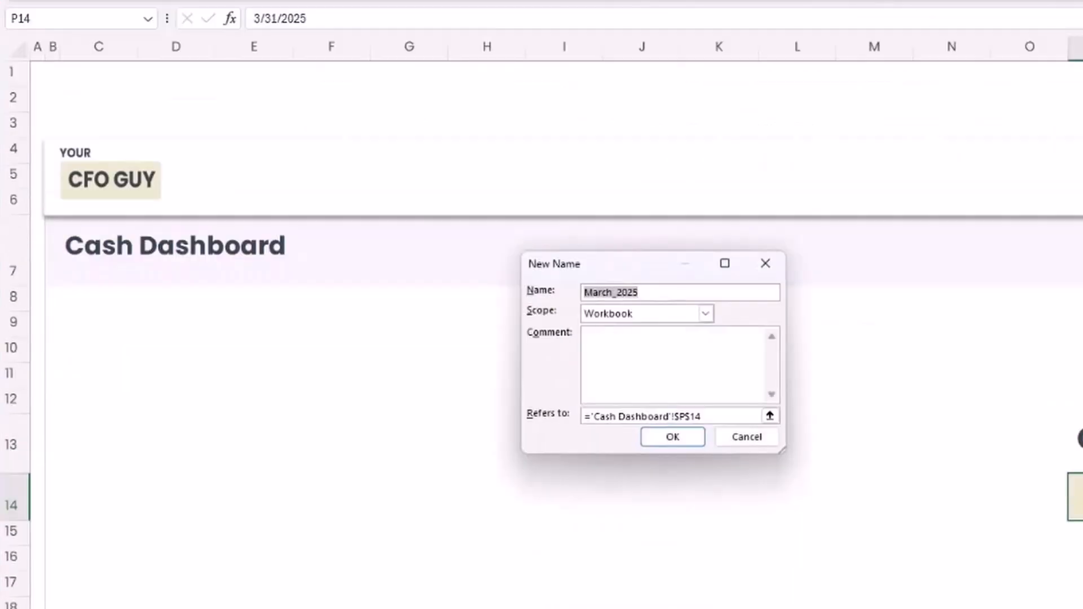
{"action": "type", "text": "CashOutDa"}
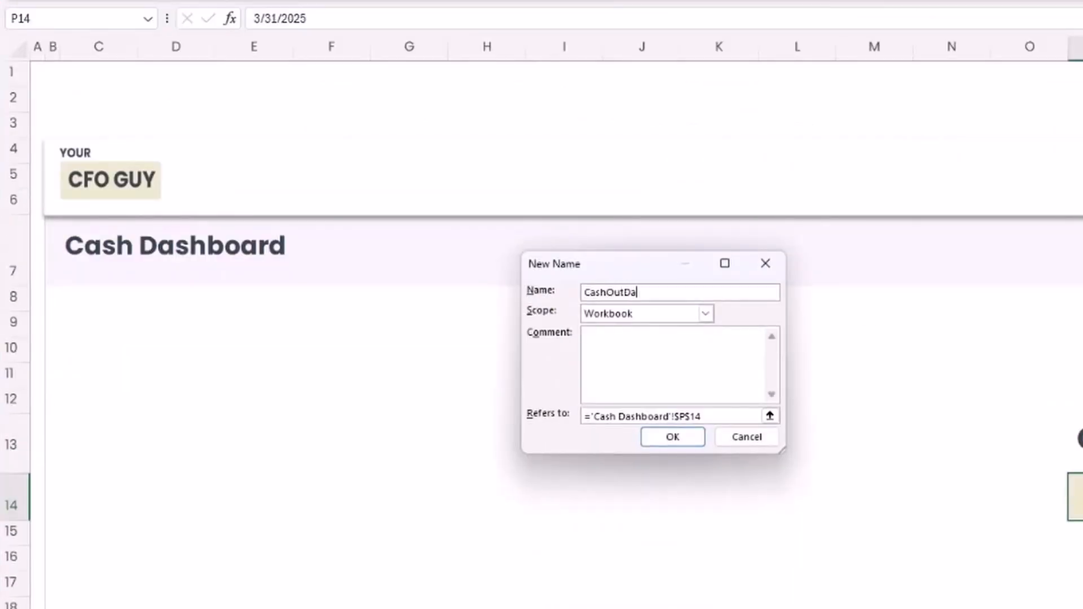
{"action": "left_click", "coordinate": [671, 437]}
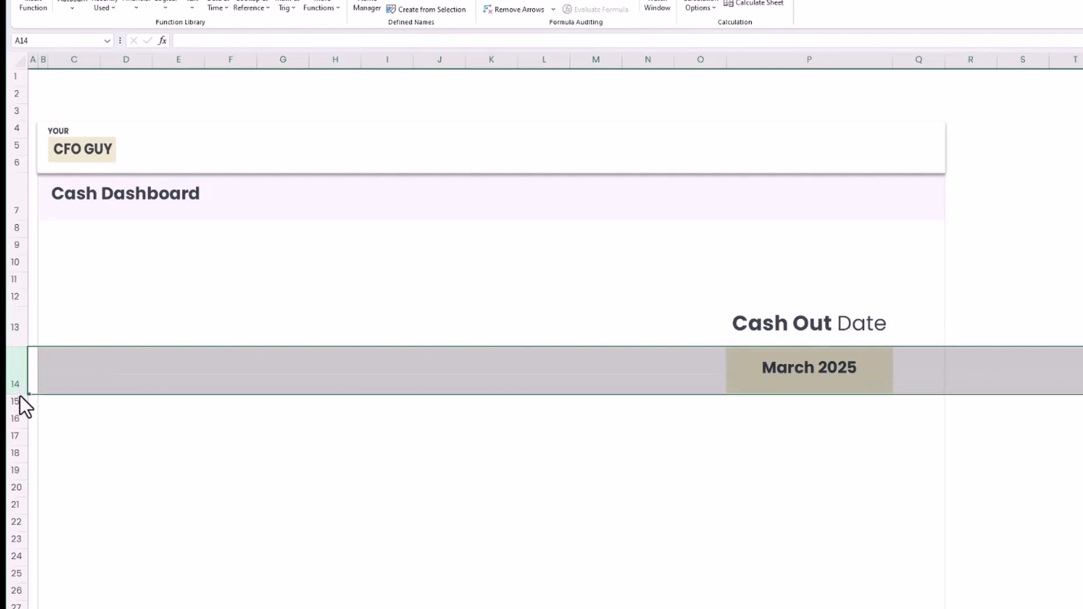
Make row 14 taller and remove the dark border from the March 2025 box in P14.
{"action": "left_click", "coordinate": [88, 40]}
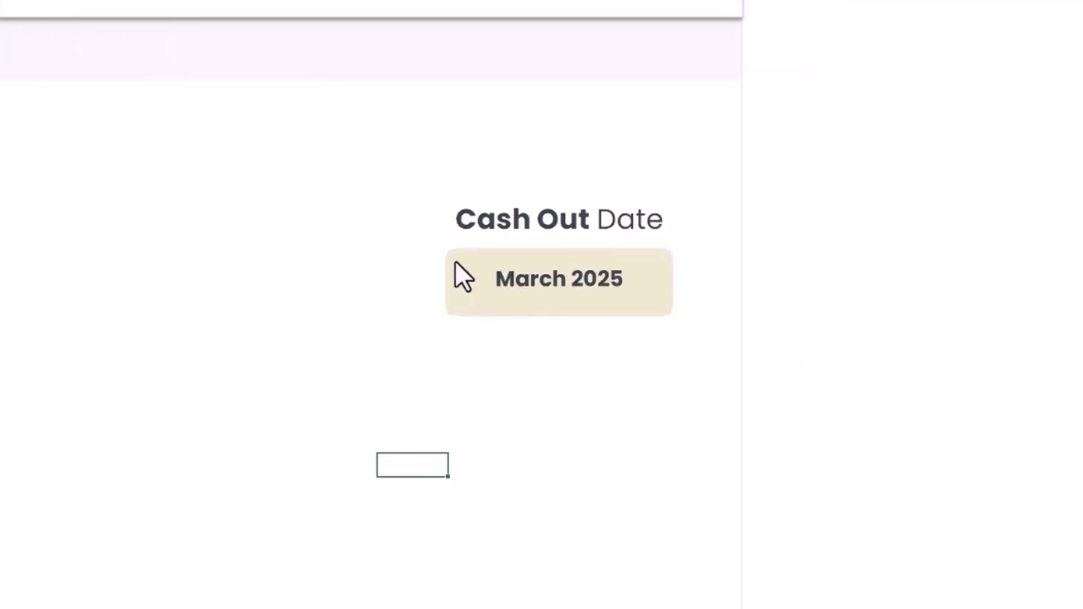
{"action": "left_click", "coordinate": [558, 280]}
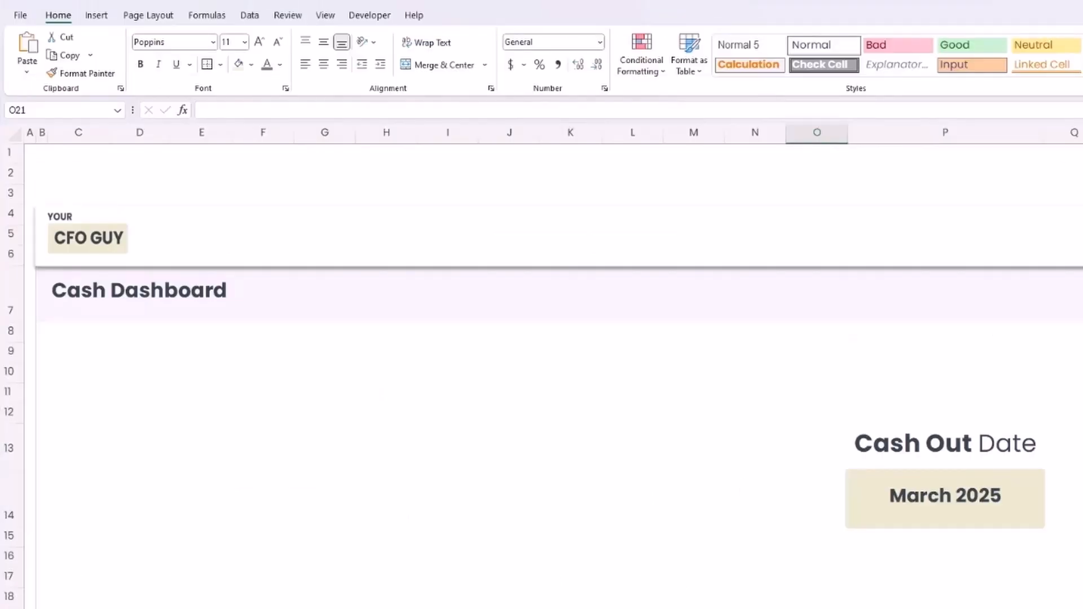
Name cell E2 MonthsToPlot, scoped to the Cash Dashboard sheet.
{"action": "left_click", "coordinate": [78, 173]}
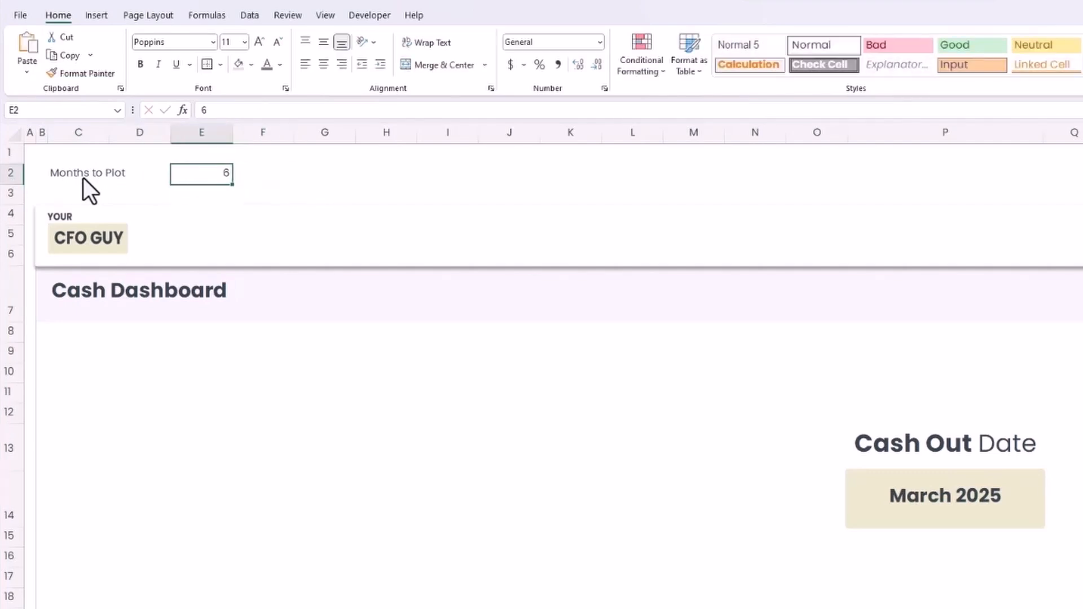
{"action": "key", "text": "alt"}
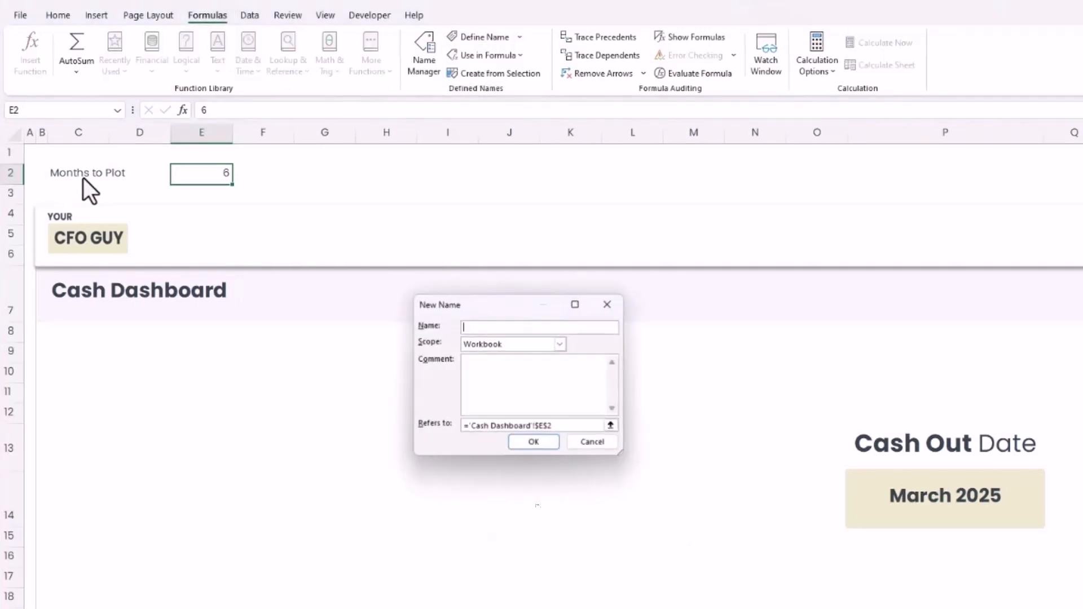
{"action": "type", "text": "Monthsto"}
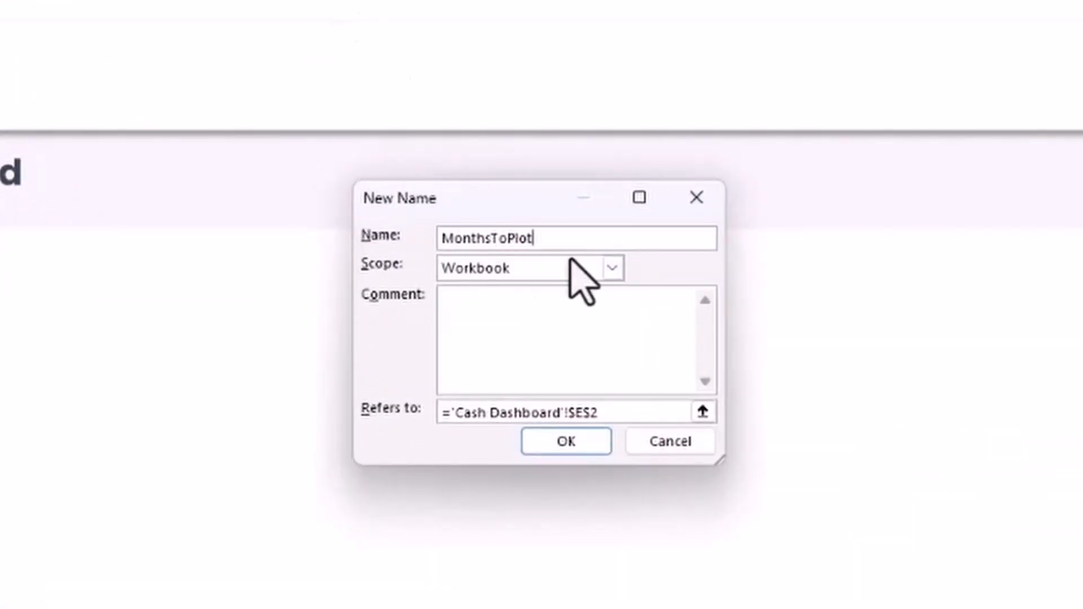
{"action": "left_click", "coordinate": [610, 268]}
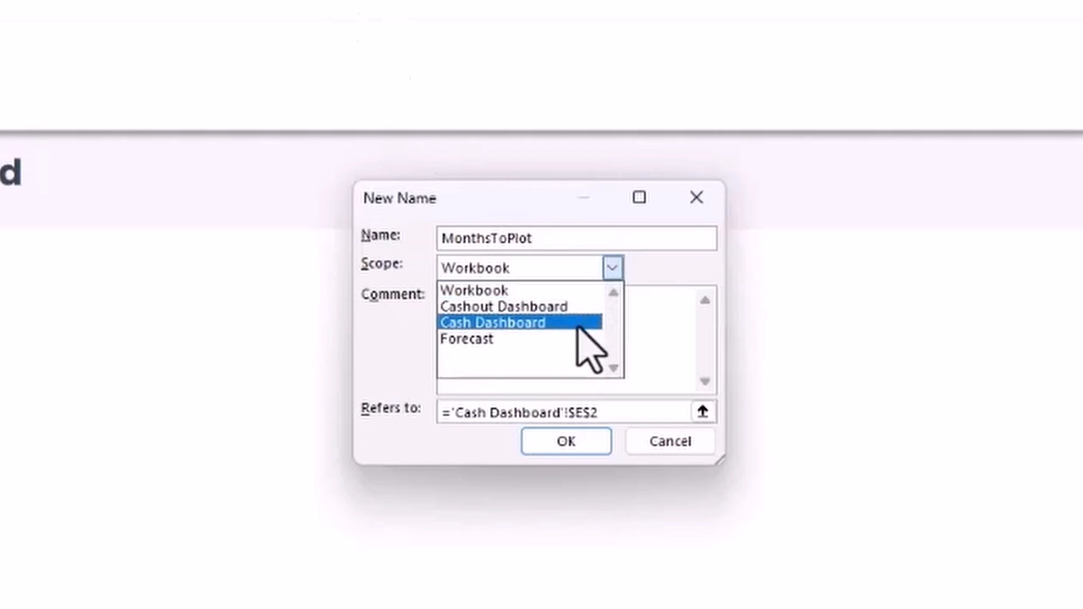
{"action": "left_click", "coordinate": [494, 323]}
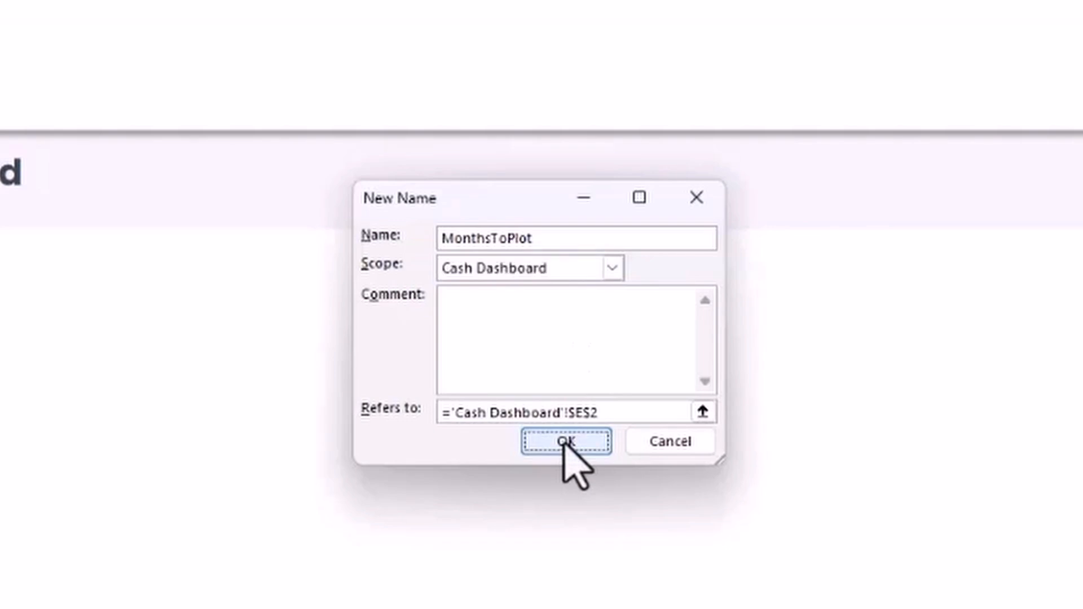
{"action": "left_click", "coordinate": [566, 440]}
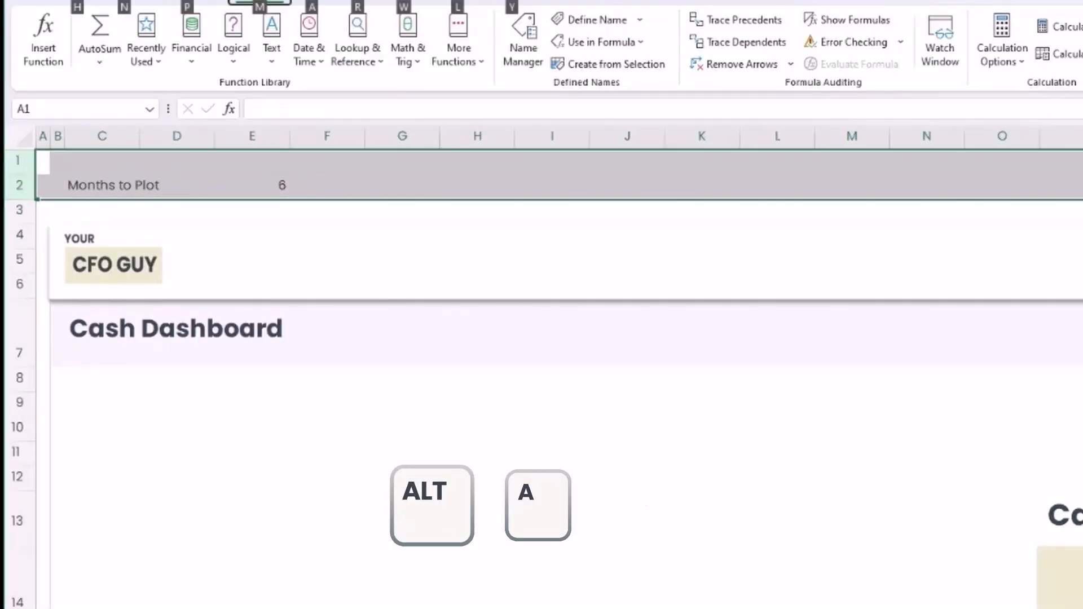
Group rows 1–2 with Alt+A, G, G, then select the Cash Out Date cell.
{"action": "key", "text": "alt+a"}
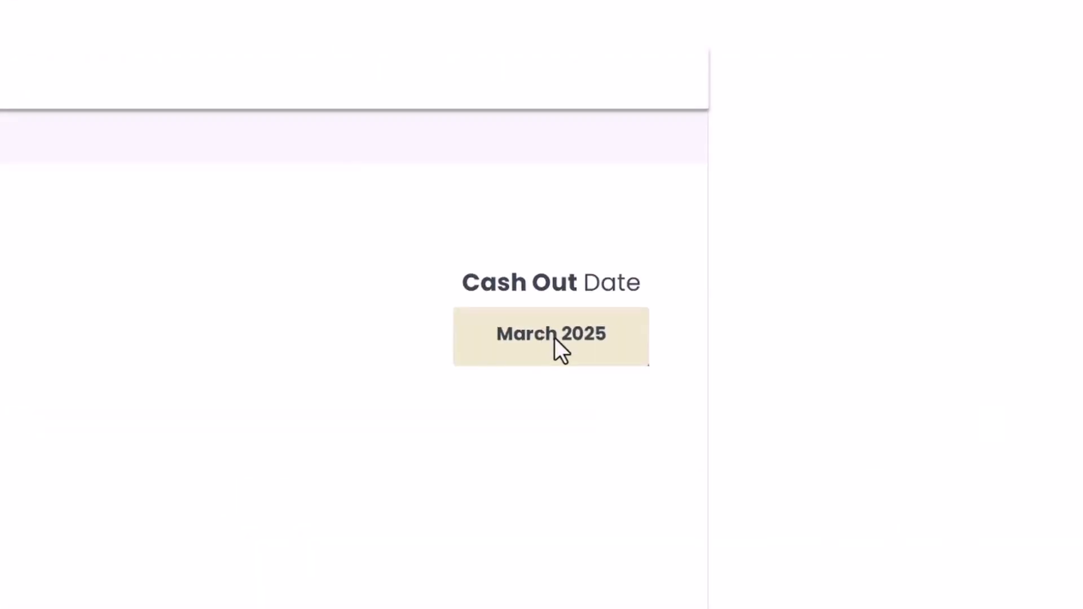
{"action": "mouse_move", "coordinate": [587, 403]}
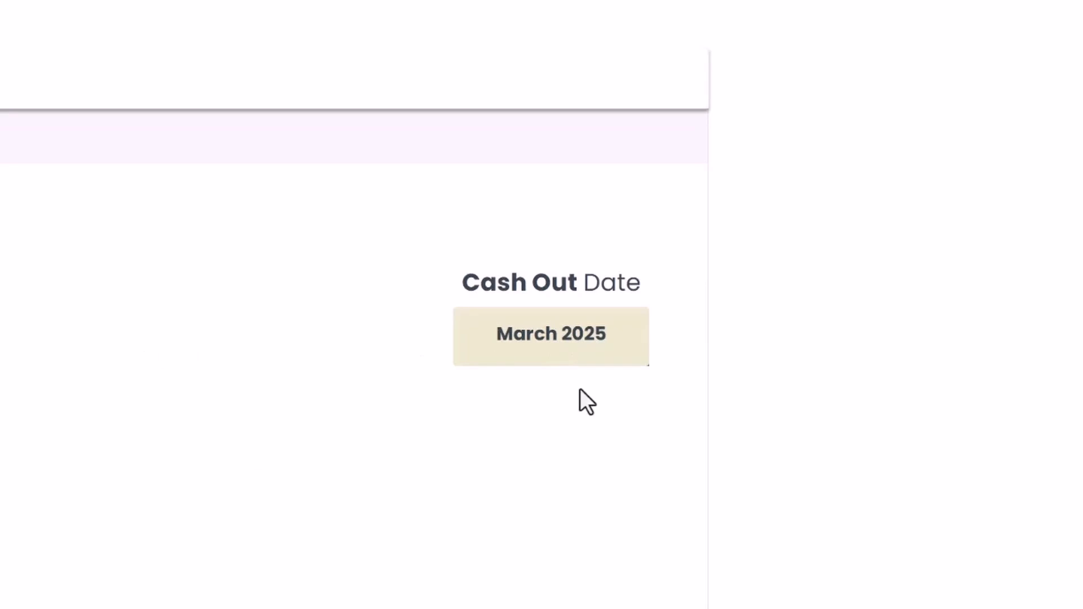
{"action": "mouse_move", "coordinate": [75, 512]}
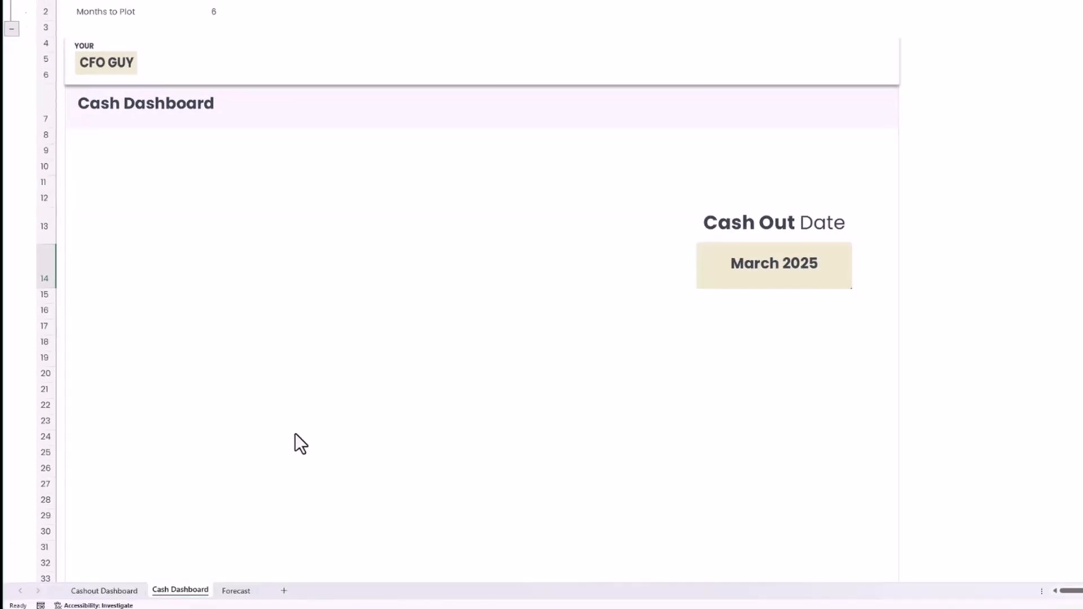
{"action": "left_click", "coordinate": [236, 590]}
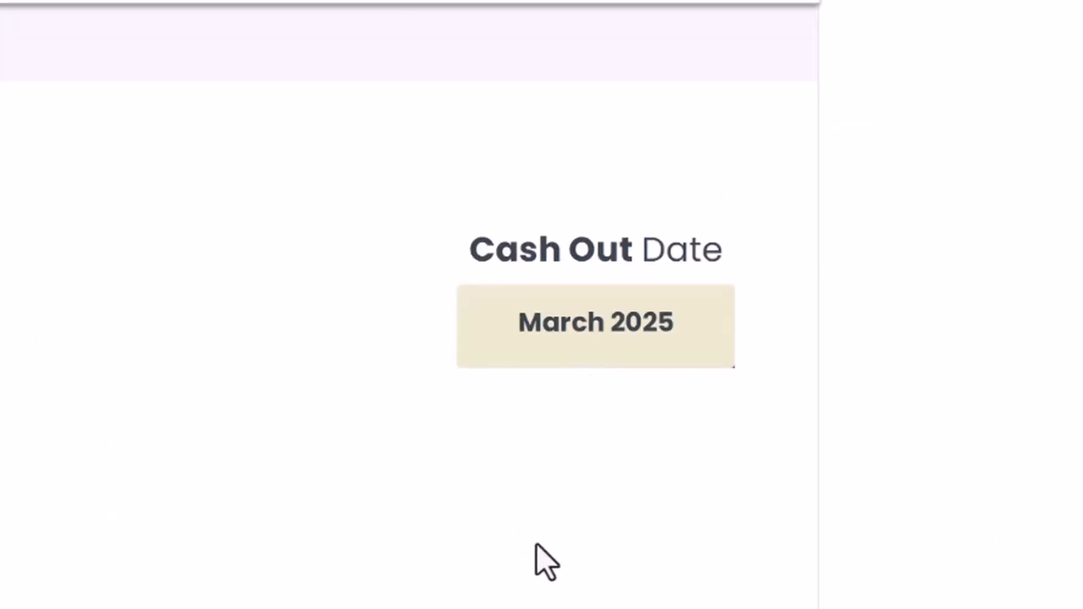
Enter =INDEX(Forecast!D7:AA7,0,MATCH(TRUE,Forecast!D30:AA30<0,0)) in the Cash Out Date cell.
{"action": "type", "text": "=index(Forecast!D7:AA7,"}
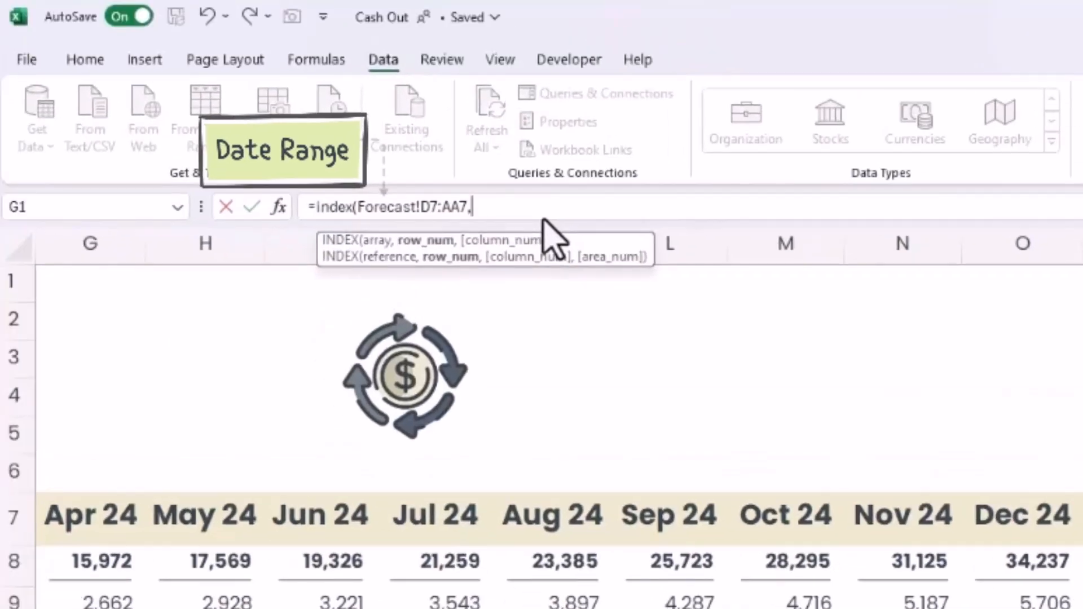
{"action": "type", "text": "0,"}
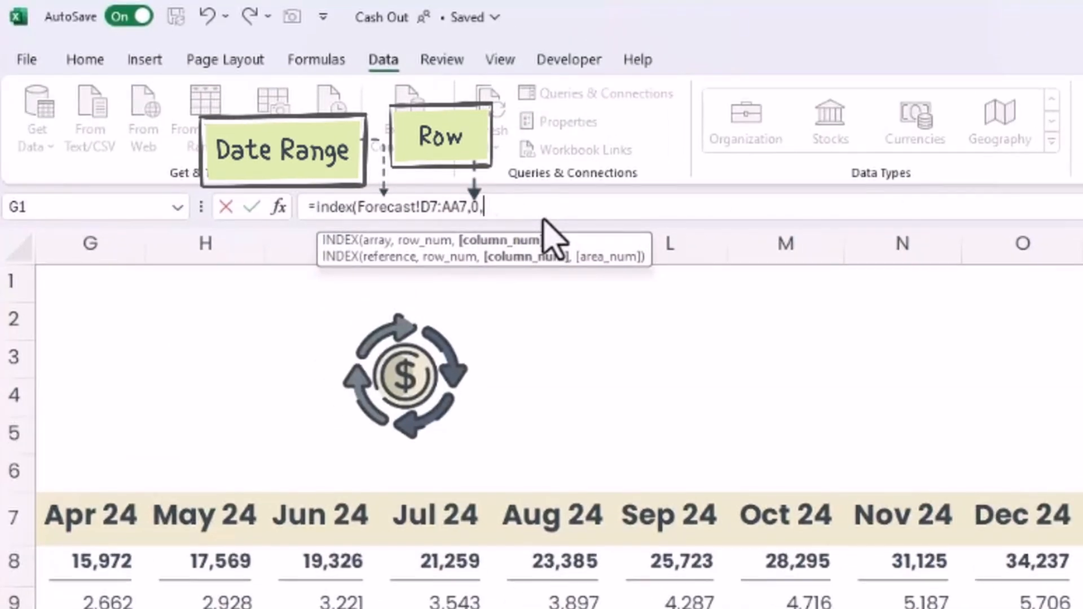
{"action": "type", "text": "match("}
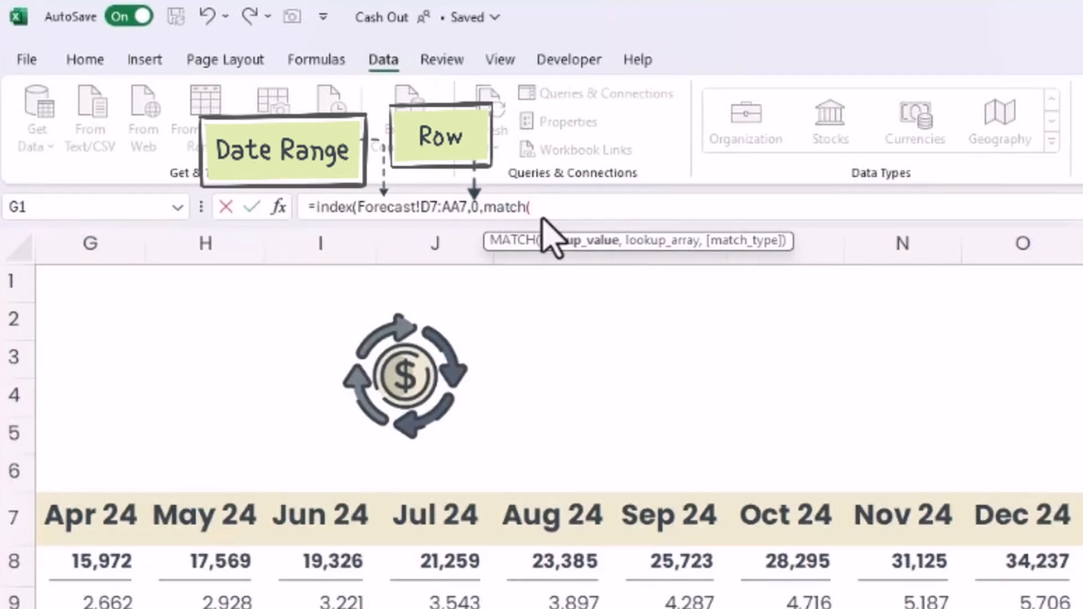
{"action": "type", "text": "true"}
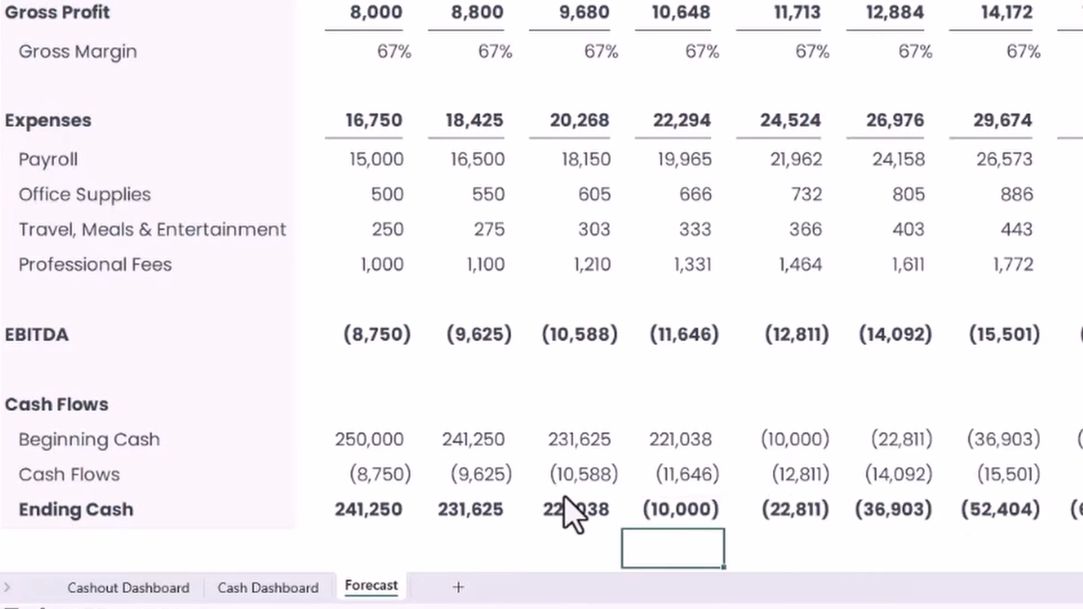
{"action": "left_click", "coordinate": [127, 588]}
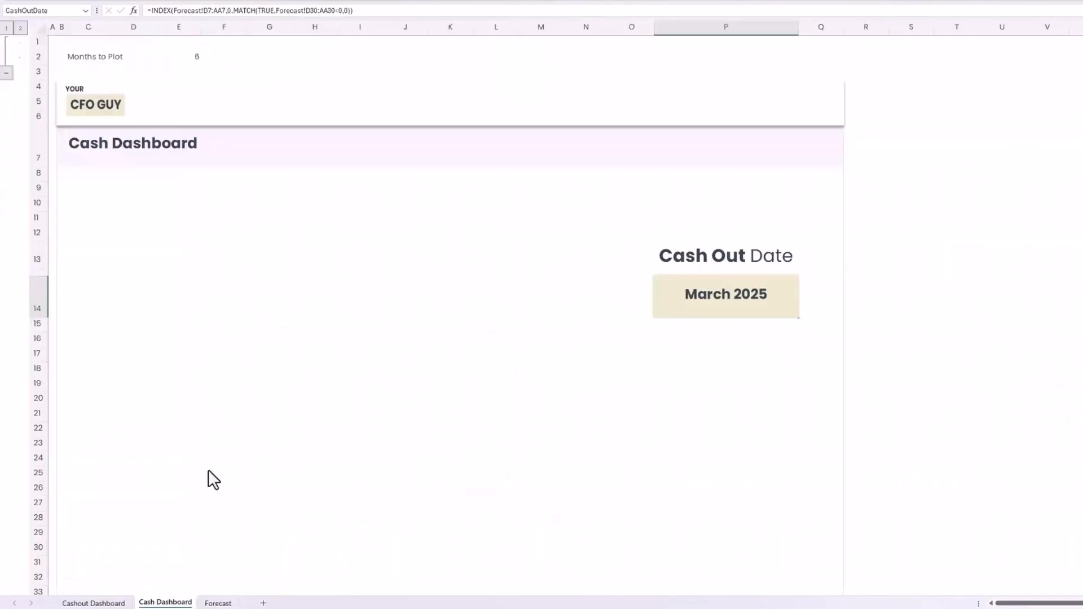
Review the Forecast sheet's month-end Date and Ending Cash rows, then return to the dashboard.
{"action": "left_click", "coordinate": [93, 603]}
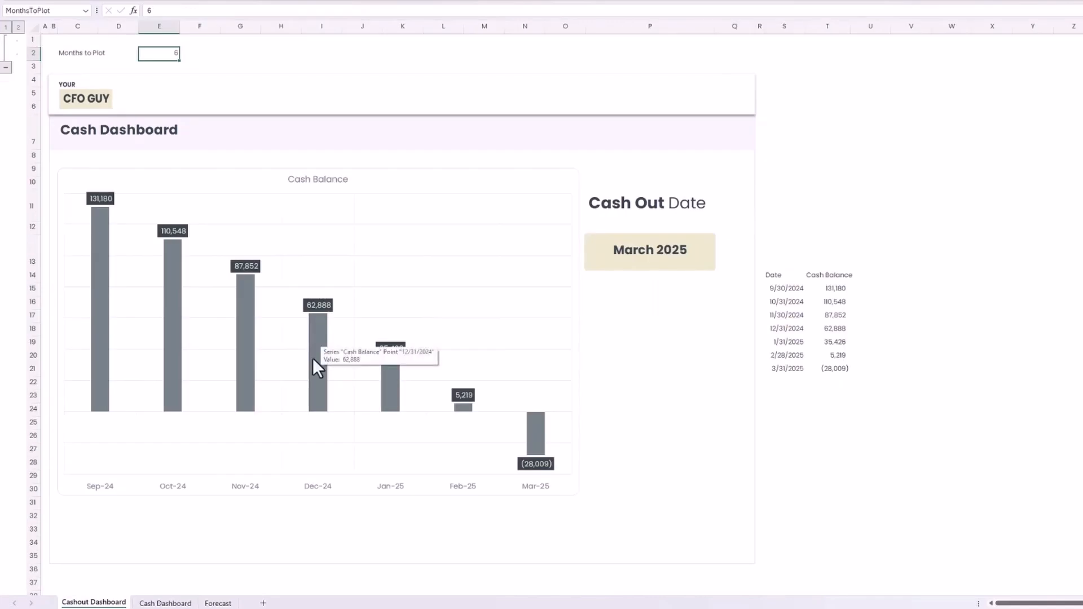
{"action": "left_click", "coordinate": [218, 603]}
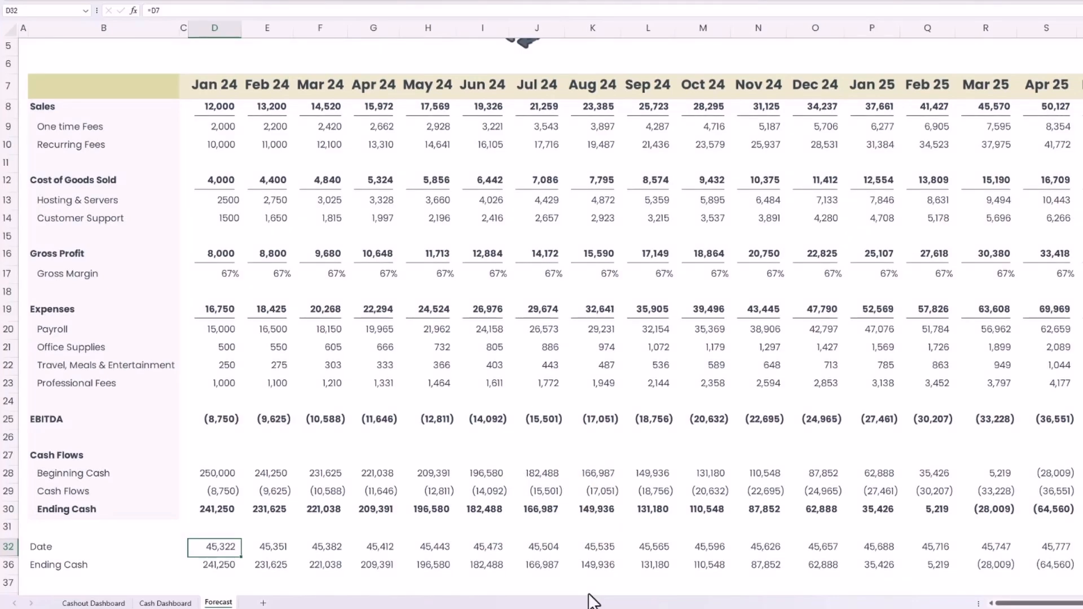
{"action": "scroll", "scroll_direction": "right", "scroll_amount": 3}
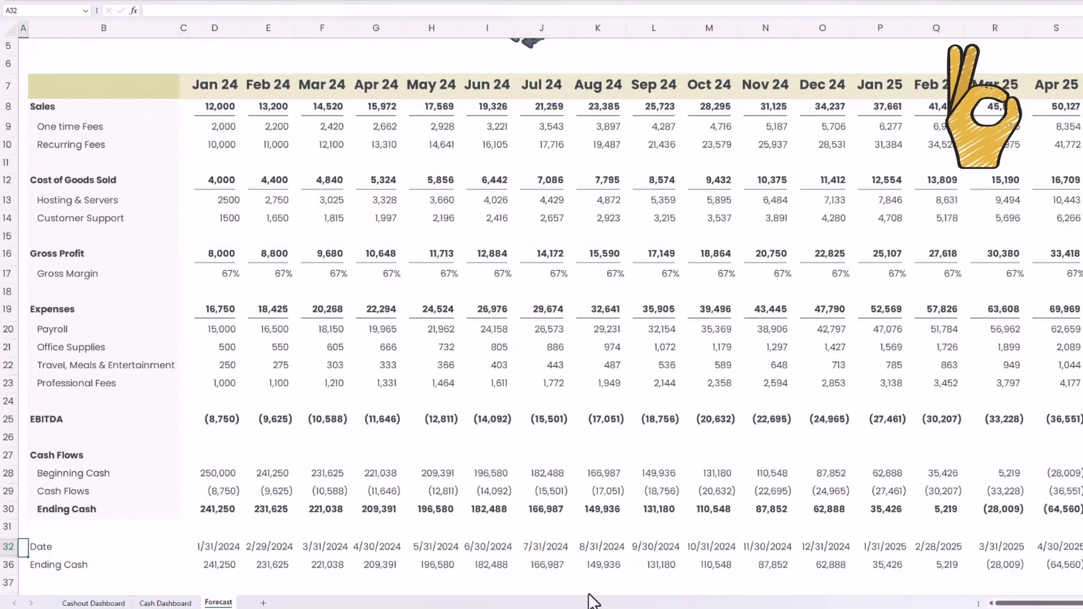
{"action": "left_click", "coordinate": [93, 603]}
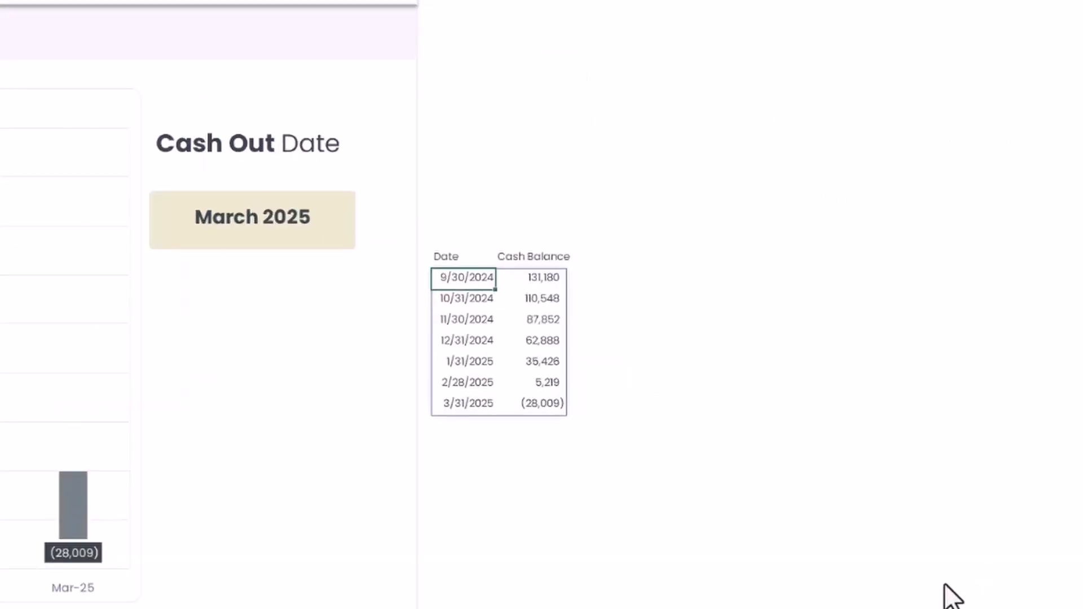
{"action": "mouse_move", "coordinate": [472, 297]}
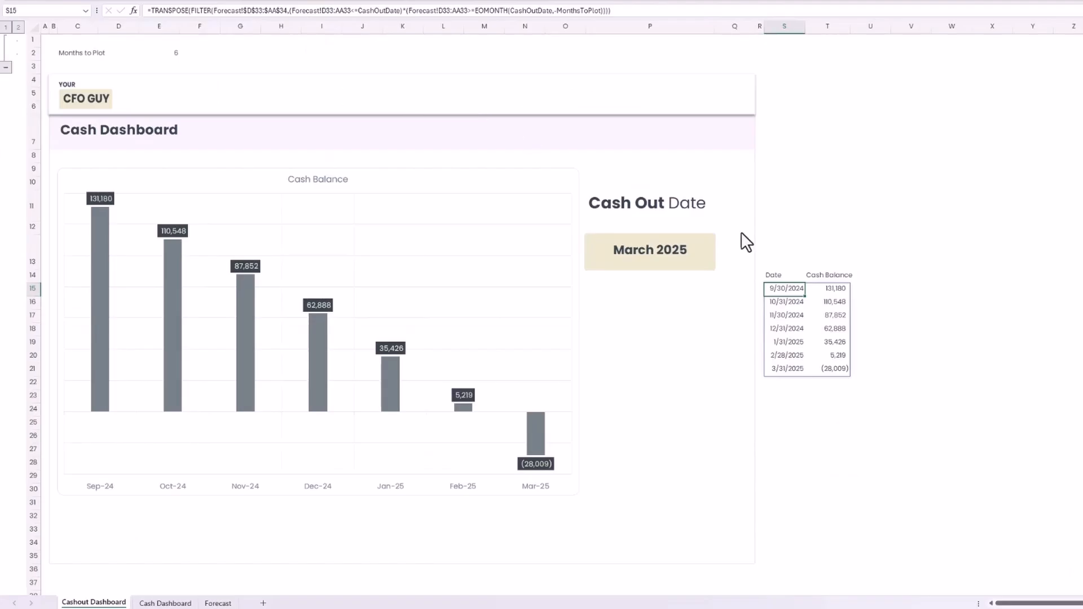
{"action": "mouse_move", "coordinate": [1059, 384]}
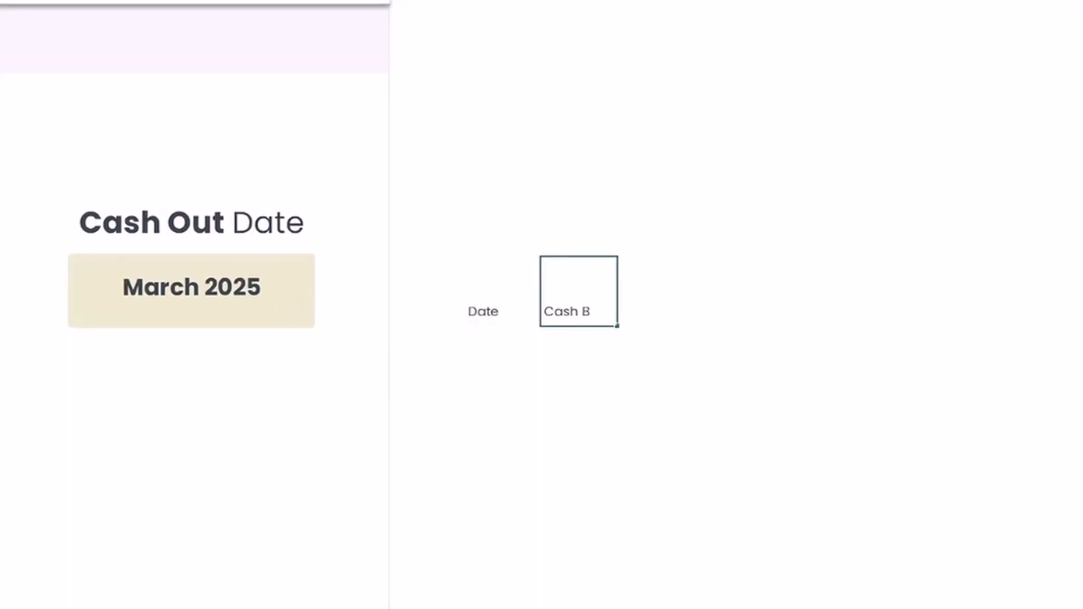
Enter =FILTER(Forecast!D32:AA33,Forecast!D32:AA32<=CashOutDate) in S15.
{"action": "left_click", "coordinate": [217, 603]}
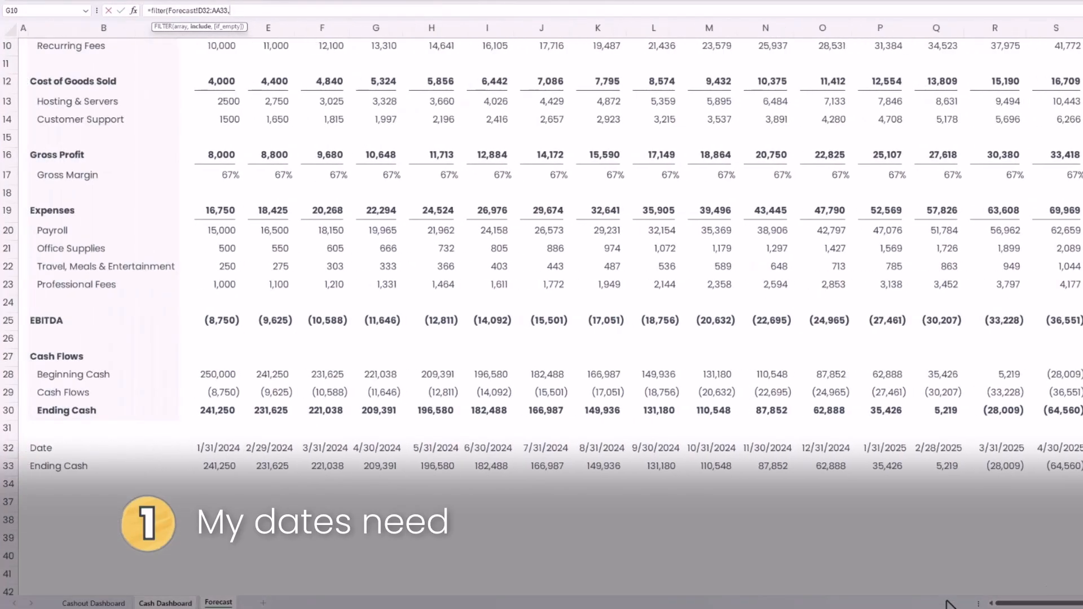
{"action": "left_click", "coordinate": [164, 602]}
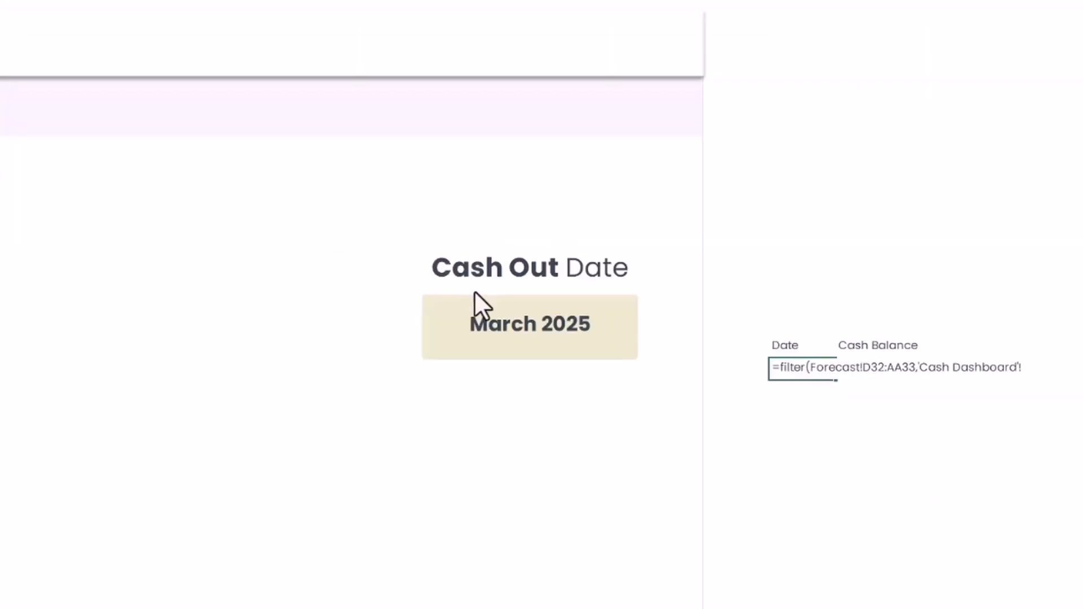
{"action": "mouse_move", "coordinate": [435, 330]}
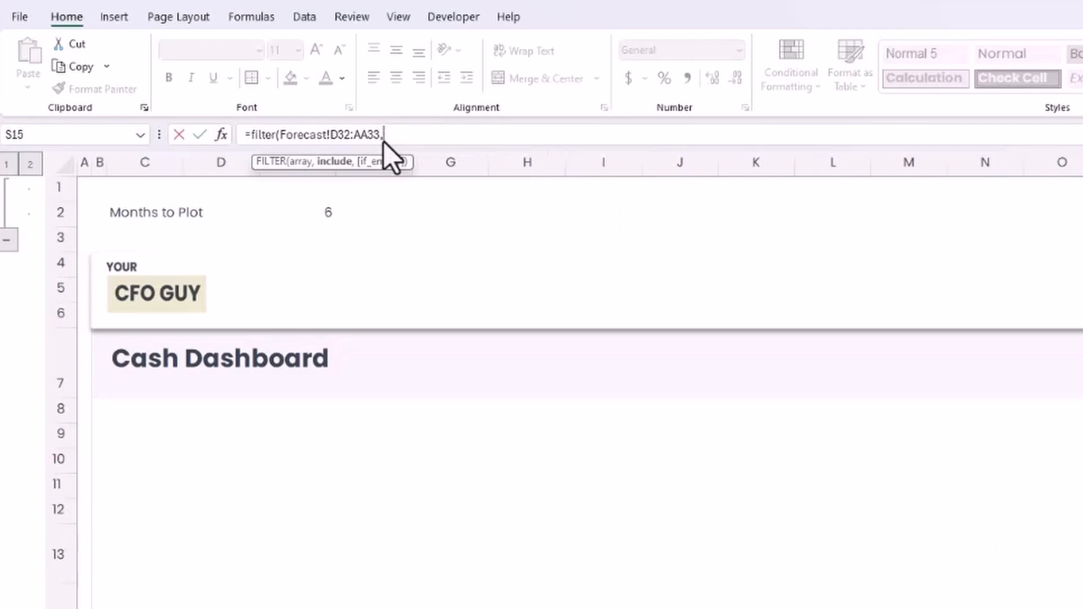
{"action": "left_click", "coordinate": [219, 602]}
{"action": "type", "text": "Forecast!D32:AA32<,"}
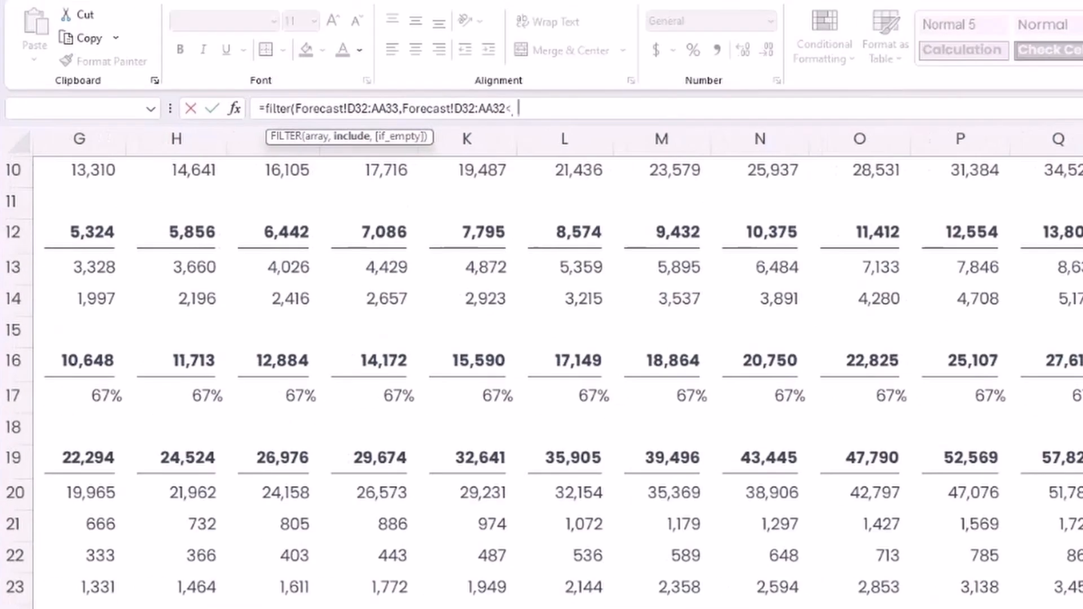
{"action": "type", "text": "=cash"}
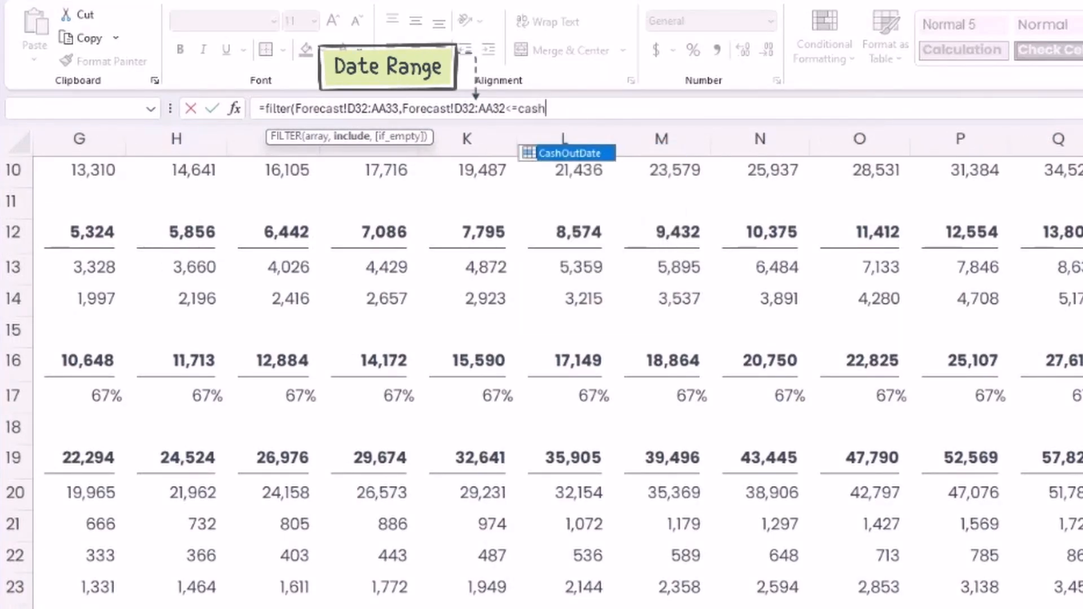
{"action": "key", "text": "Tab"}
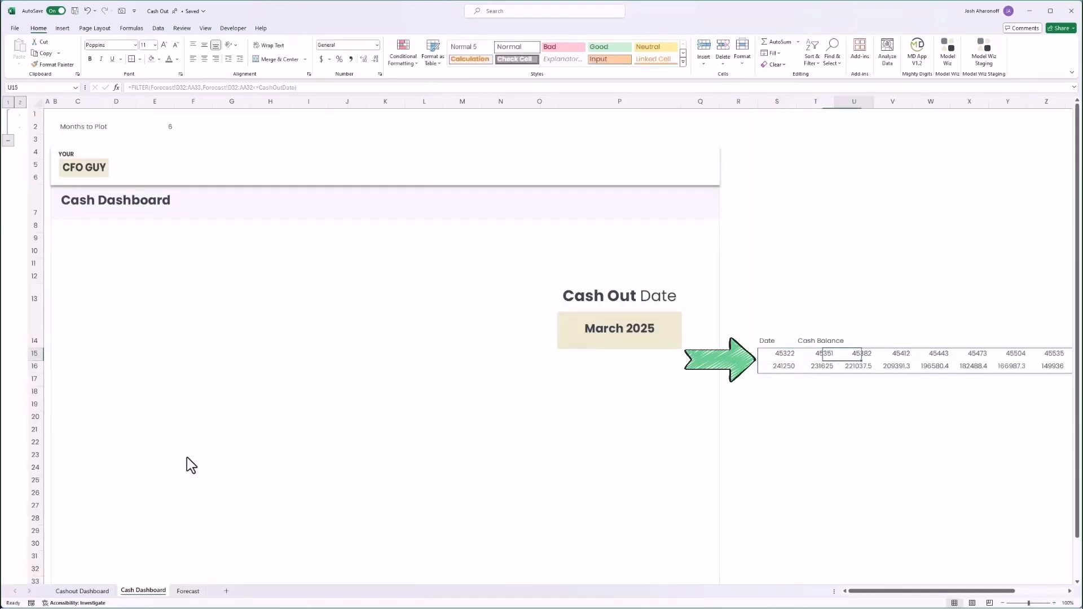
Wrap the FILTER in TRANSPOSE, with Short Date dates and Comma Style balances.
{"action": "scroll", "scroll_direction": "right", "scroll_amount": 3}
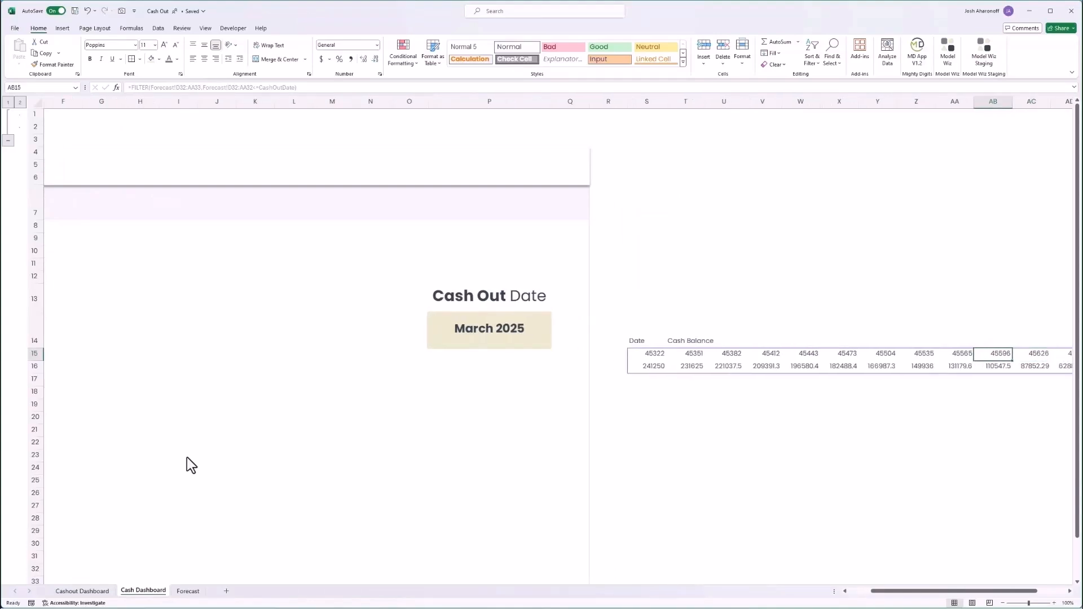
{"action": "left_click", "coordinate": [763, 354]}
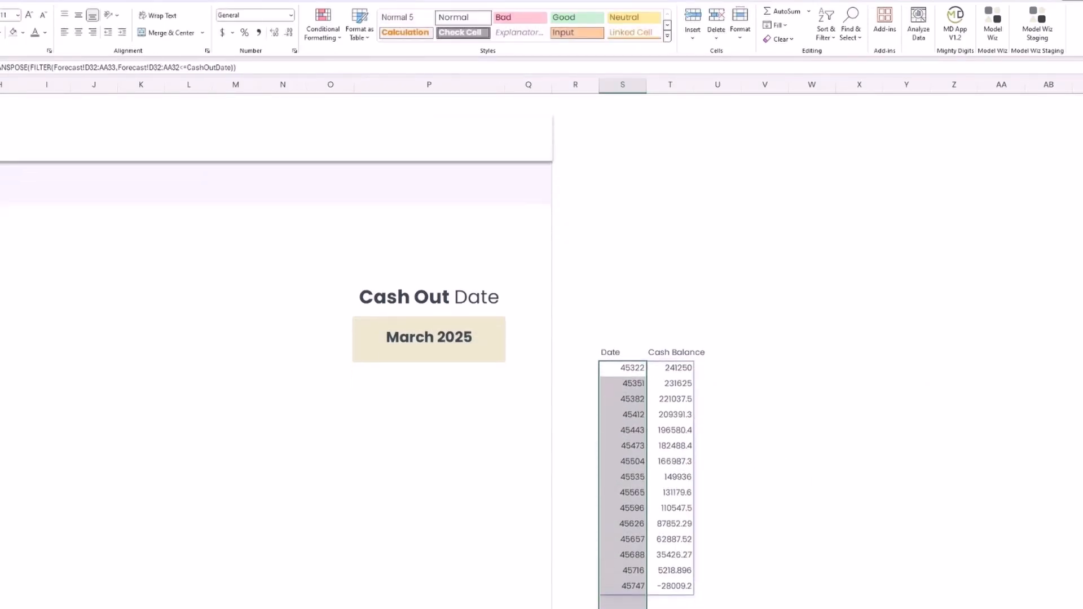
{"action": "left_click", "coordinate": [622, 84]}
{"action": "type", "text": "Short Date"}
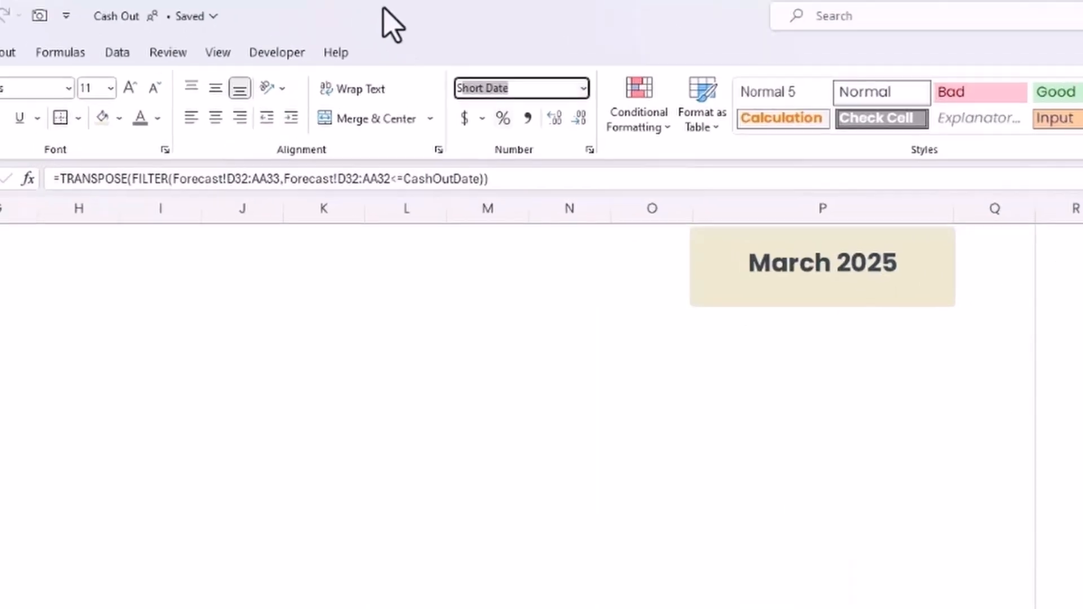
{"action": "key", "text": "Enter"}
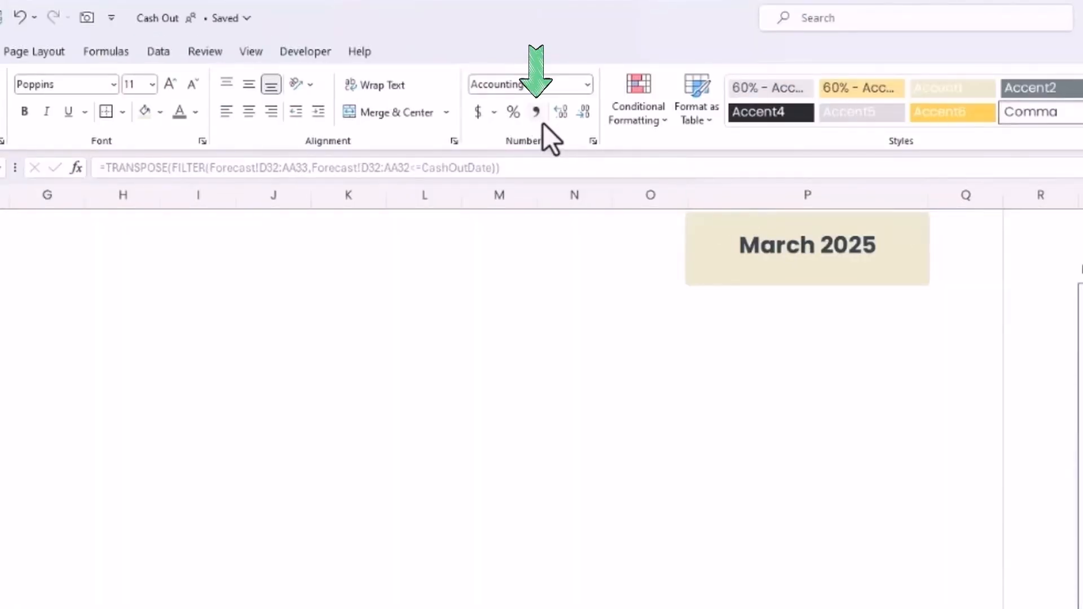
{"action": "key", "text": "alt+h"}
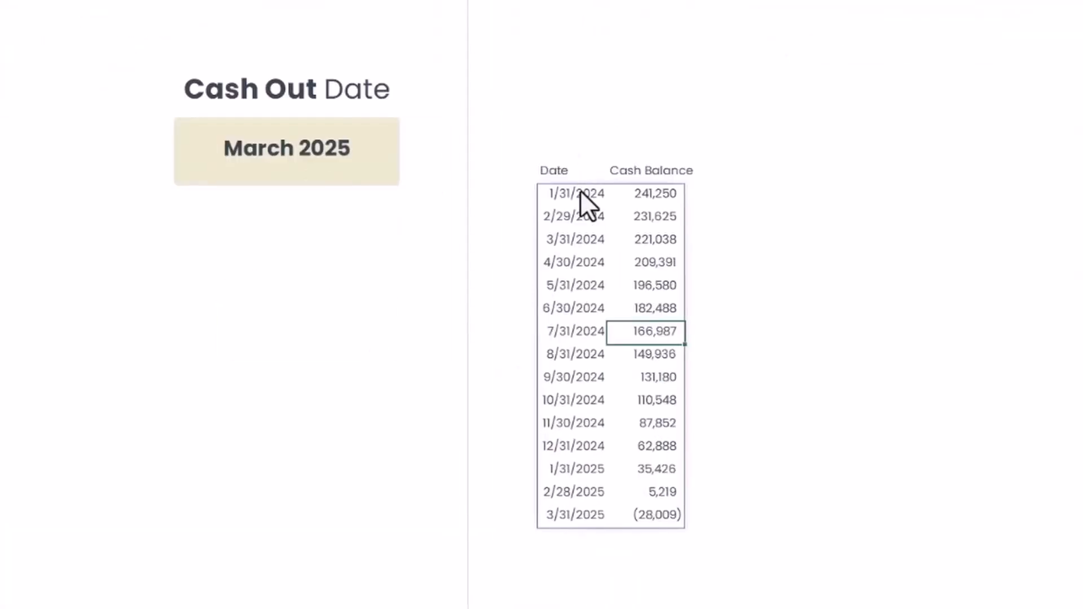
Multiply the FILTER condition by (Forecast!D32:AA32>=EOMONTH(CashOutDate,-MonthsToPlot)).
{"action": "left_click", "coordinate": [571, 193]}
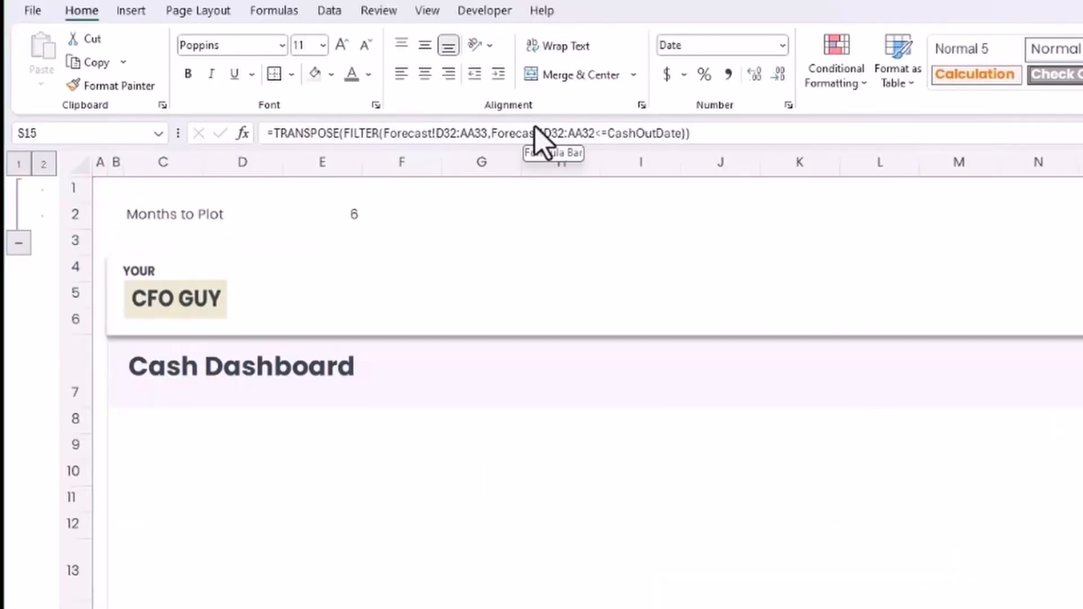
{"action": "left_click", "coordinate": [504, 133]}
{"action": "type", "text": "("}
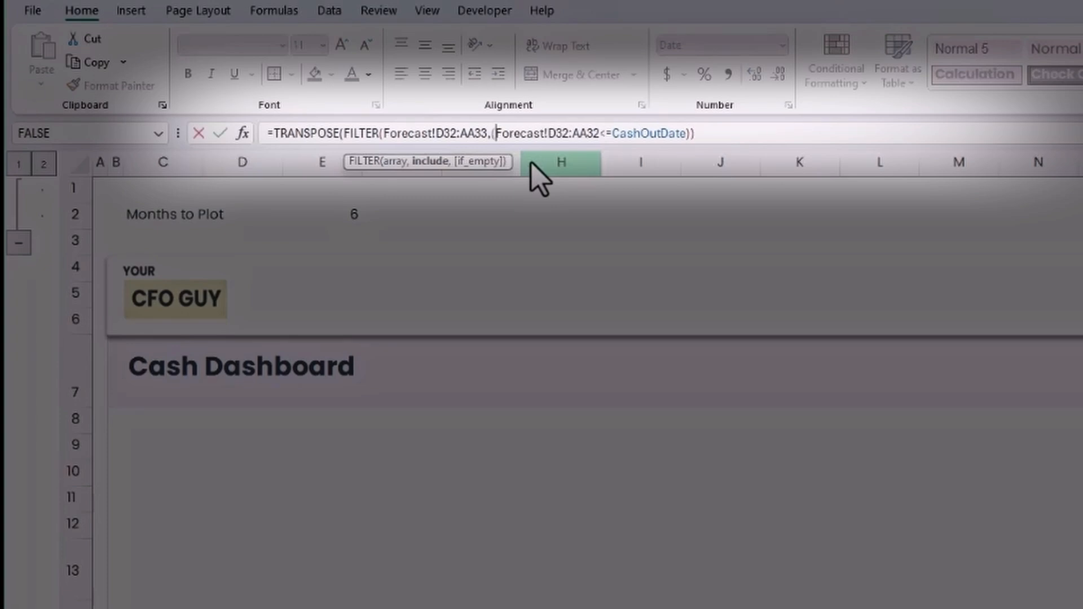
{"action": "type", "text": "*"}
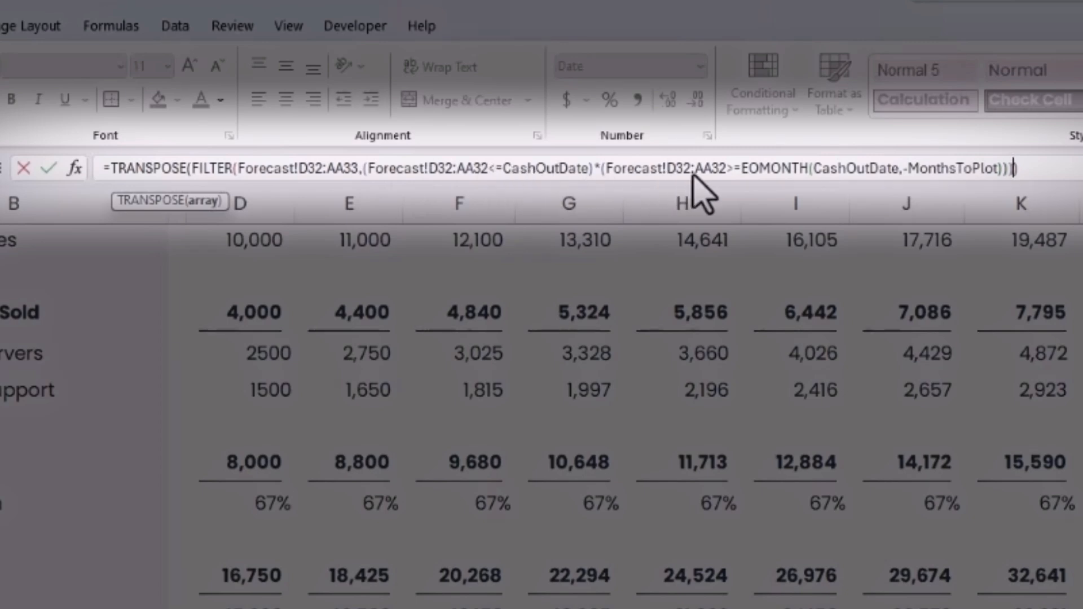
{"action": "mouse_move", "coordinate": [750, 193]}
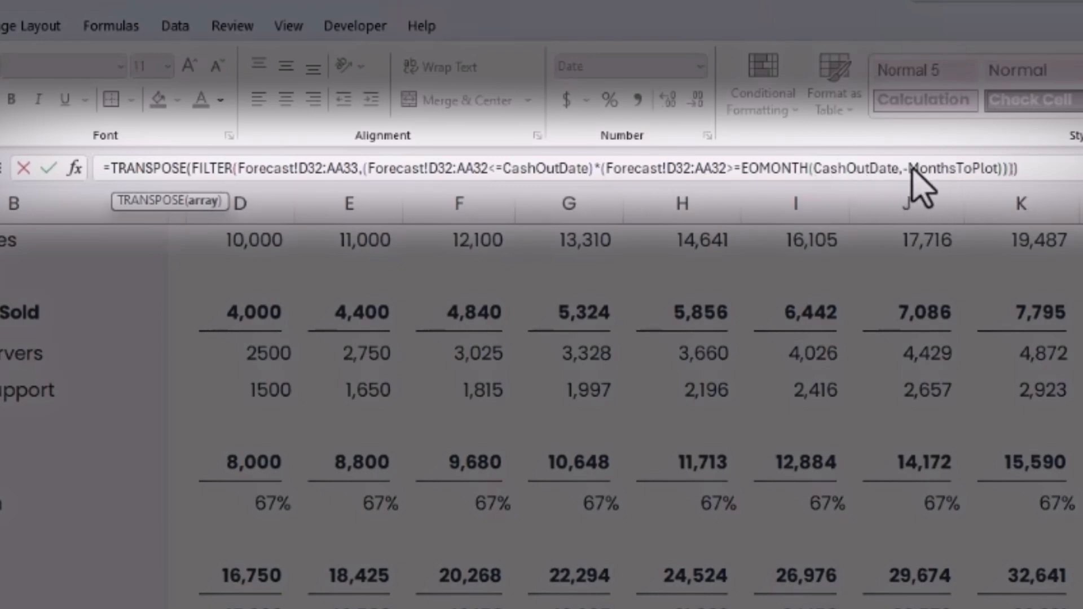
{"action": "mouse_move", "coordinate": [148, 197]}
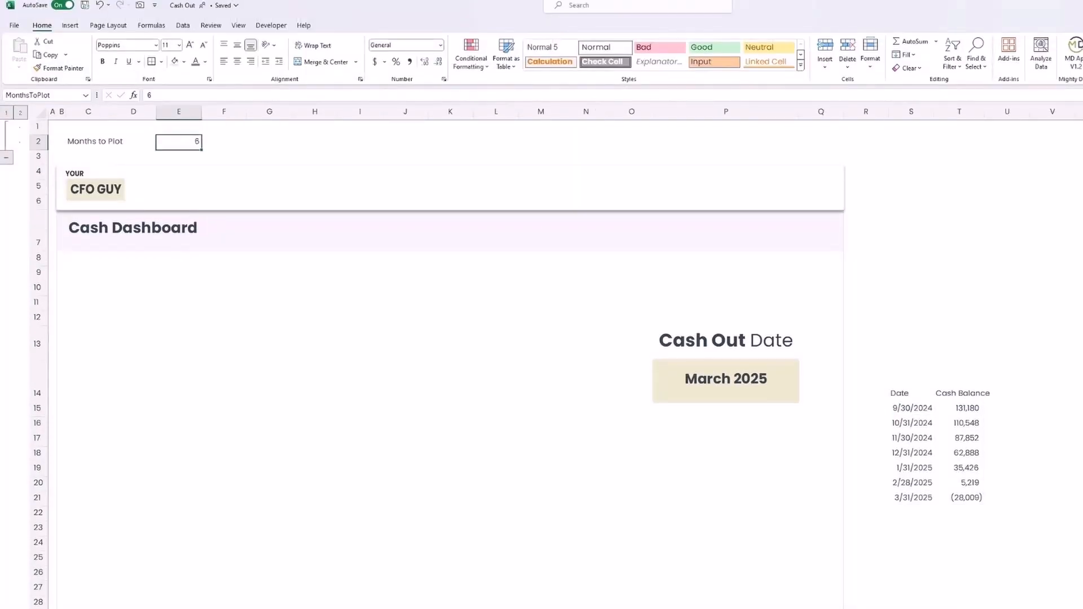
Enter 7, then 3, as Months to Plot to test the helper table.
{"action": "type", "text": "7"}
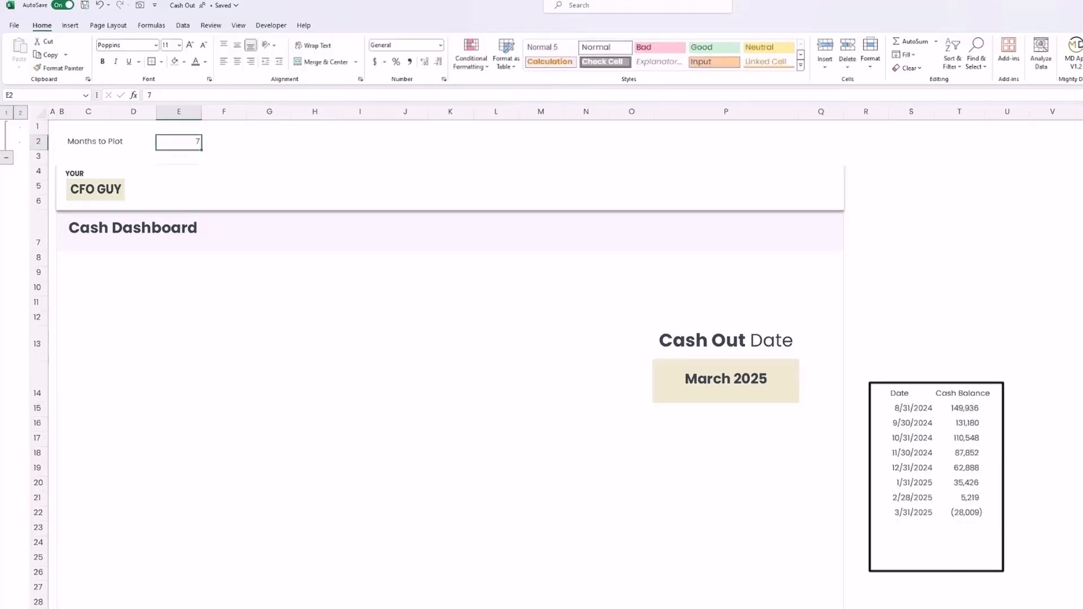
{"action": "type", "text": "3"}
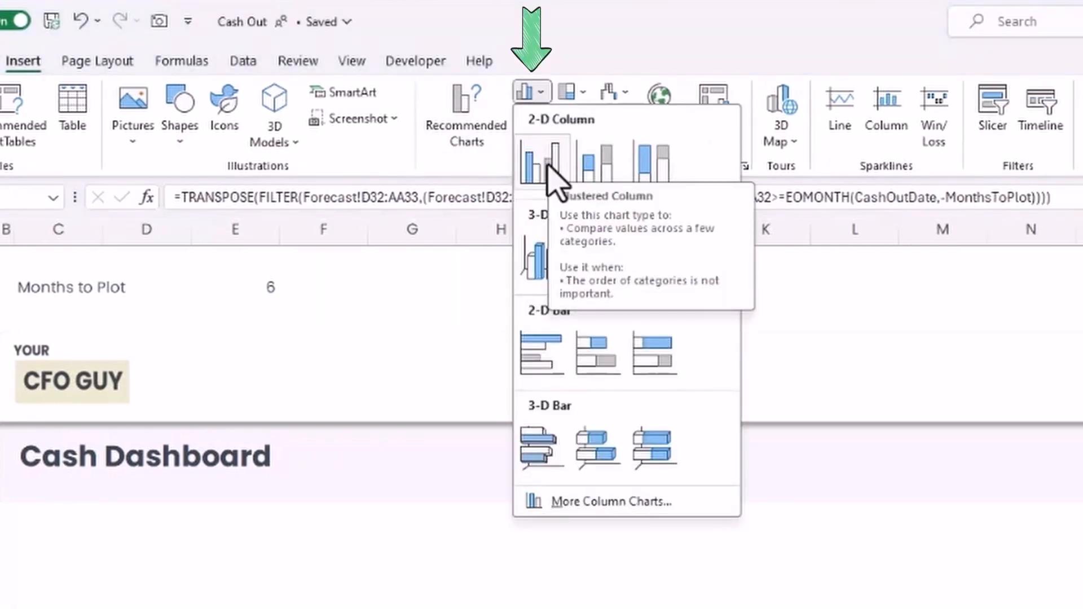
Insert a clustered column chart of the helper table and test it with Months to Plot 10, then 6.
{"action": "left_click", "coordinate": [542, 155]}
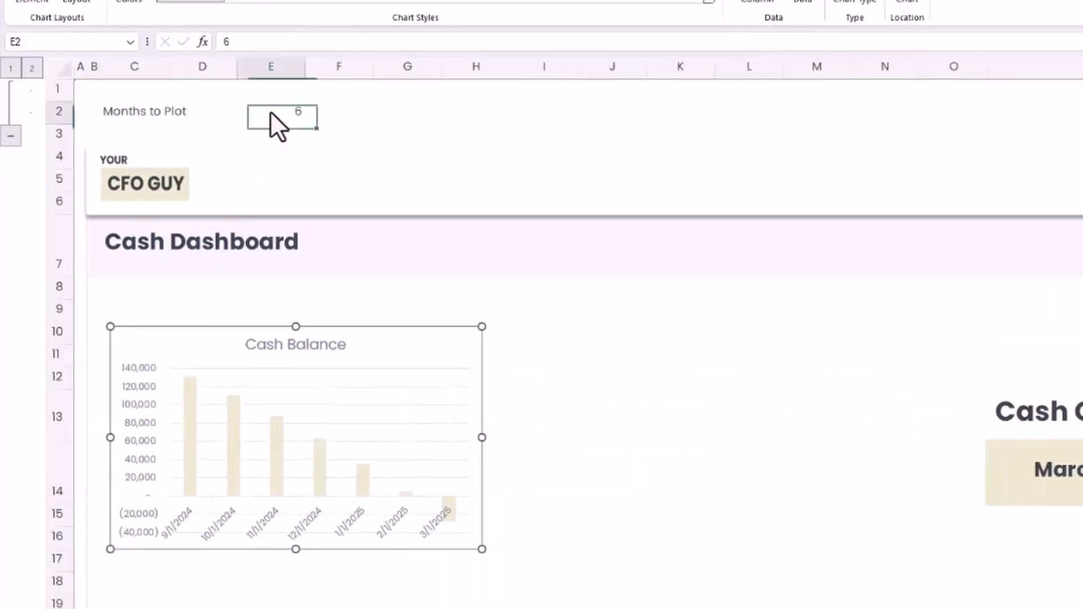
{"action": "type", "text": "10"}
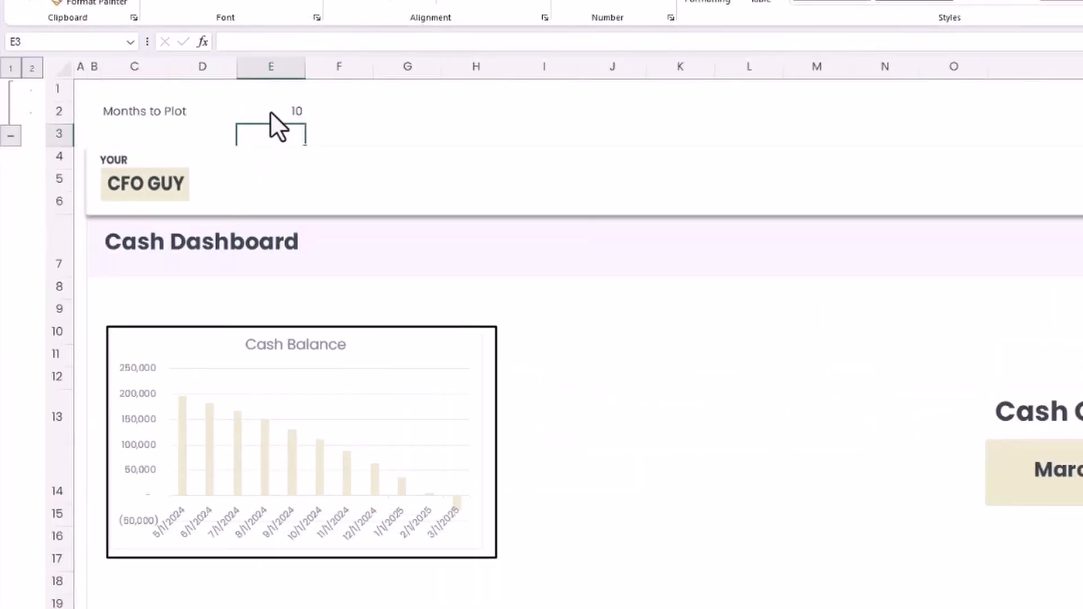
{"action": "type", "text": "6"}
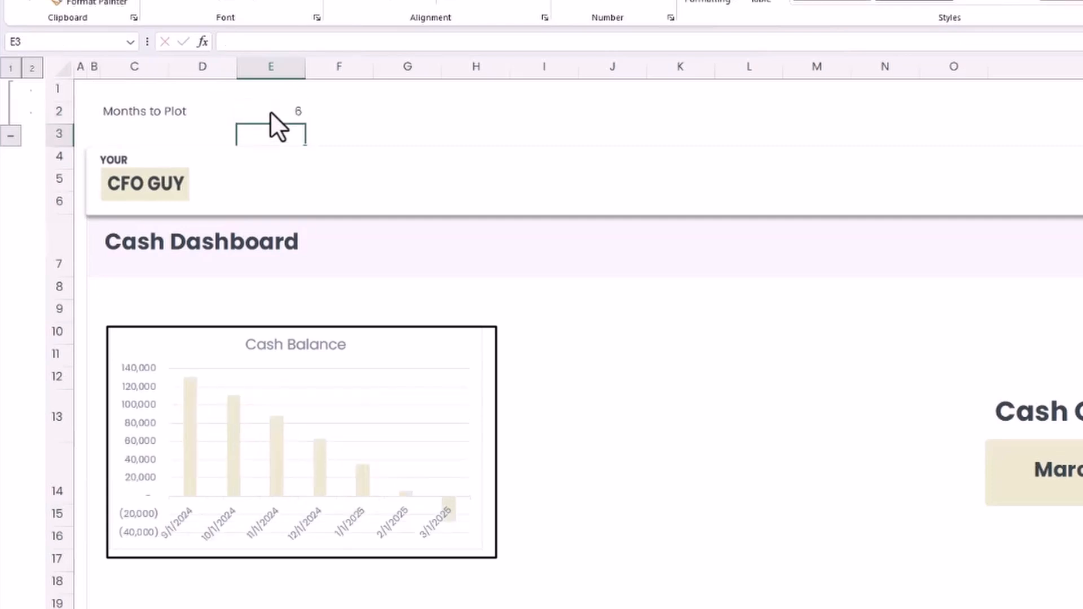
{"action": "left_click", "coordinate": [270, 111]}
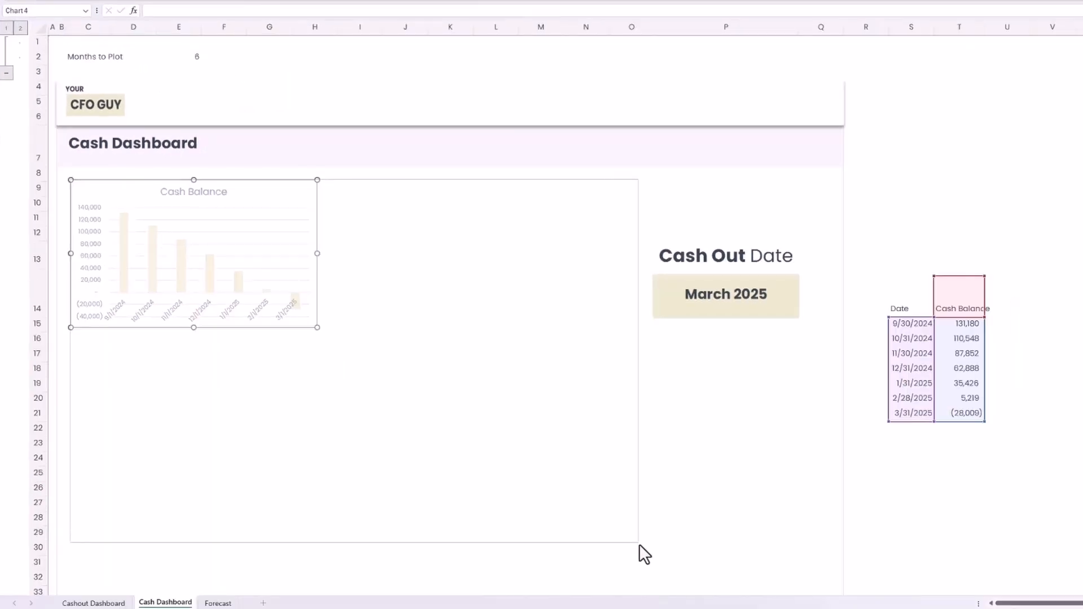
Drag-resize the Cash Balance chart over the dashboard area left of the Cash Out Date box.
{"action": "left_click_drag", "start_coordinate": [318, 327], "coordinate": [638, 542]}
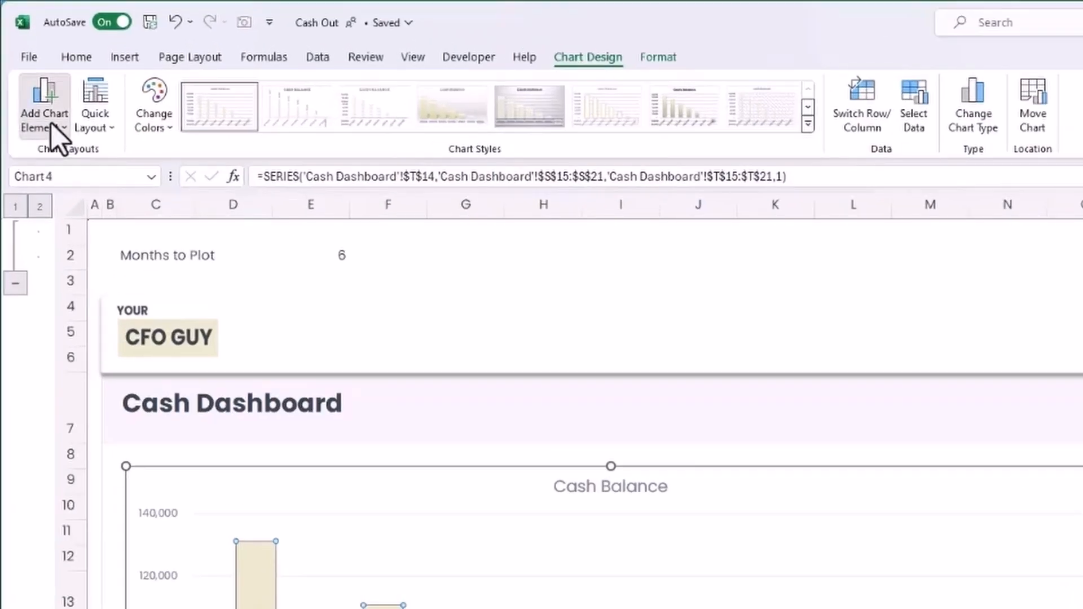
{"action": "left_click", "coordinate": [43, 104]}
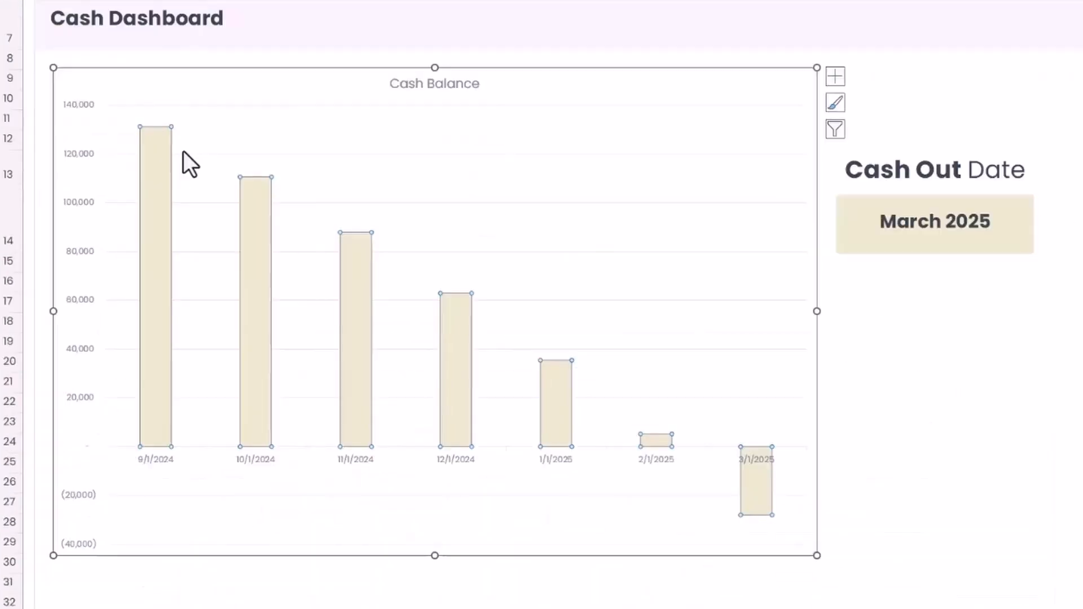
{"action": "mouse_move", "coordinate": [536, 324]}
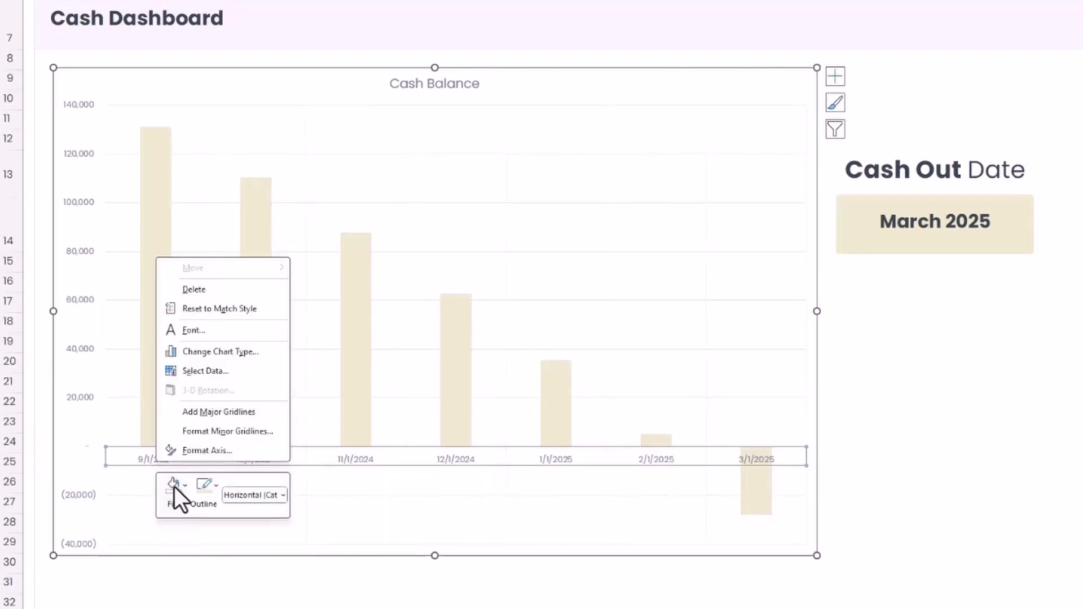
Apply number format code mmm-yy to the horizontal axis so labels read Sep-24 through Mar-25.
{"action": "left_click", "coordinate": [230, 458]}
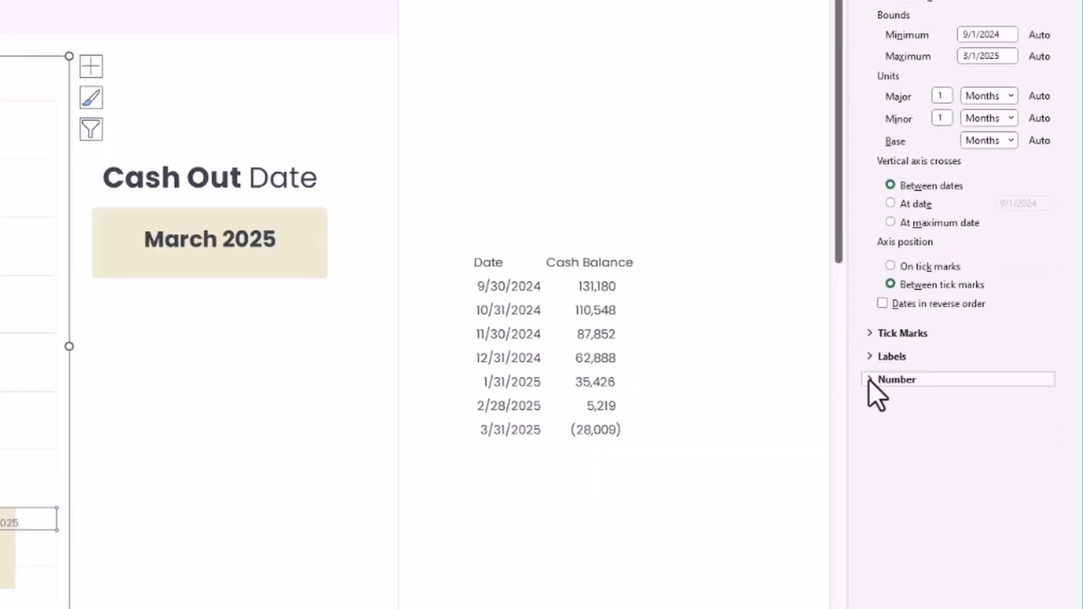
{"action": "left_click", "coordinate": [896, 379]}
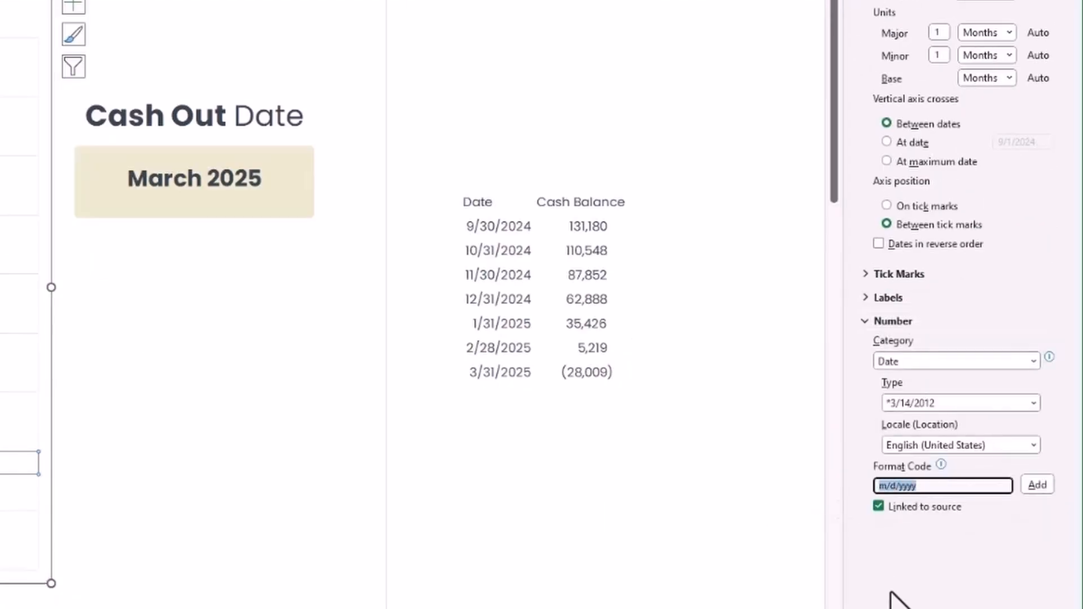
{"action": "type", "text": "mmm-yy"}
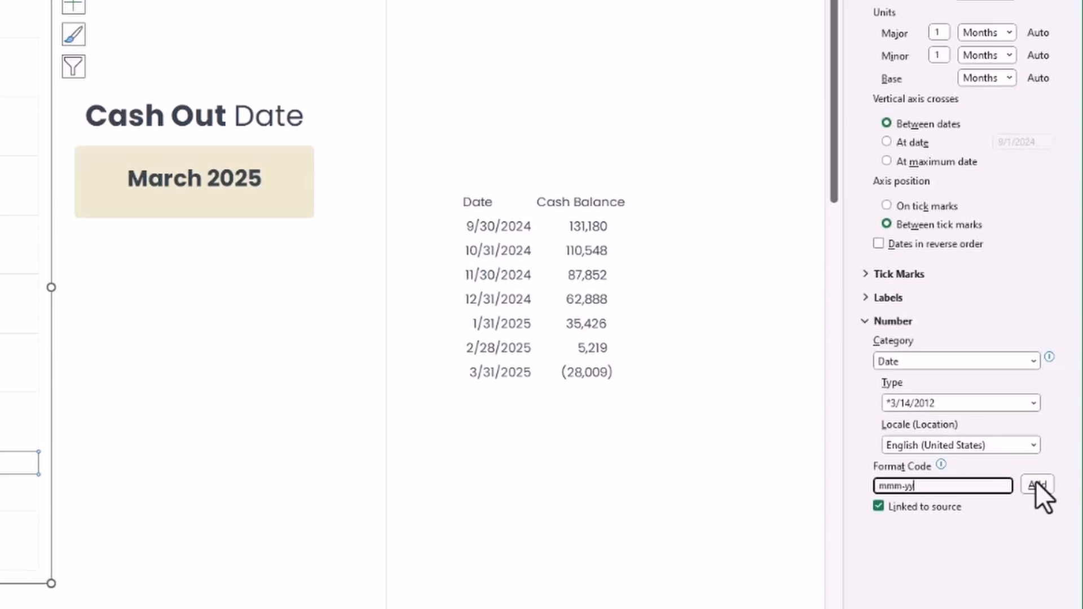
{"action": "left_click", "coordinate": [1037, 484]}
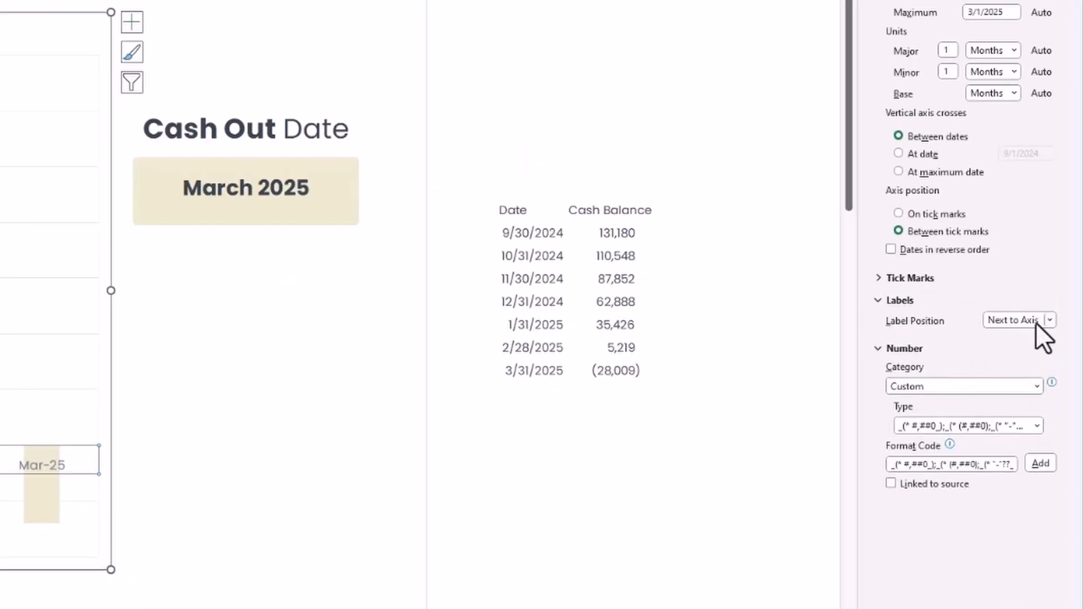
{"action": "left_click", "coordinate": [1016, 320]}
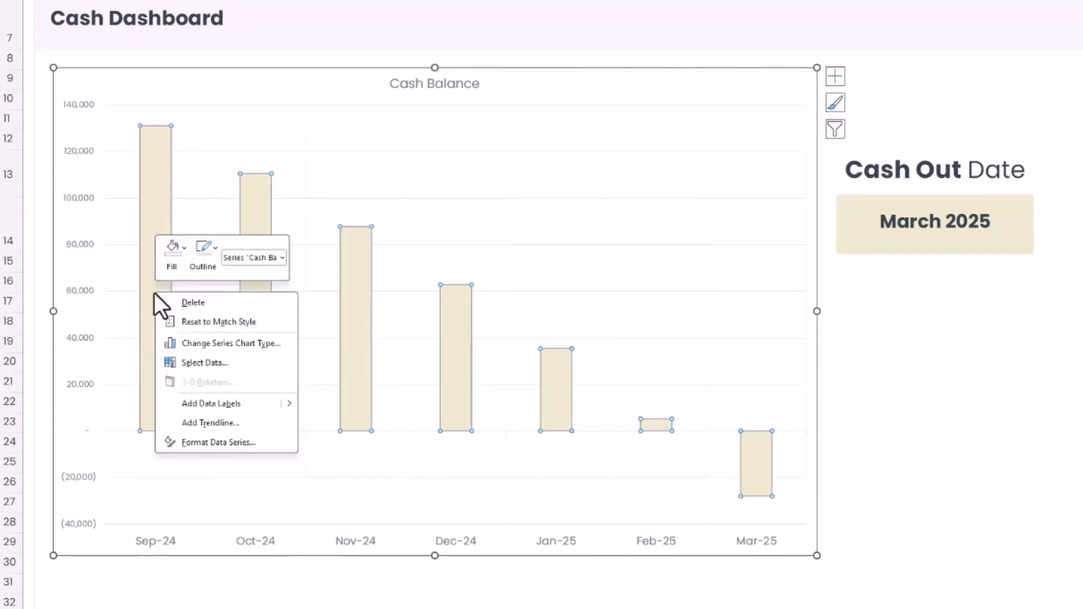
Fill the Cash Balance columns dark gray and add dark-filled data labels, e.g. (28,009) for Mar-25.
{"action": "left_click", "coordinate": [172, 249]}
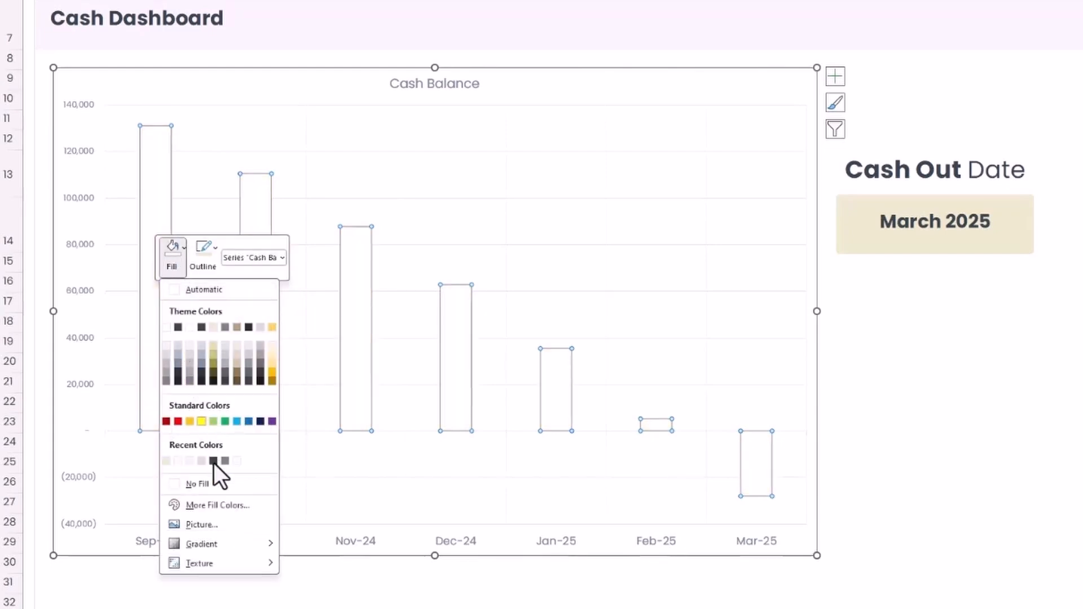
{"action": "left_click", "coordinate": [212, 461]}
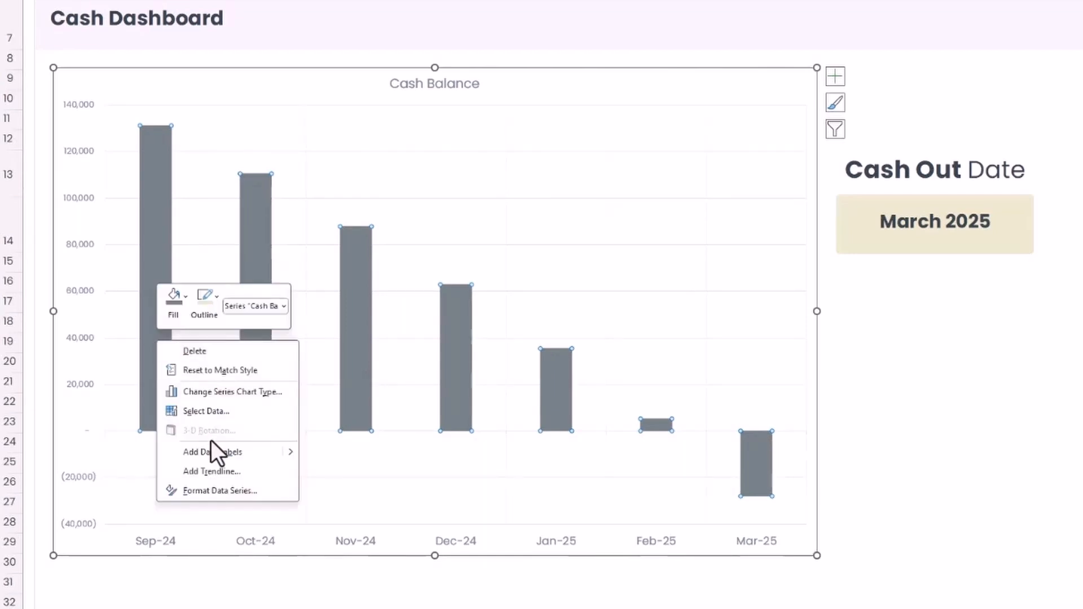
{"action": "left_click", "coordinate": [212, 452]}
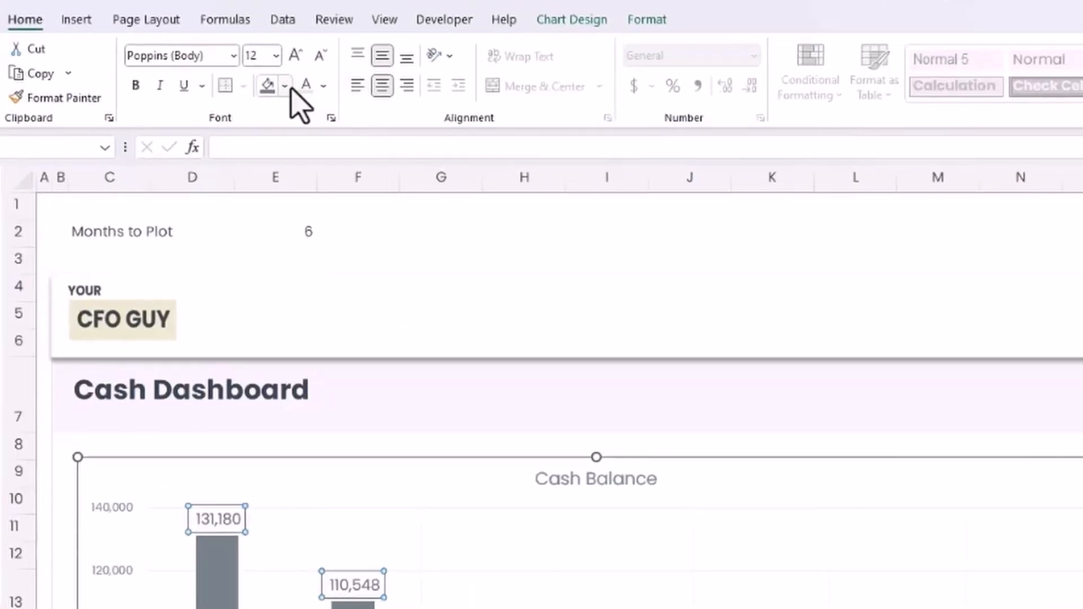
{"action": "left_click", "coordinate": [266, 86]}
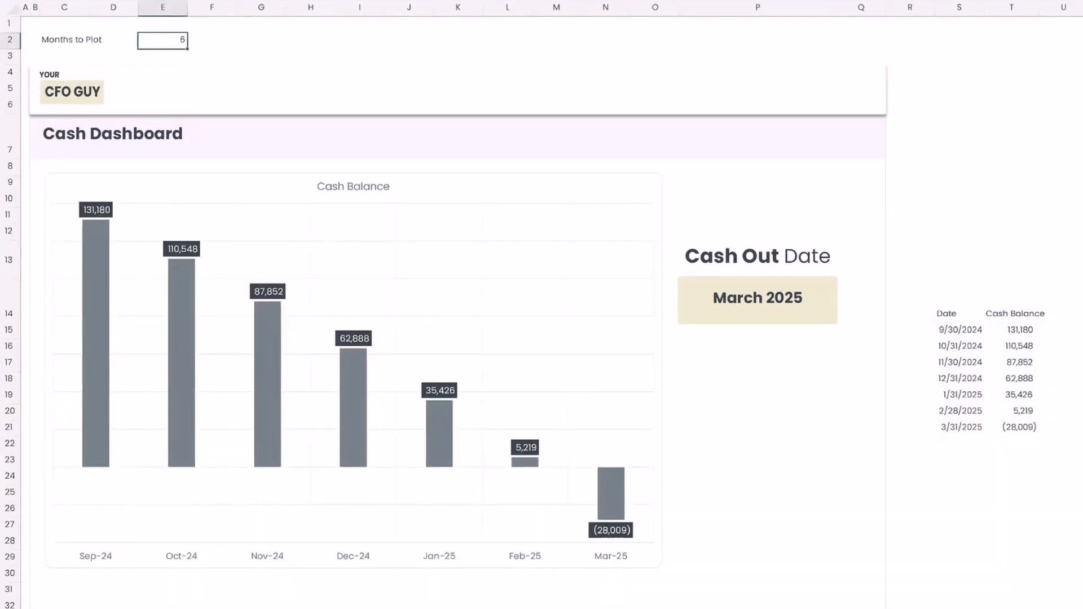
{"action": "type", "text": "10"}
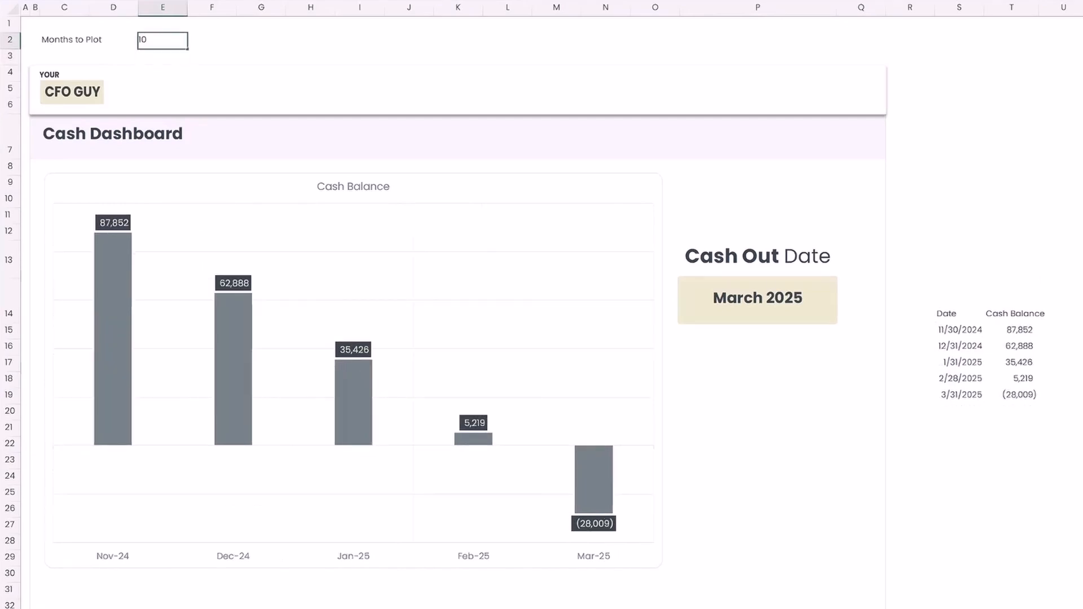
{"action": "type", "text": "6"}
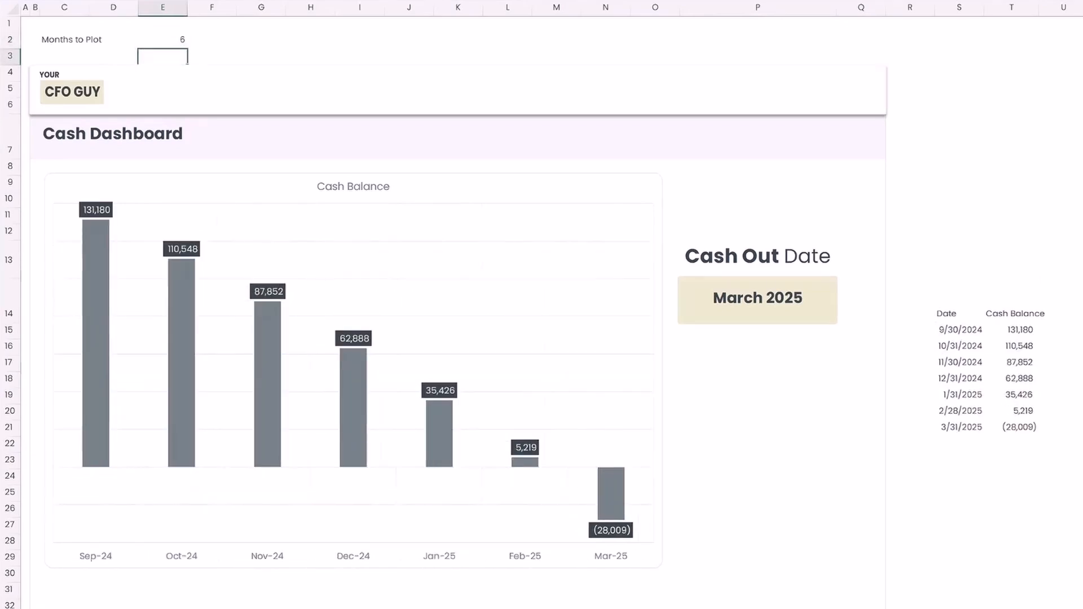